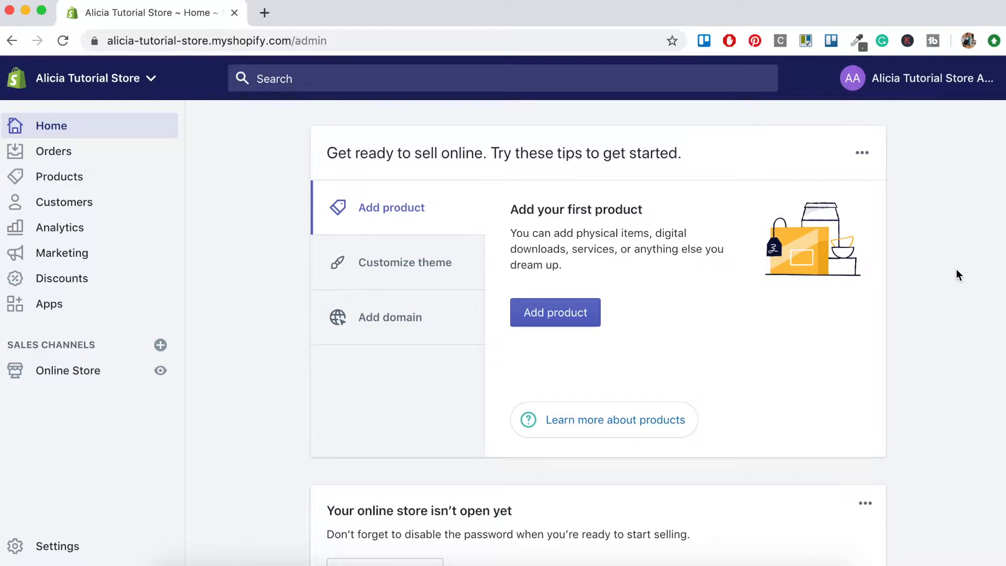
pyautogui.moveTo(248, 356)
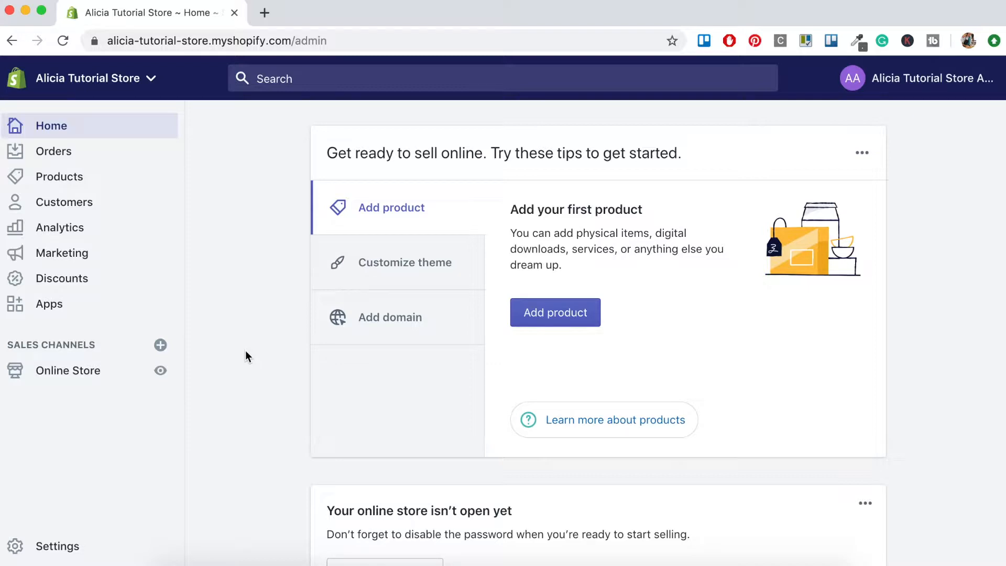
pyautogui.moveTo(160, 371)
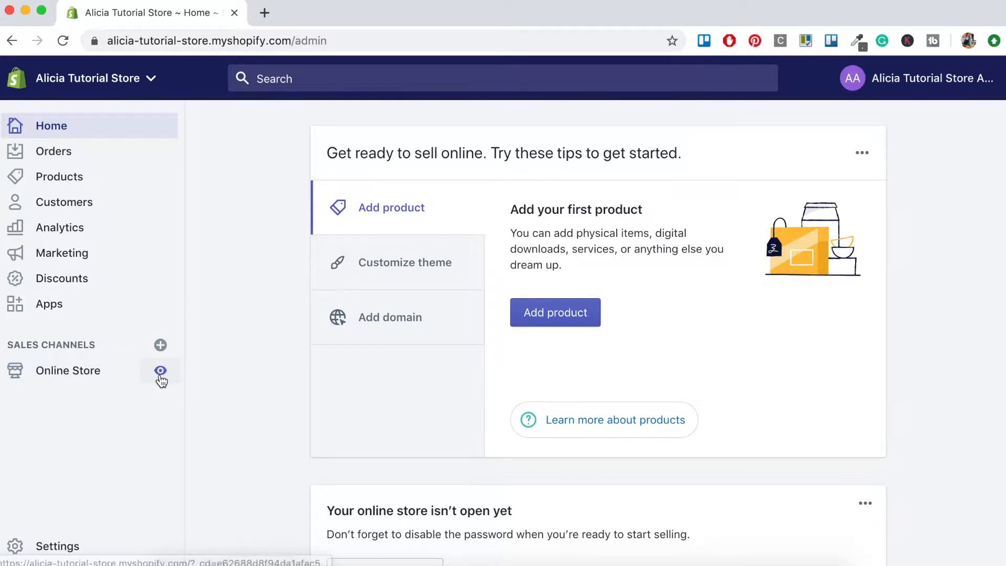
# - Preview the live storefront in a new tab and scroll its homepage down to the footer
pyautogui.click(161, 370)
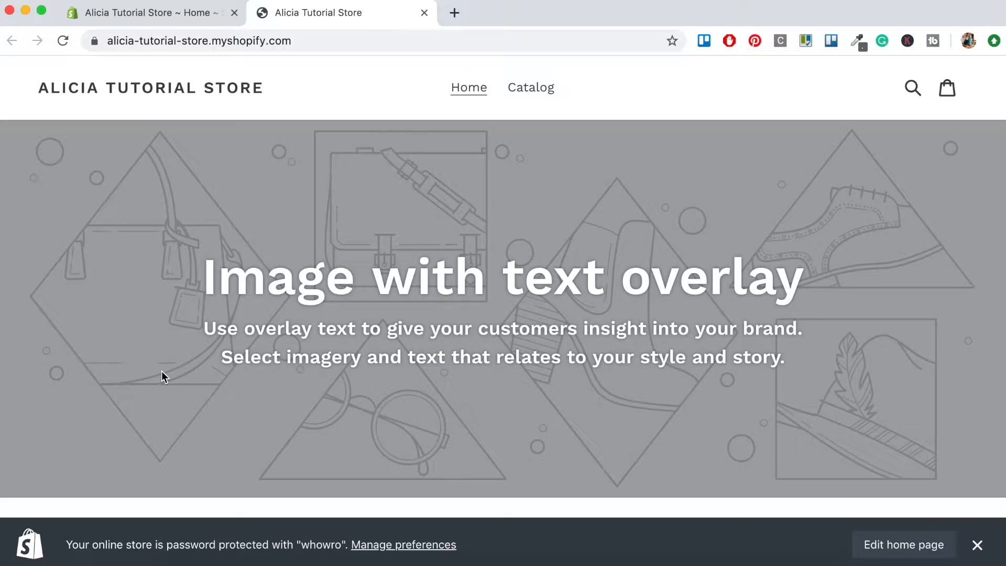
pyautogui.moveTo(437, 323)
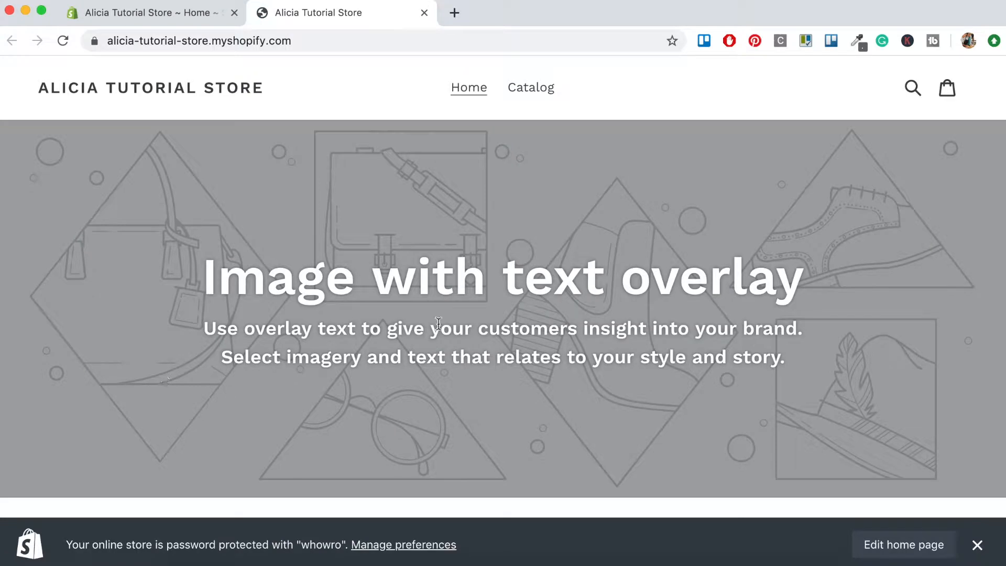
pyautogui.moveTo(549, 217)
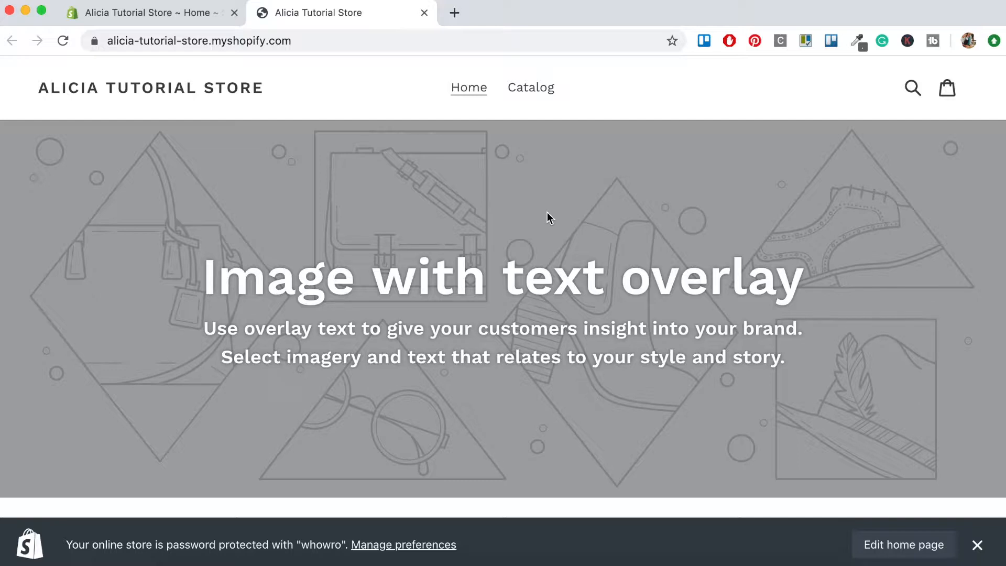
pyautogui.moveTo(530, 88)
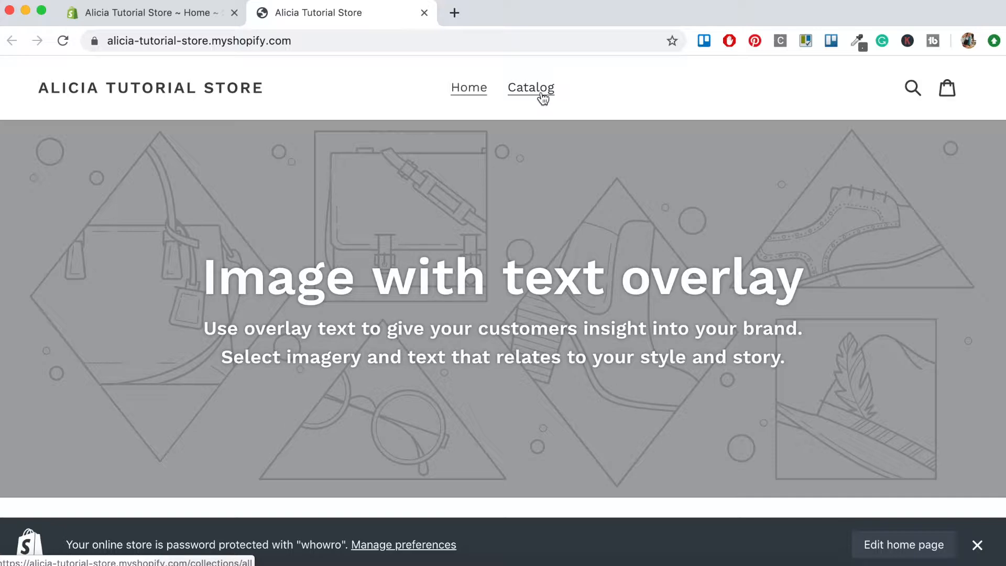
pyautogui.scroll(-3)
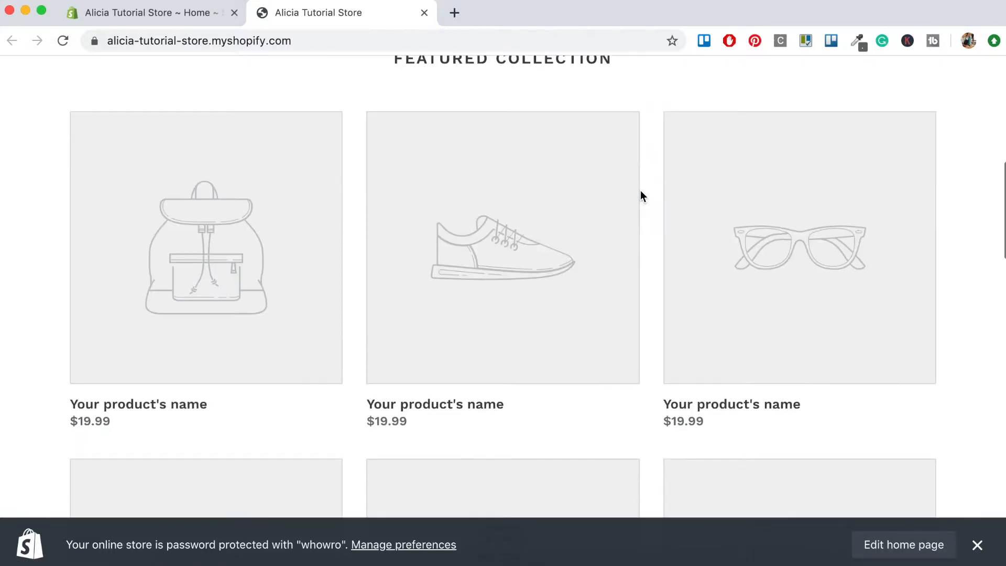
pyautogui.scroll(-3)
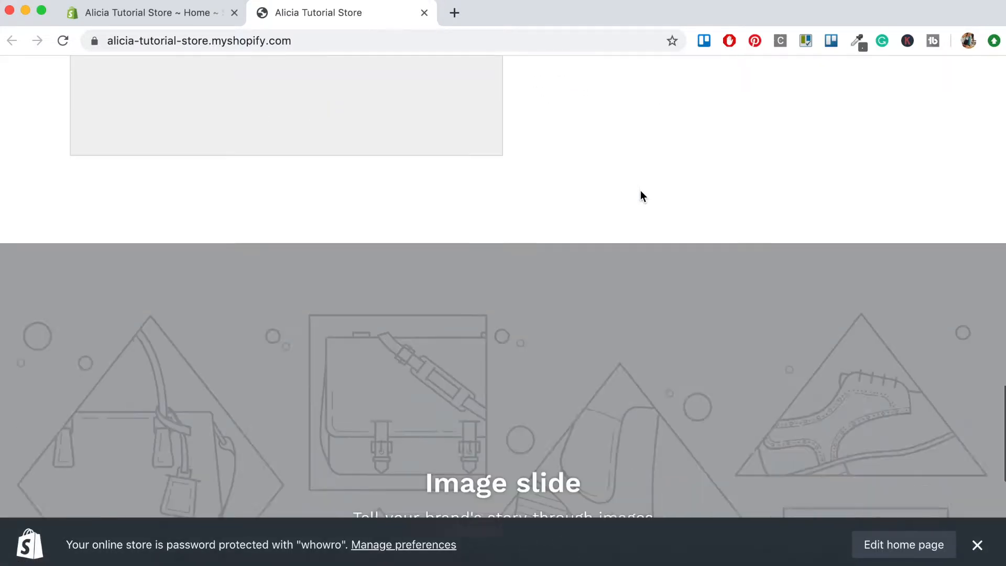
pyautogui.scroll(-3)
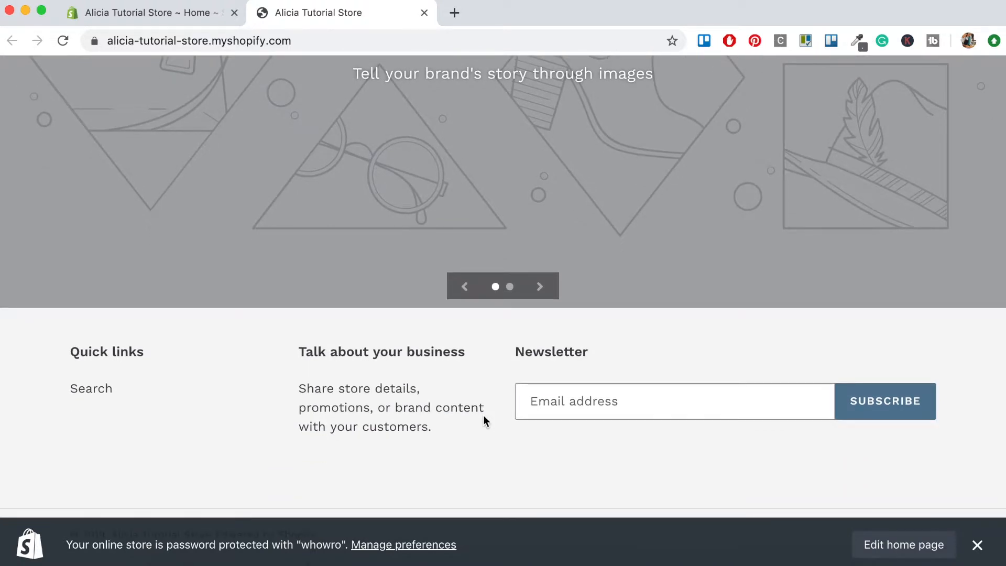
pyautogui.moveTo(92, 388)
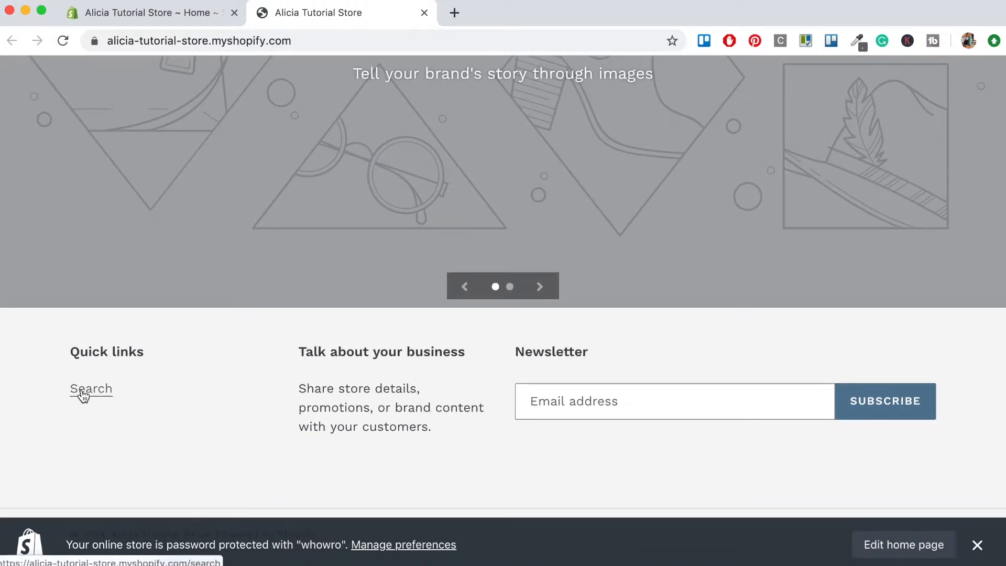
pyautogui.moveTo(189, 415)
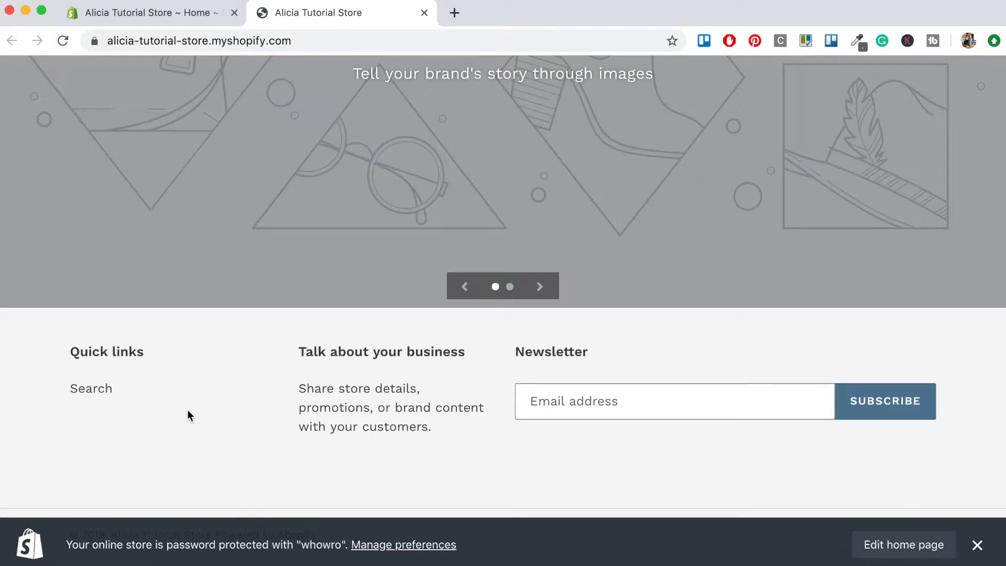
pyautogui.scroll(3)
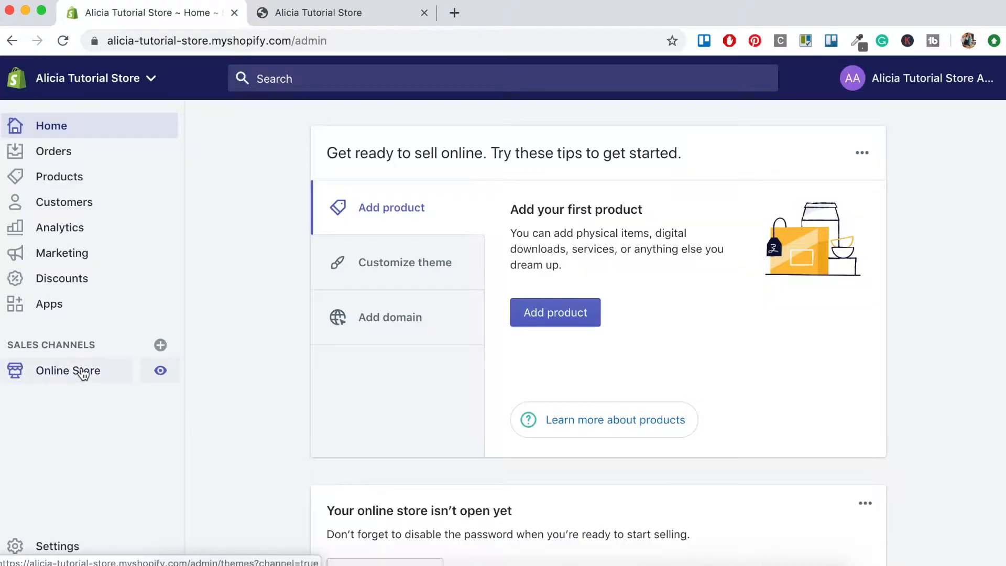
# - Add an 'About Us' page with content 'This is where you would add your description.'
pyautogui.click(68, 371)
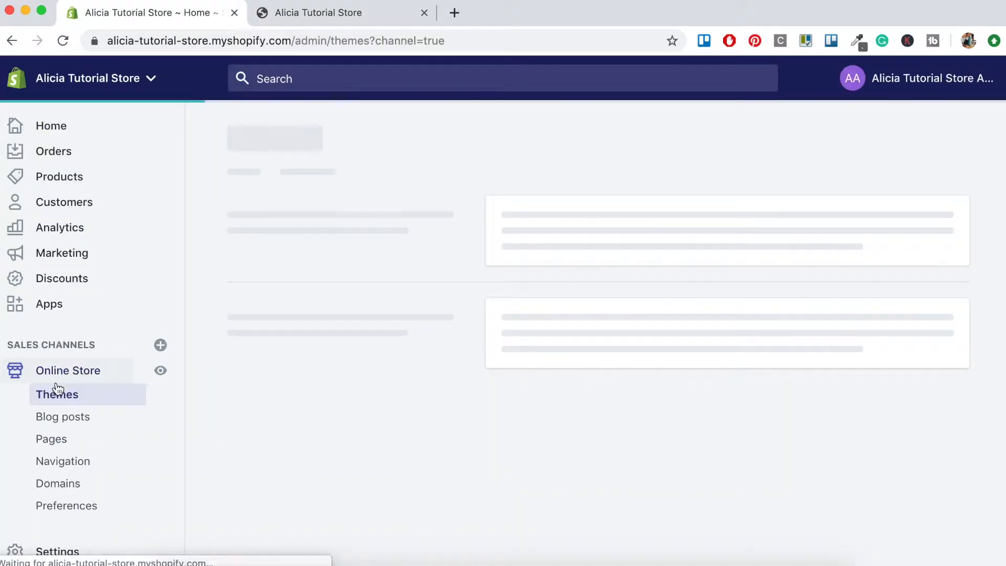
pyautogui.click(52, 439)
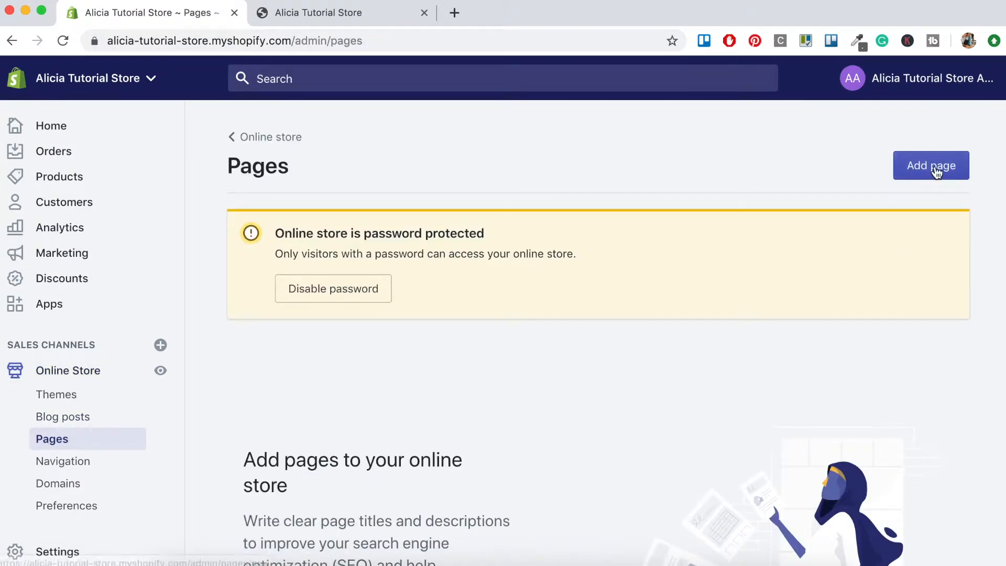
pyautogui.click(931, 166)
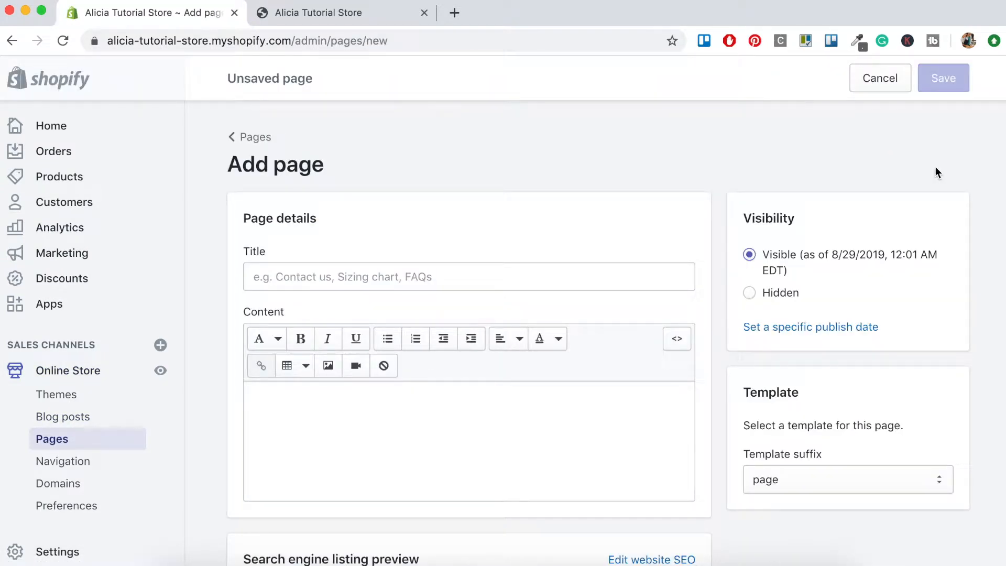
pyautogui.moveTo(213, 259)
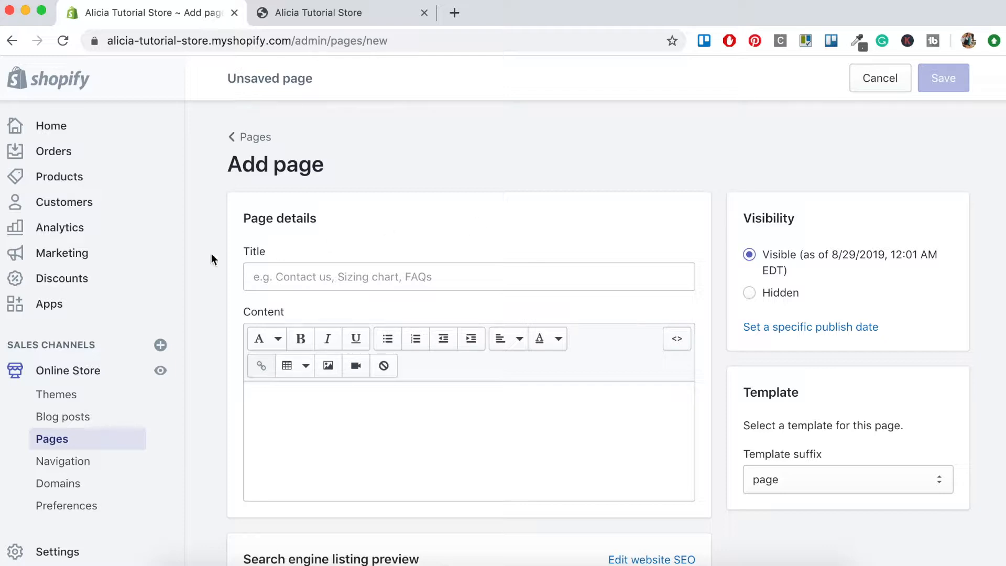
pyautogui.write('About Us')
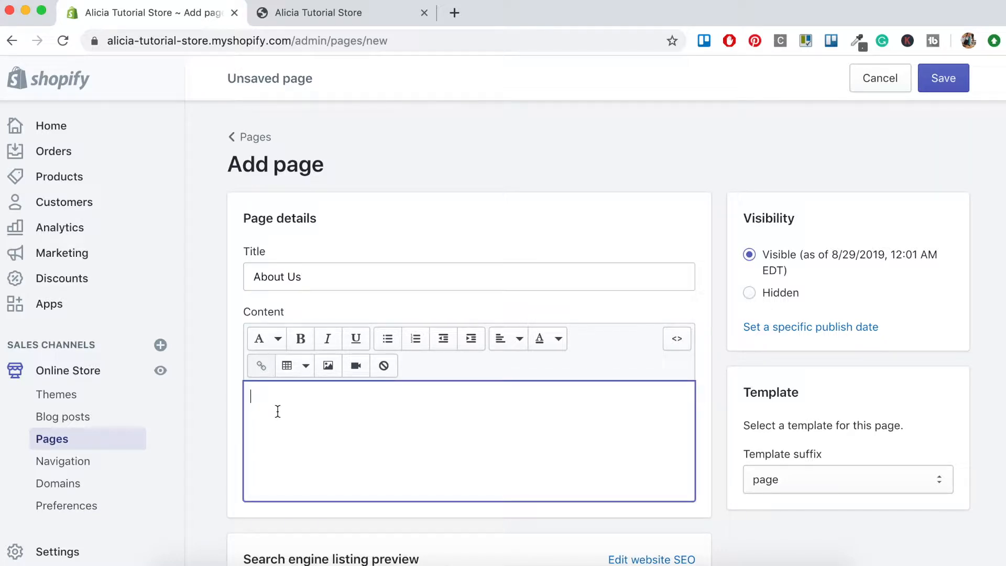
pyautogui.write('This is where you would add yo')
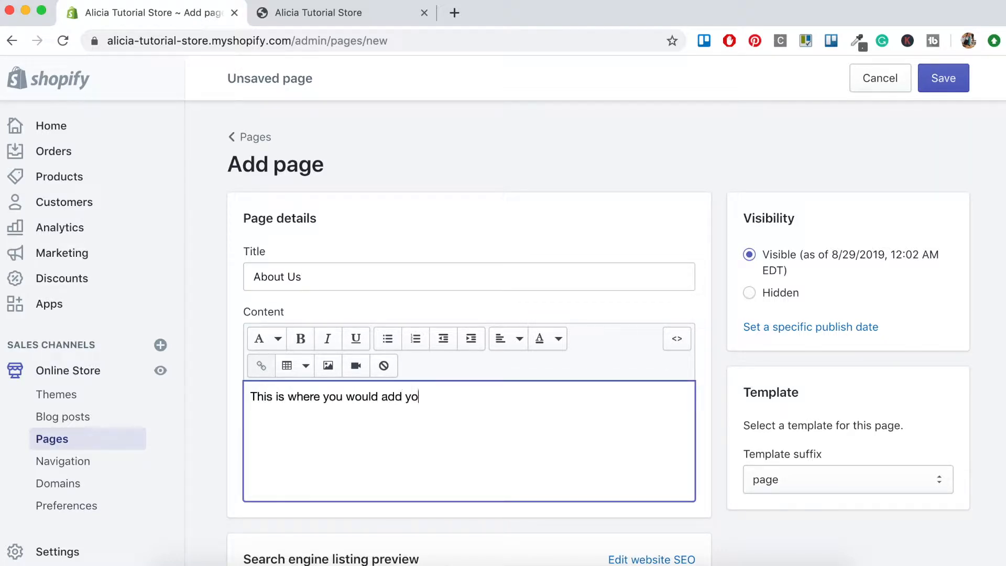
pyautogui.write('ur description.')
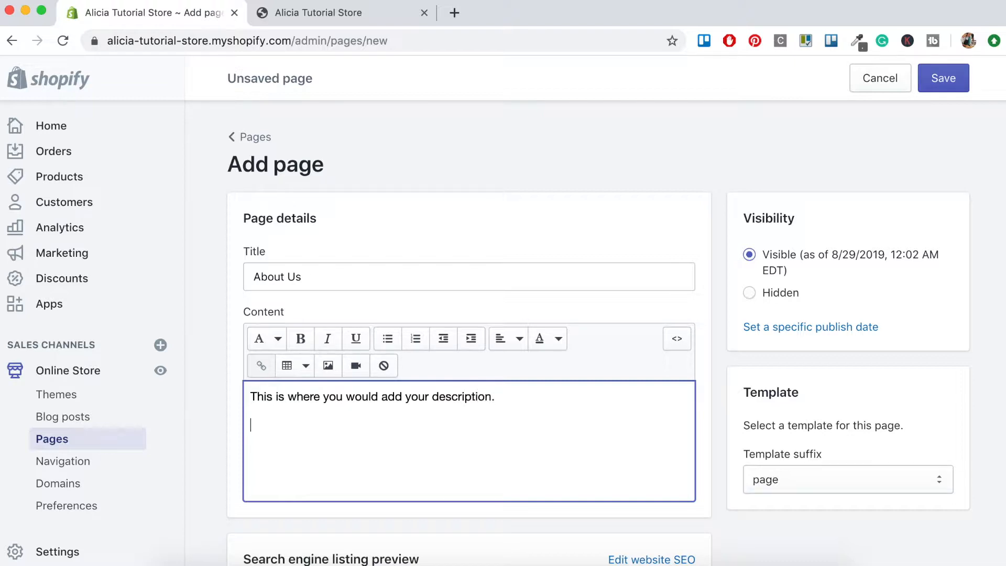
pyautogui.moveTo(328, 365)
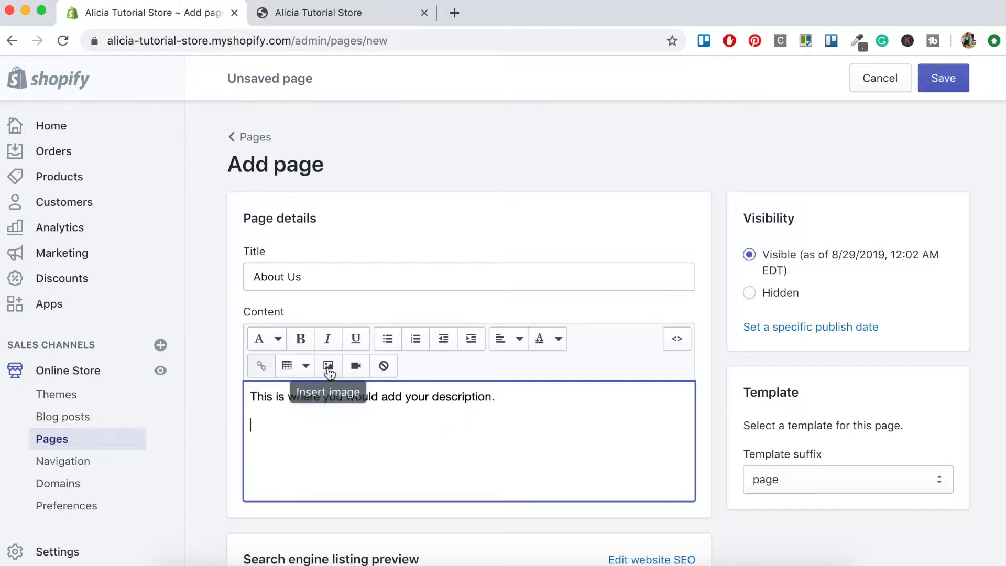
pyautogui.moveTo(355, 366)
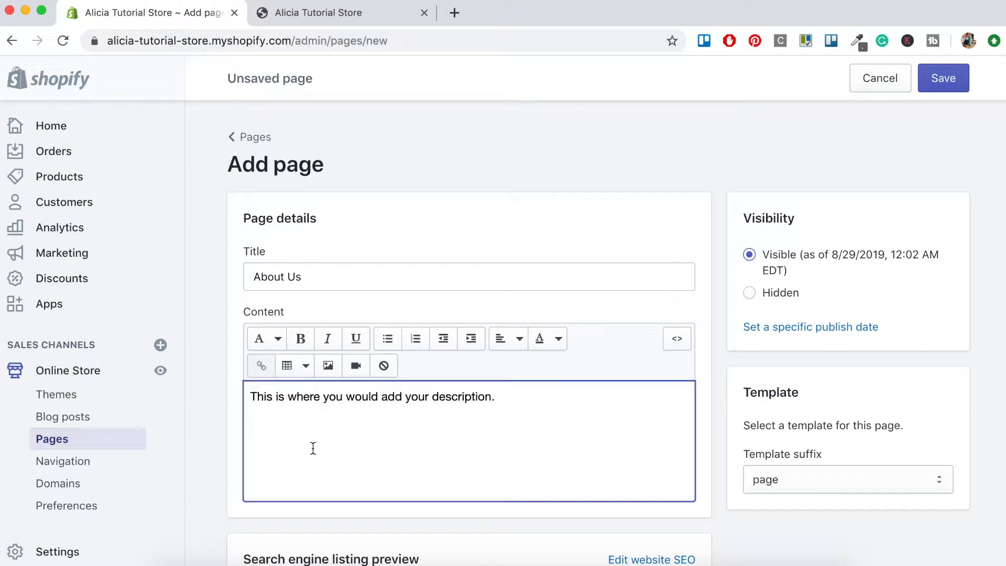
pyautogui.scroll(-3)
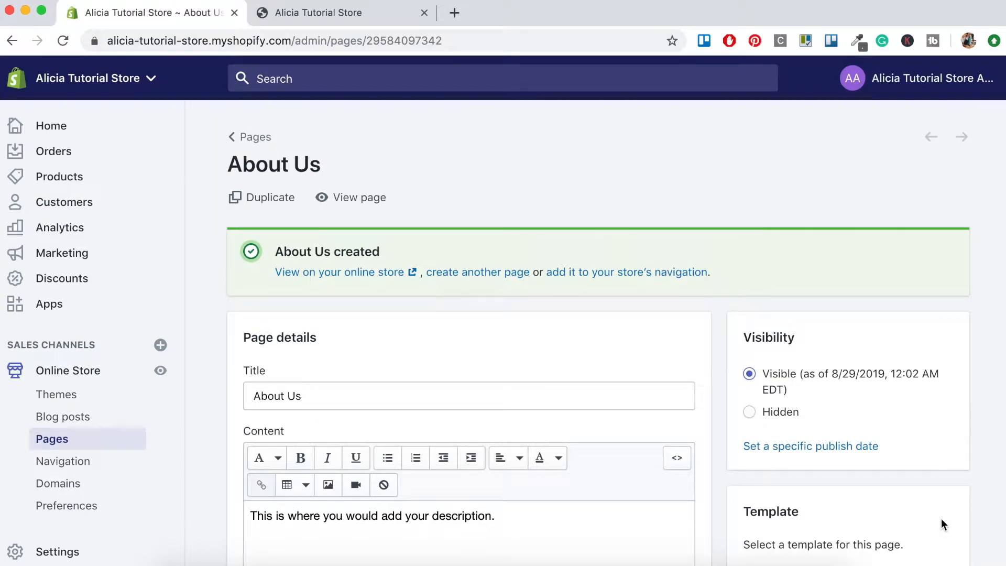
pyautogui.moveTo(574, 260)
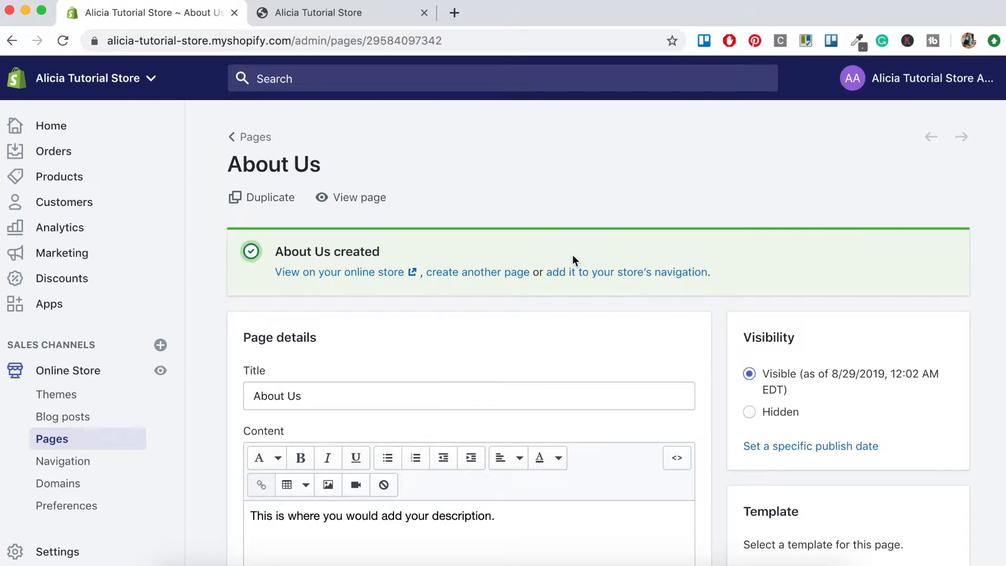
# - Save a new 'Contact Us' page using the page.contact template, then return to Pages
pyautogui.click(255, 137)
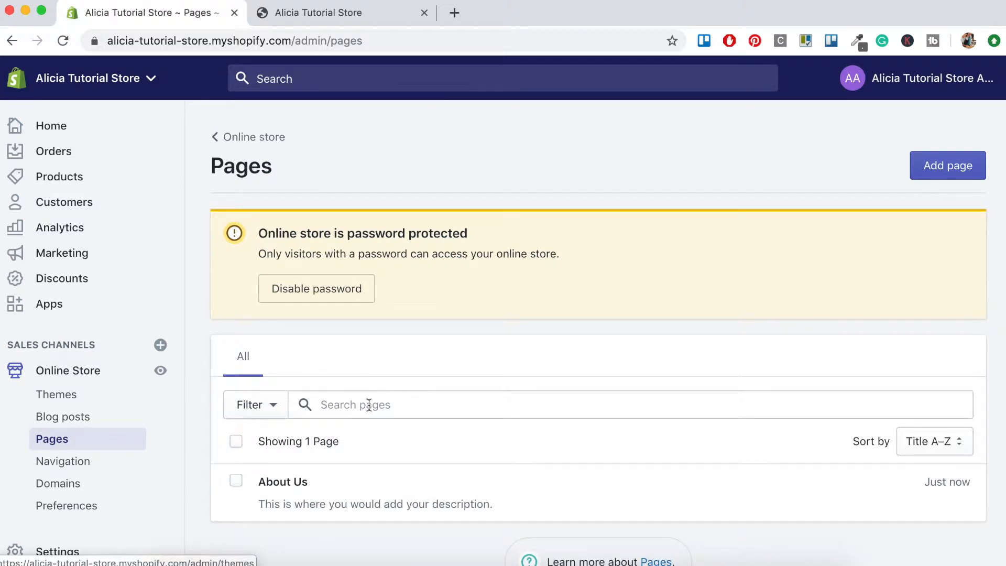
pyautogui.moveTo(301, 499)
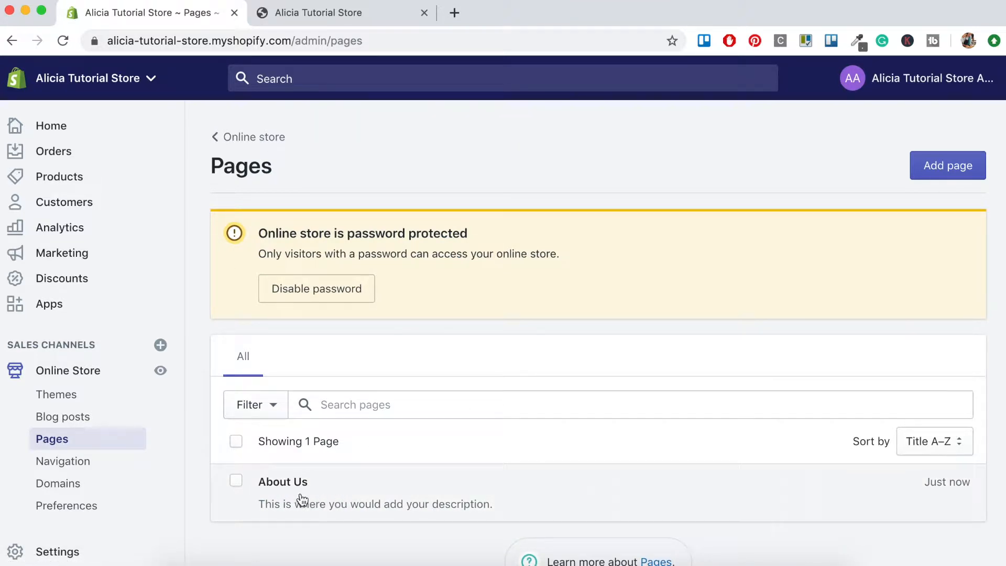
pyautogui.click(948, 166)
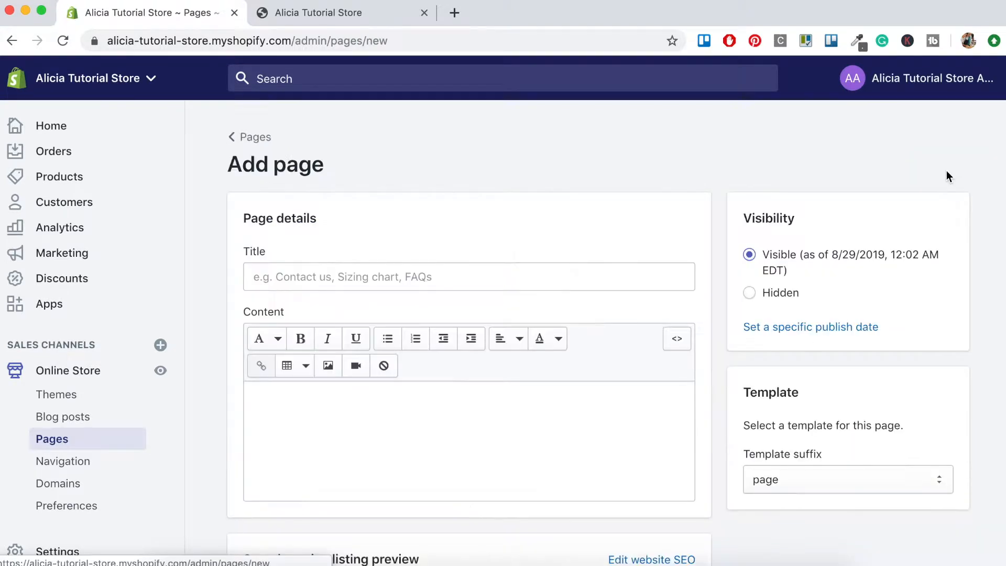
pyautogui.write('C')
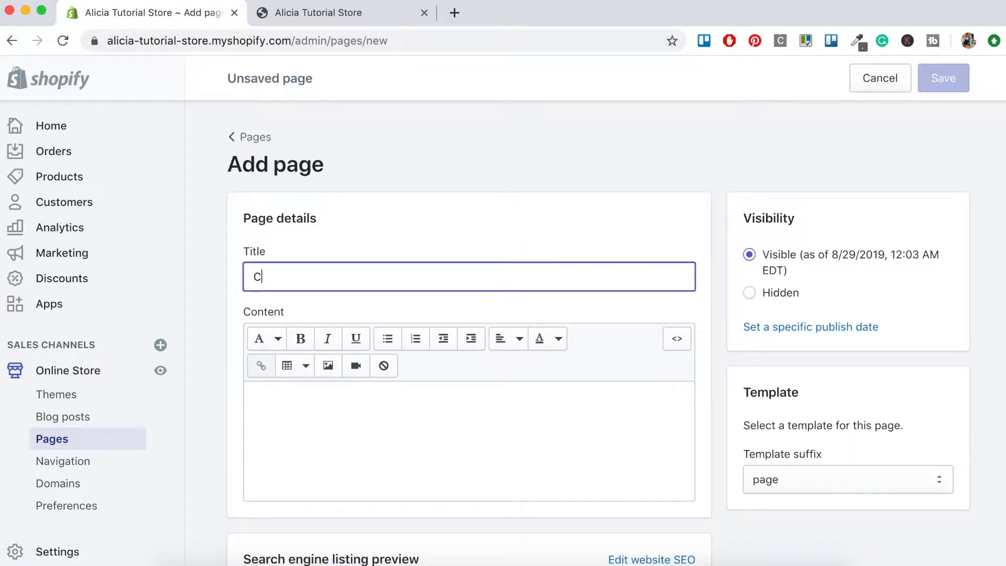
pyautogui.write('ontact Us')
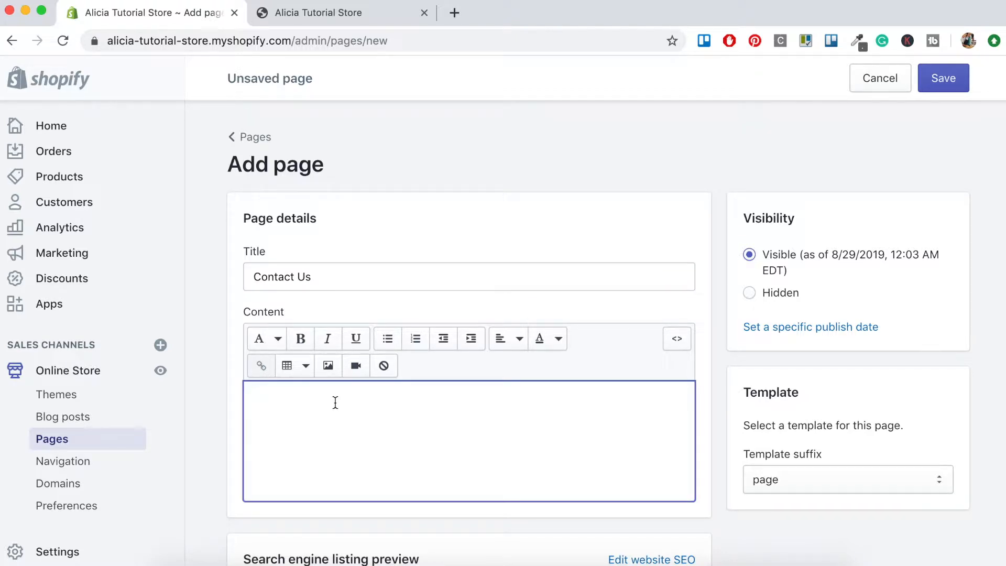
pyautogui.click(334, 397)
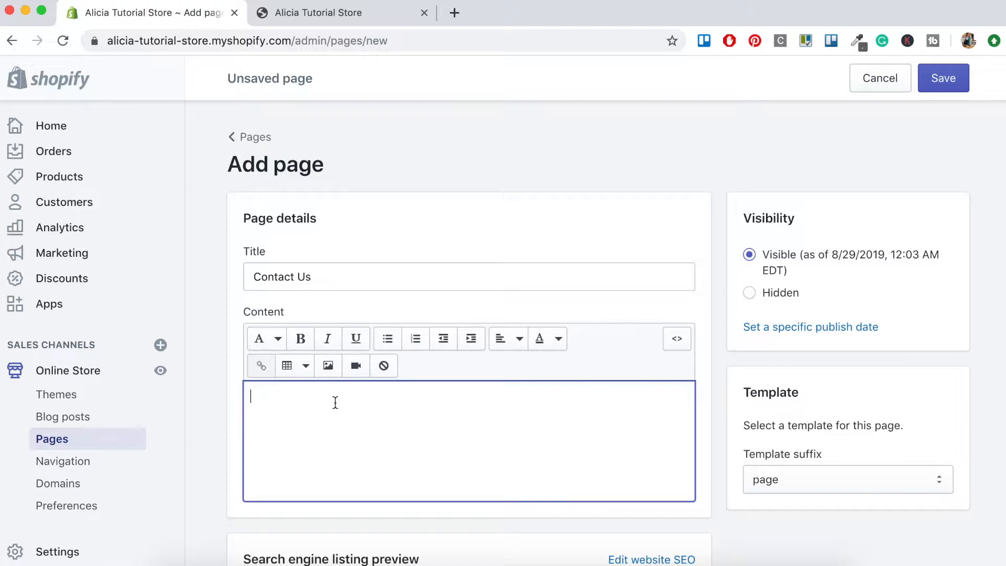
pyautogui.moveTo(773, 494)
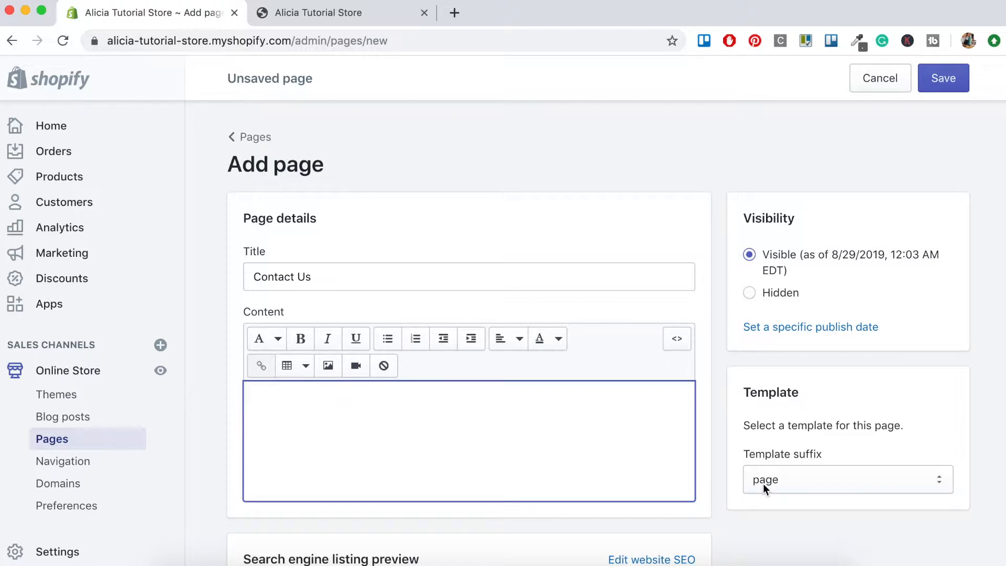
pyautogui.click(846, 479)
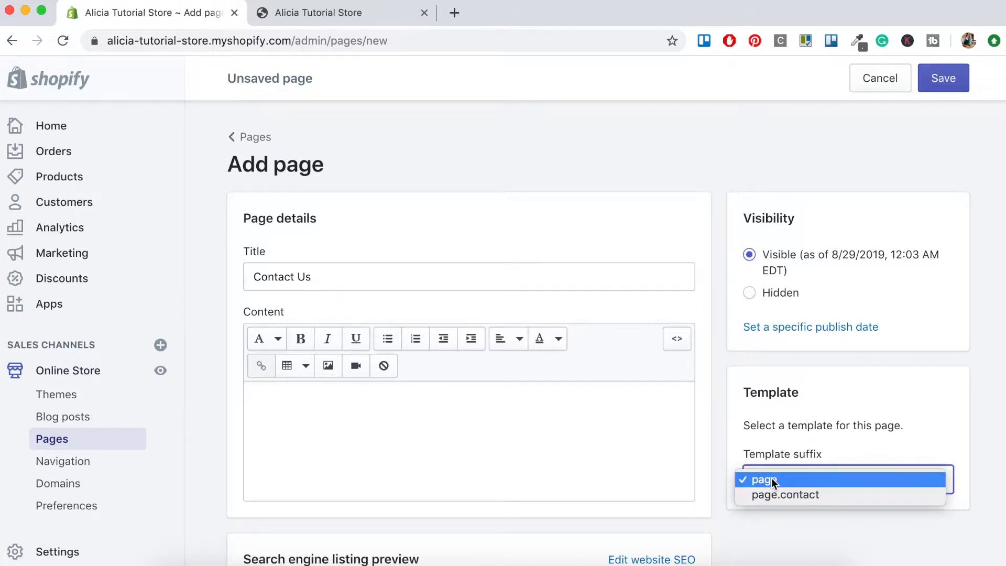
pyautogui.moveTo(785, 494)
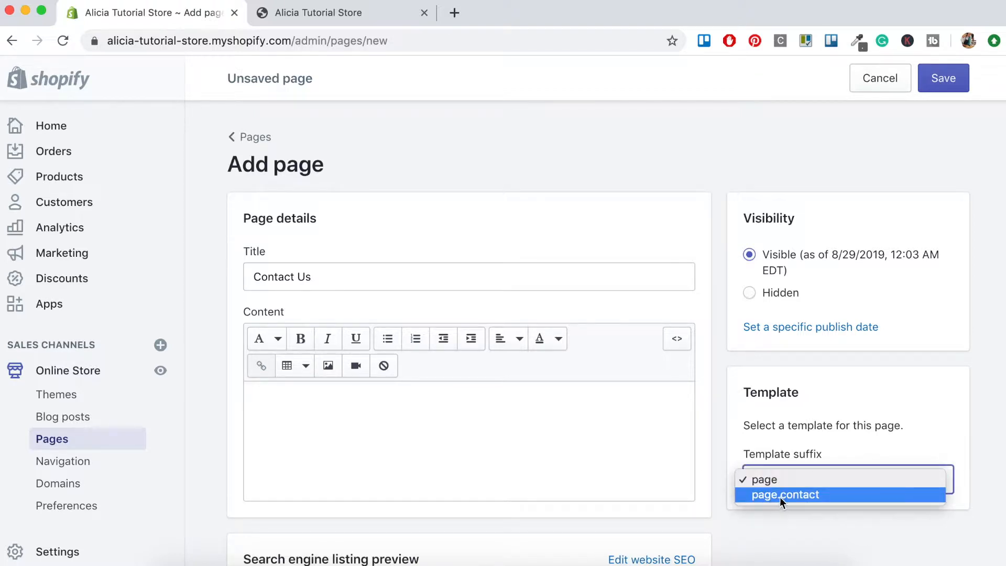
pyautogui.click(783, 494)
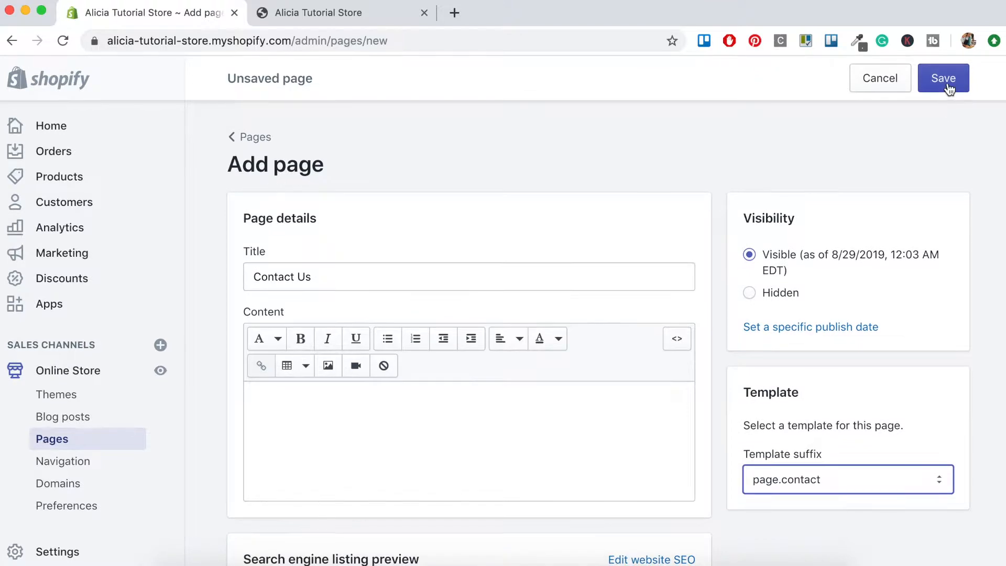
pyautogui.click(943, 78)
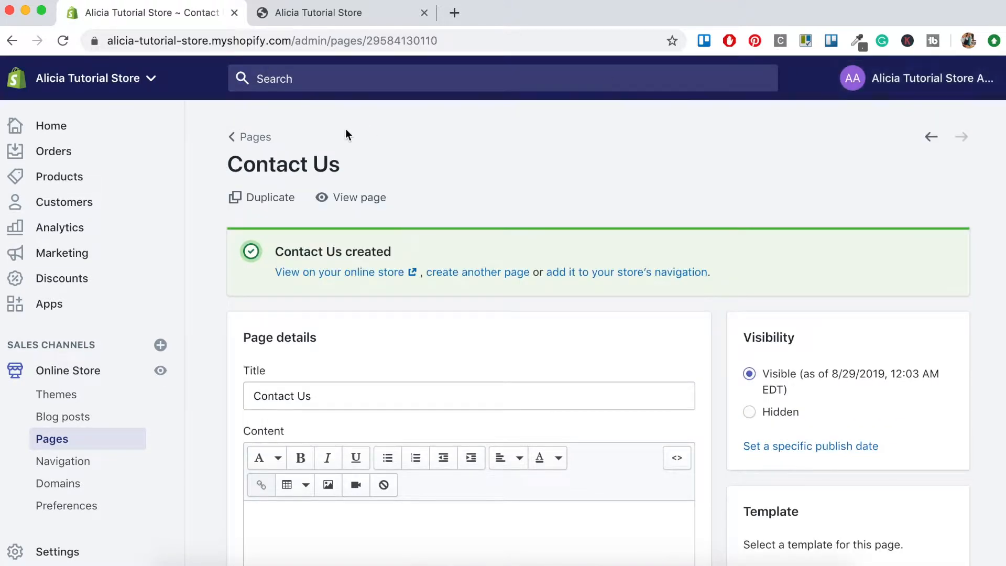
pyautogui.click(255, 137)
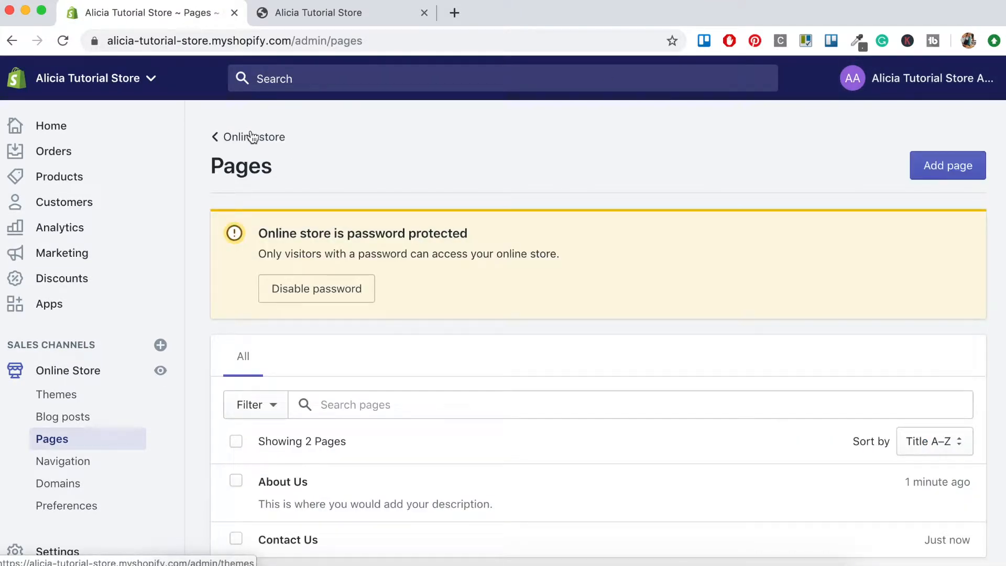
# - Save a 'FAQs' page with placeholder Question/Answer content and return to the pages list
pyautogui.click(947, 166)
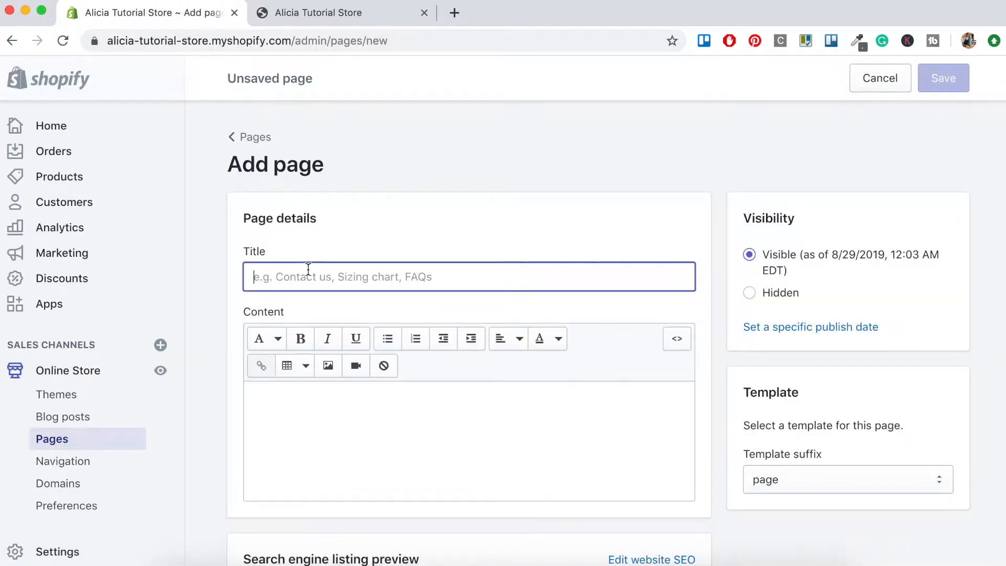
pyautogui.write('FAQs')
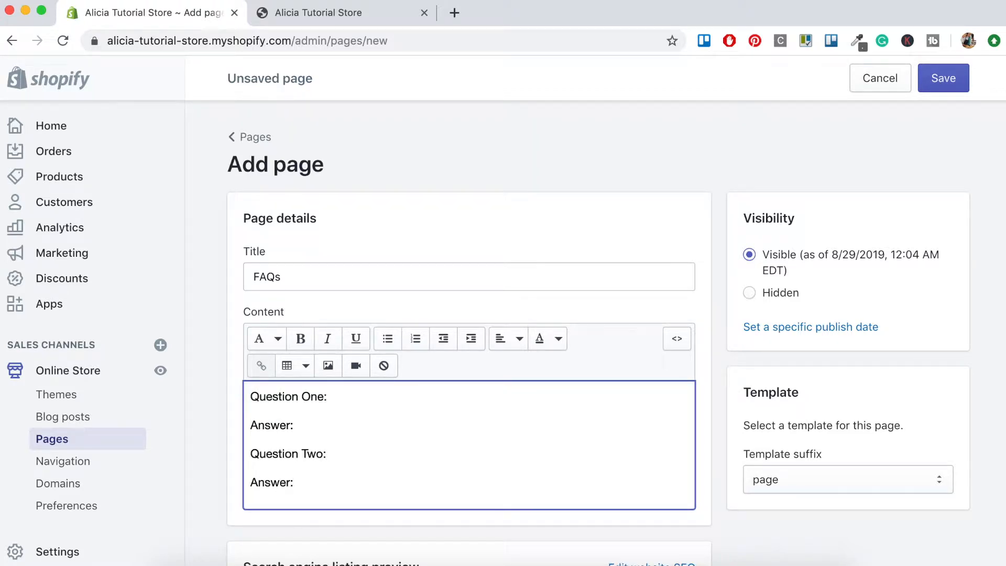
pyautogui.scroll(-3)
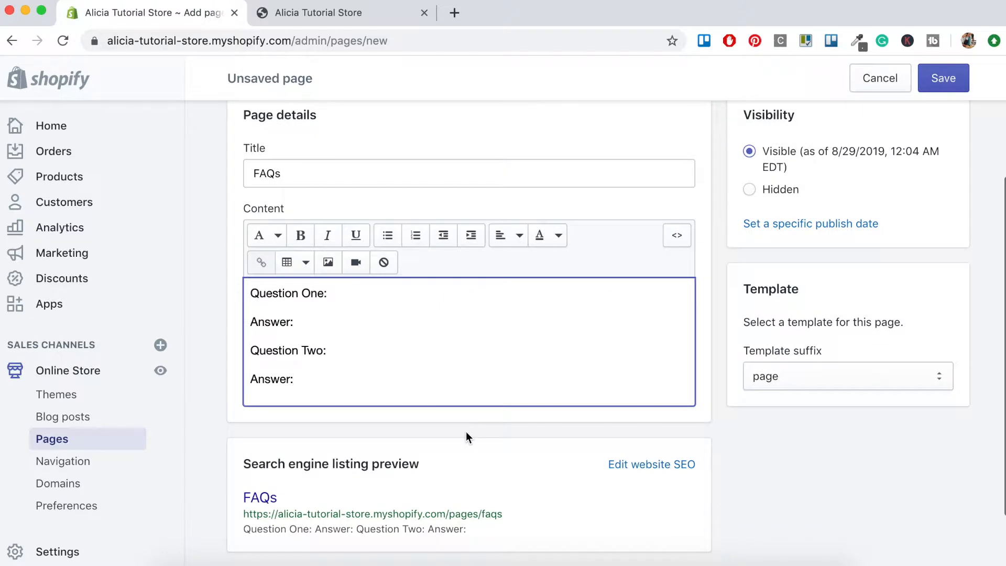
pyautogui.click(943, 78)
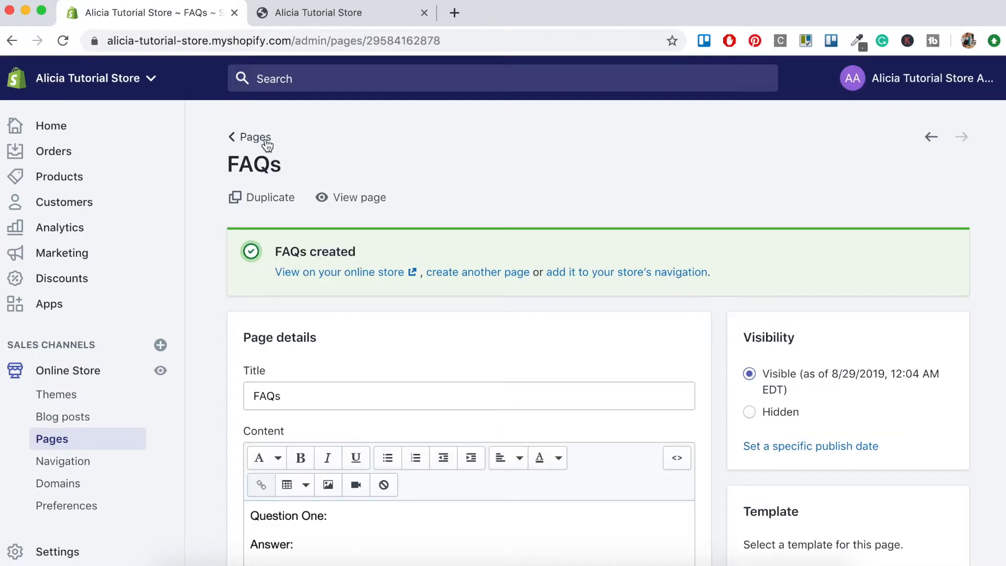
pyautogui.click(254, 136)
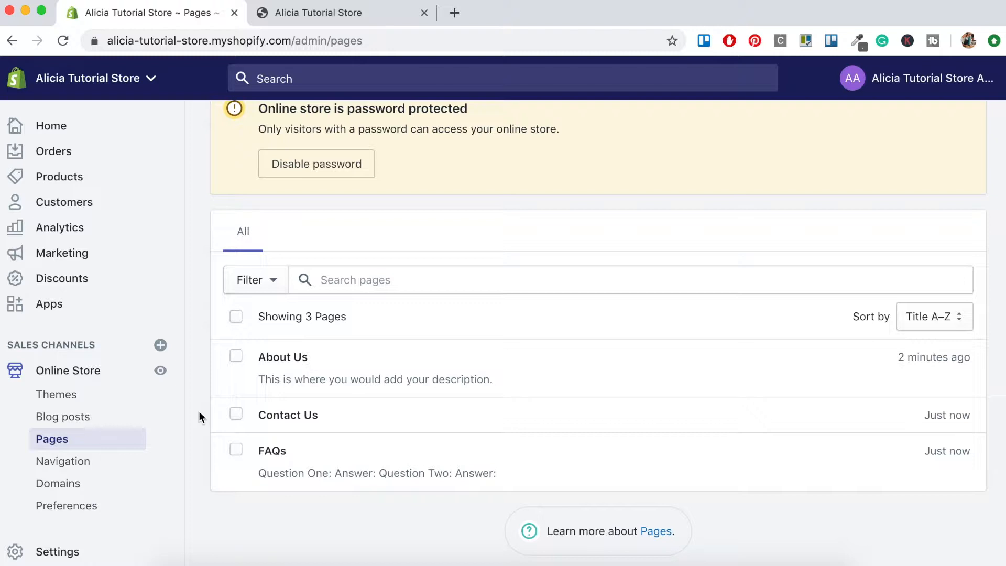
pyautogui.moveTo(57, 551)
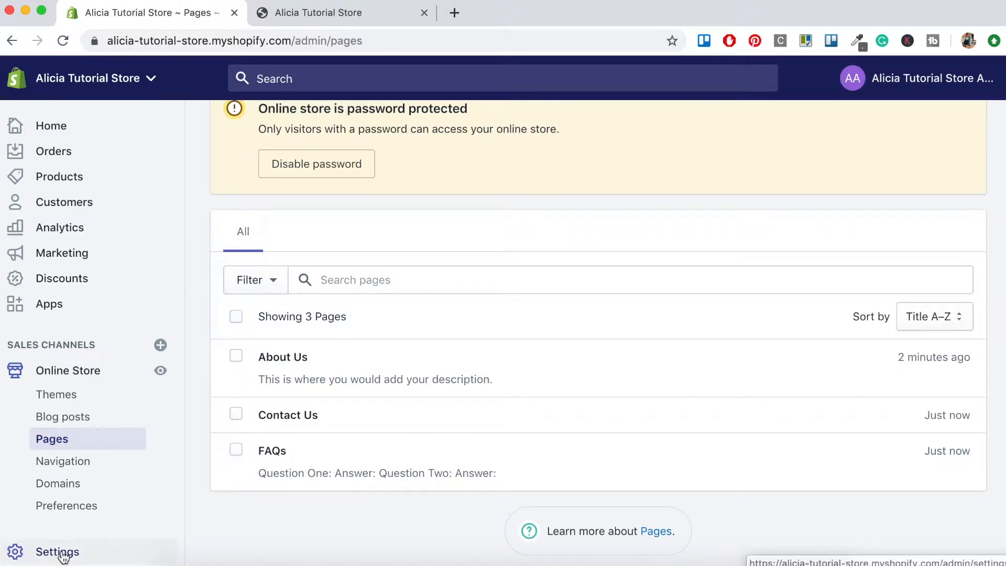
# - In Settings > Legal, generate the refund policy and terms of service from templates and save
pyautogui.click(57, 551)
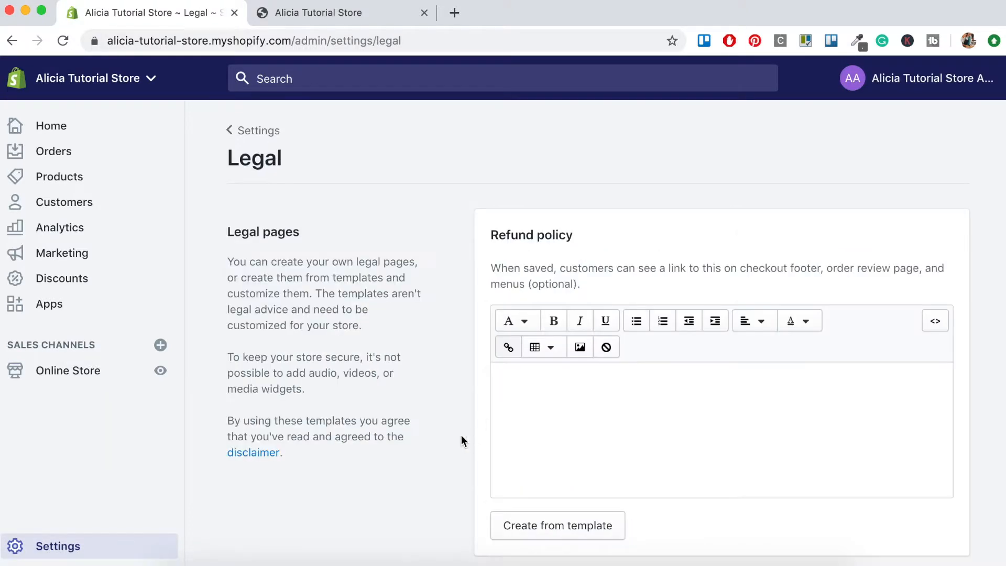
pyautogui.moveTo(359, 276)
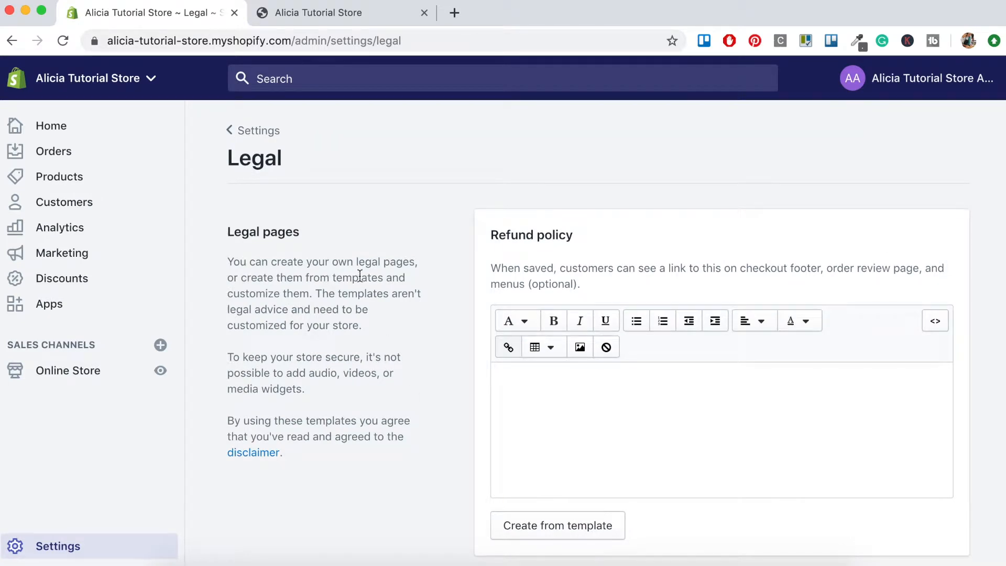
pyautogui.moveTo(340, 289)
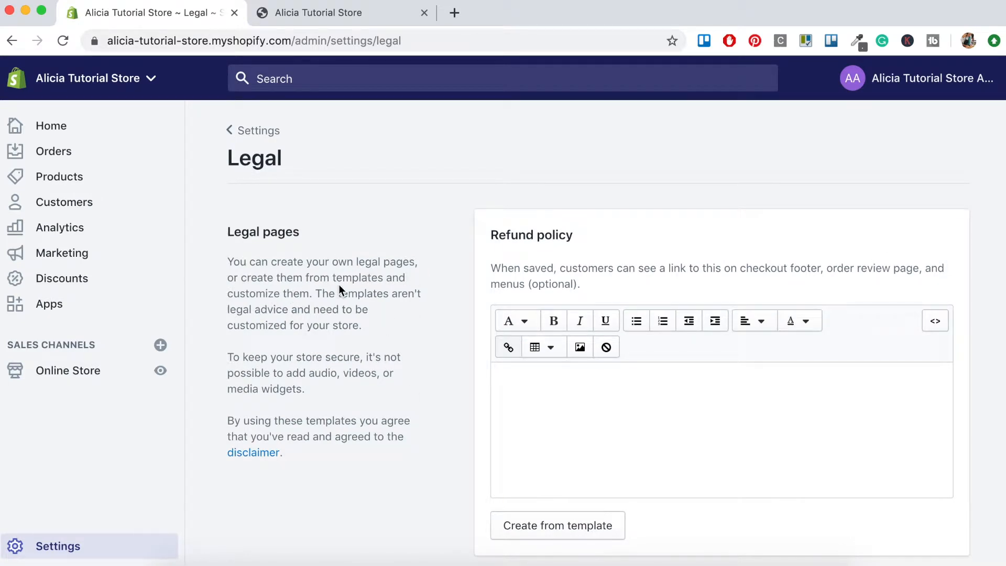
pyautogui.moveTo(438, 319)
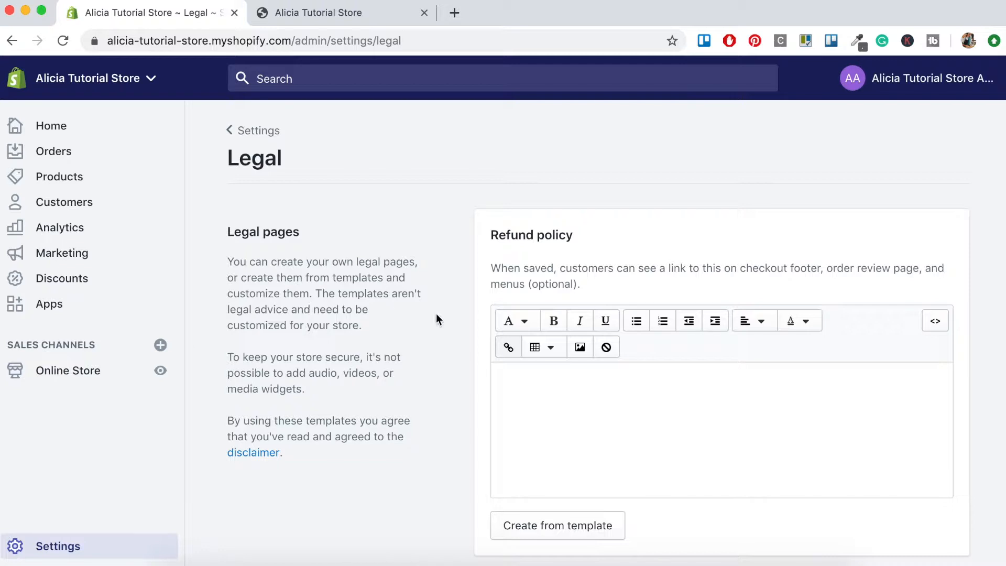
pyautogui.moveTo(570, 375)
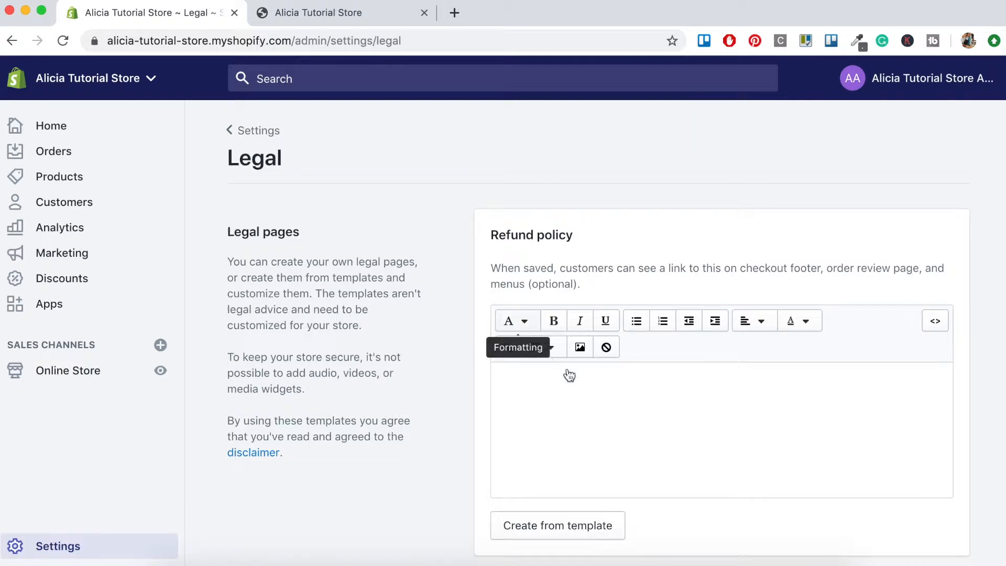
pyautogui.moveTo(644, 514)
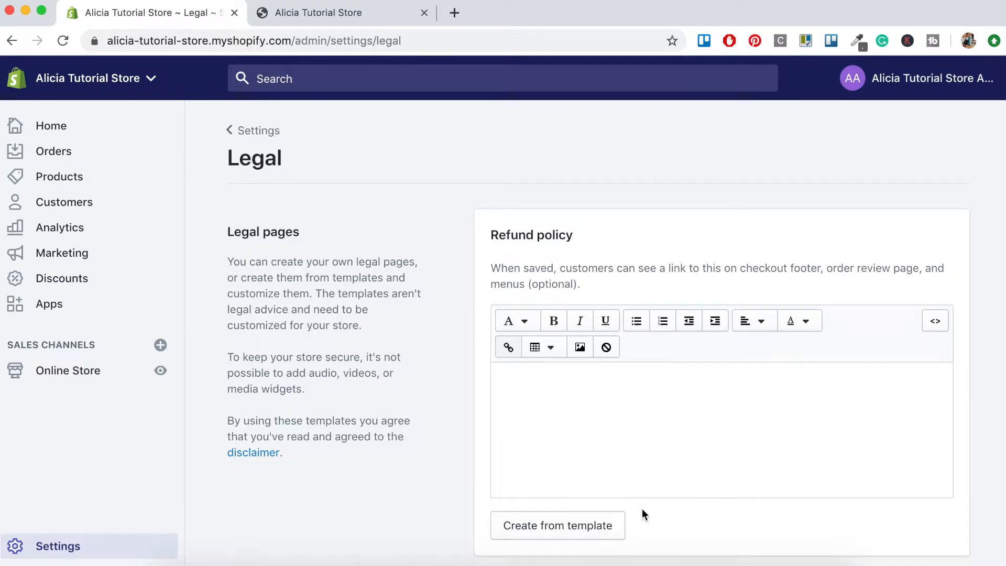
pyautogui.scroll(-3)
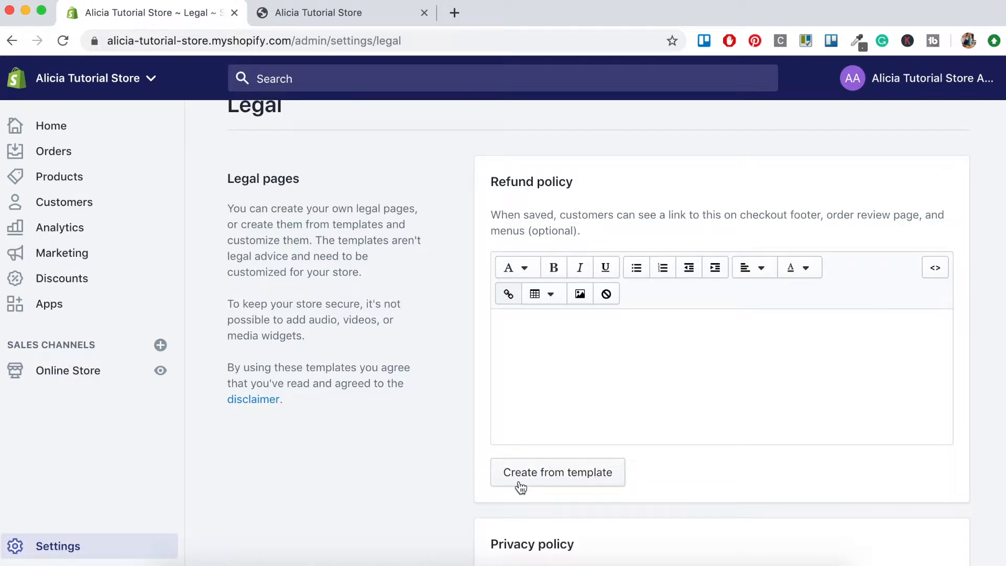
pyautogui.click(556, 472)
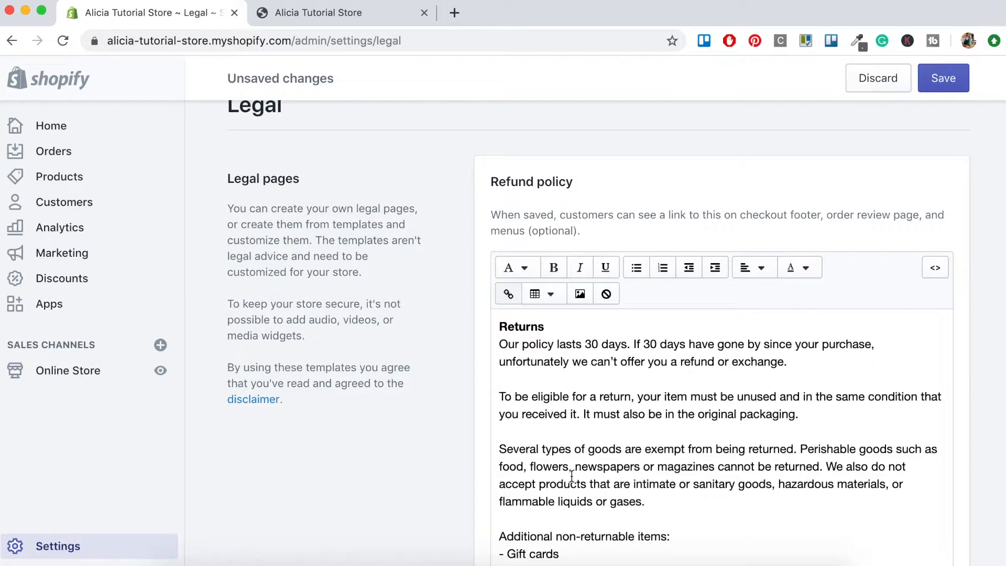
pyautogui.scroll(-3)
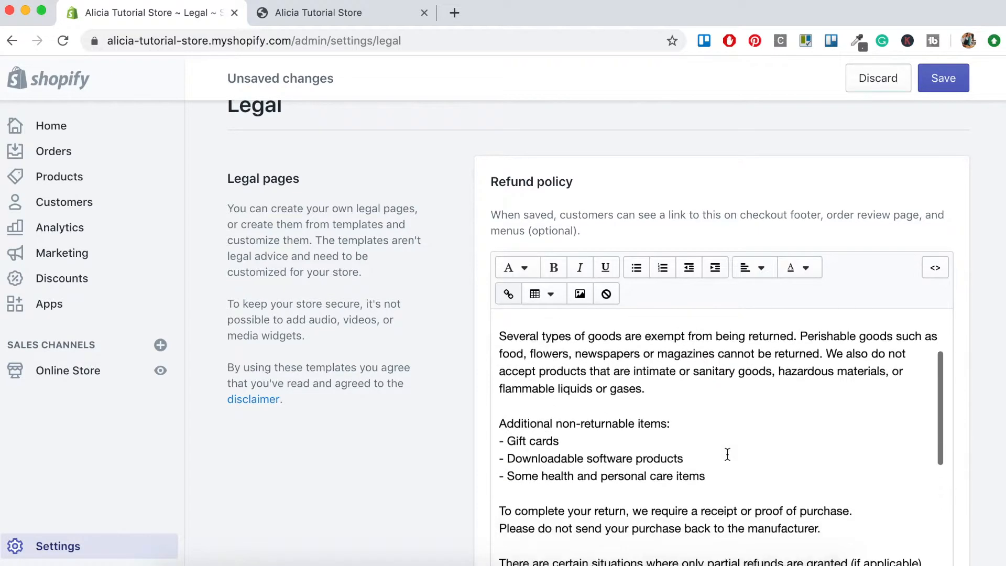
pyautogui.scroll(-3)
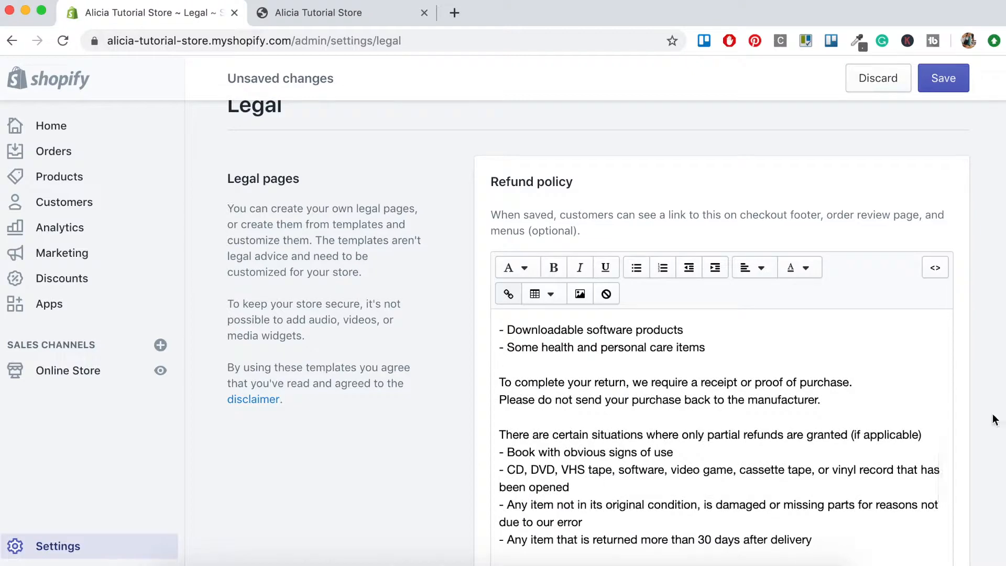
pyautogui.scroll(-3)
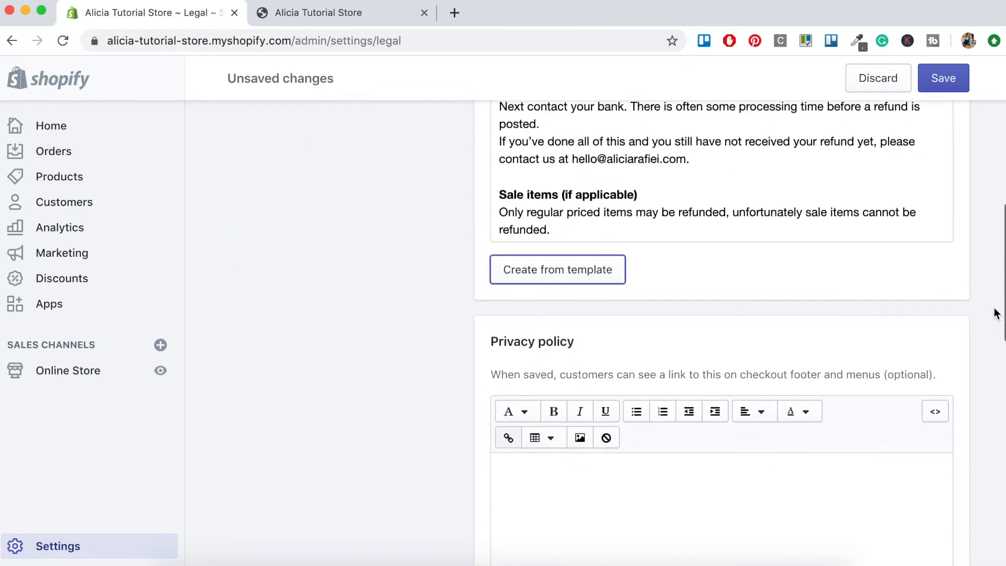
pyautogui.scroll(-3)
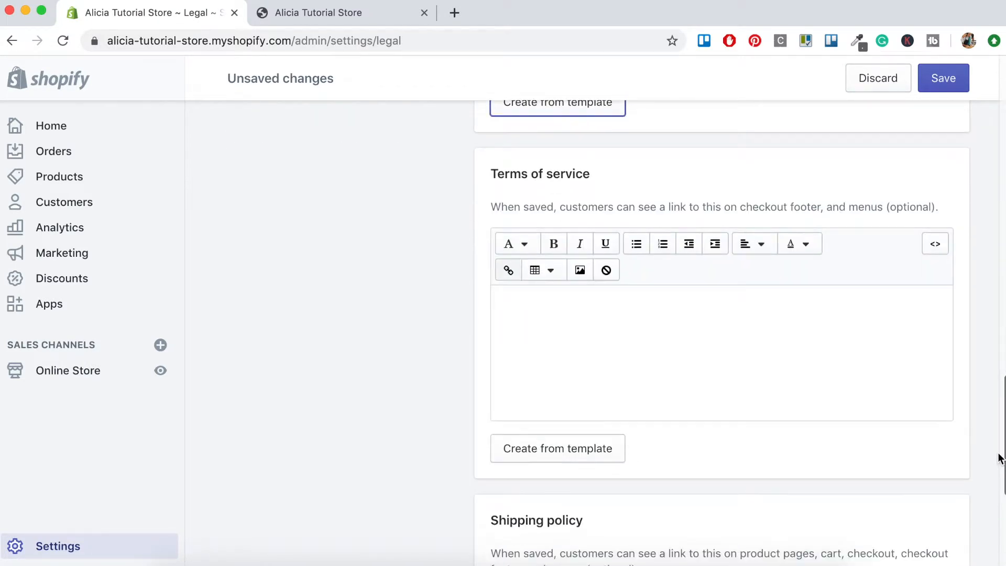
pyautogui.moveTo(556, 448)
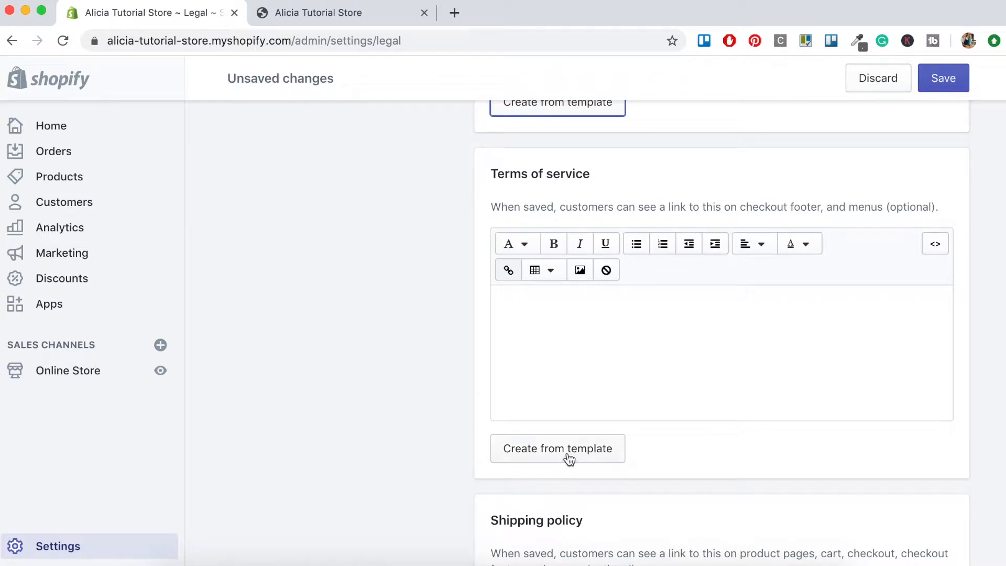
pyautogui.click(557, 448)
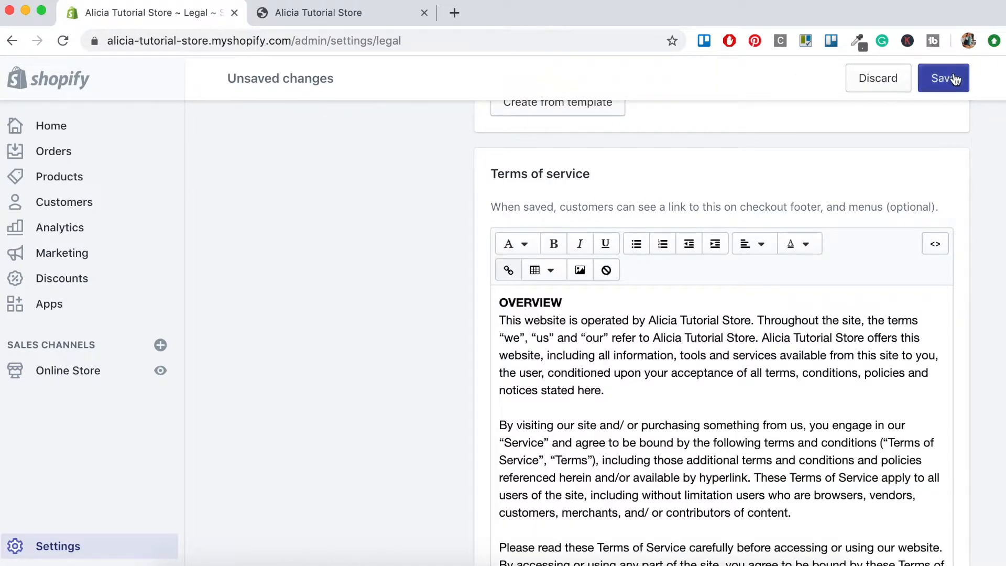
pyautogui.click(943, 77)
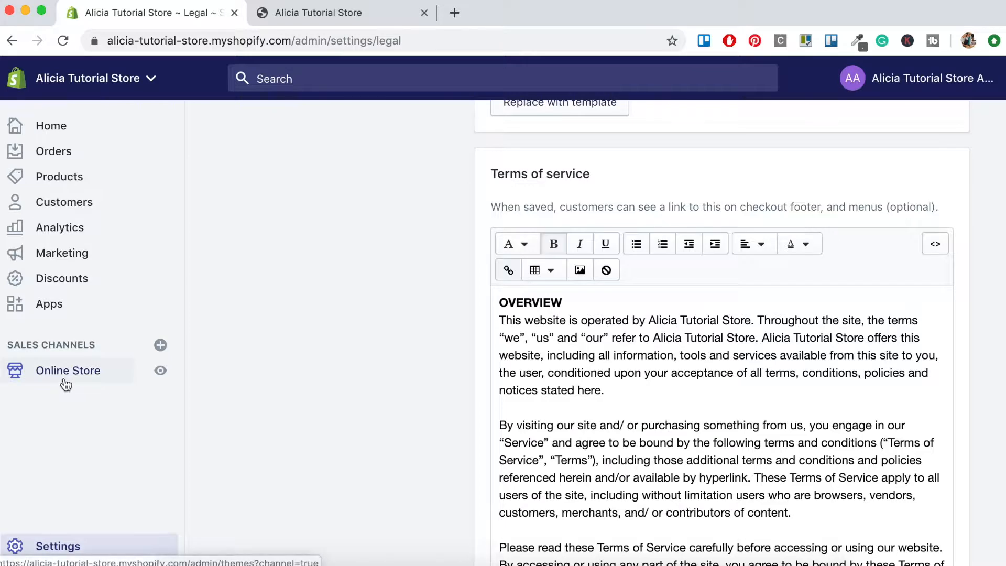
# - From Online Store > Pages, start a new page titled 'Terms of Service'
pyautogui.click(68, 370)
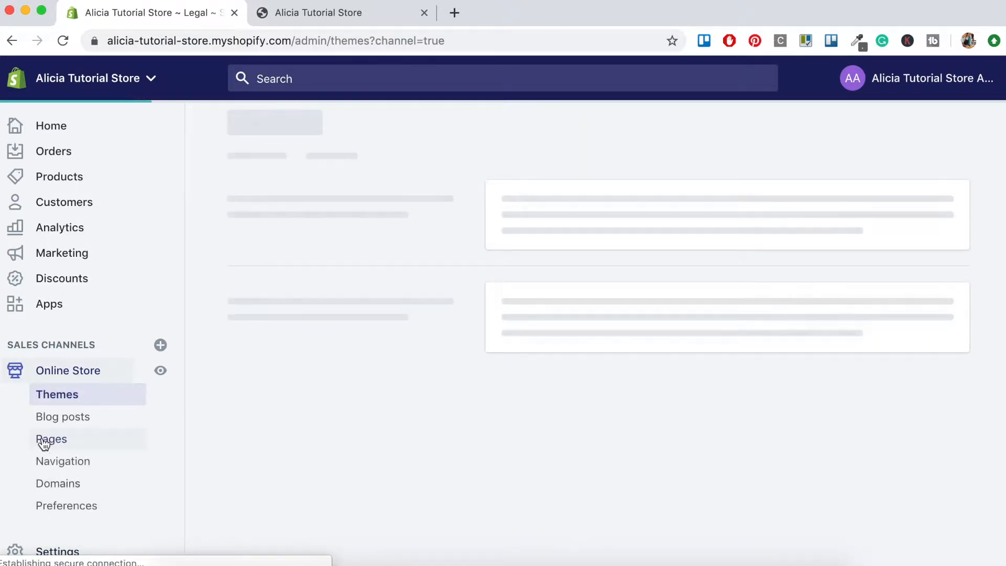
pyautogui.click(51, 439)
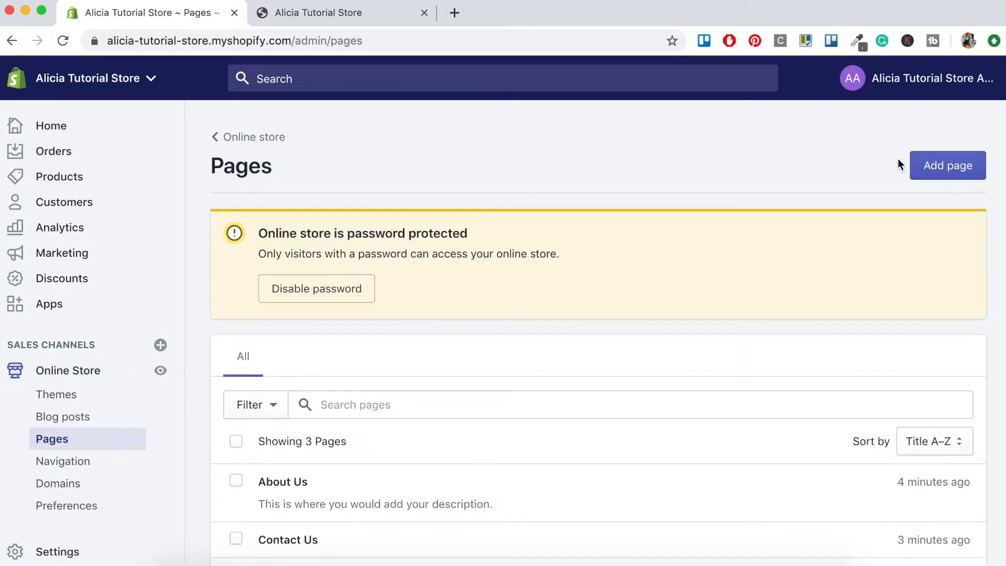
pyautogui.click(947, 165)
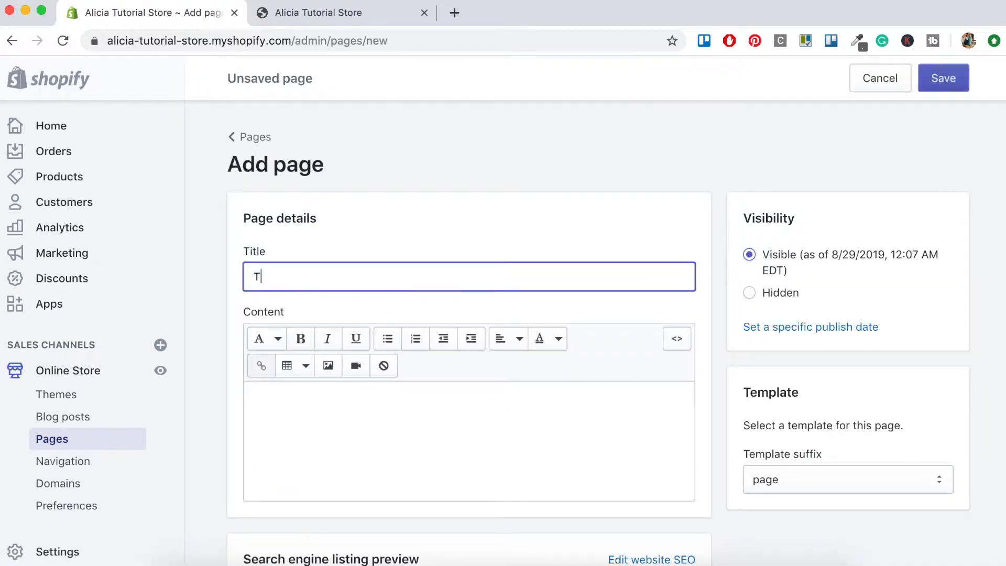
pyautogui.write('erms')
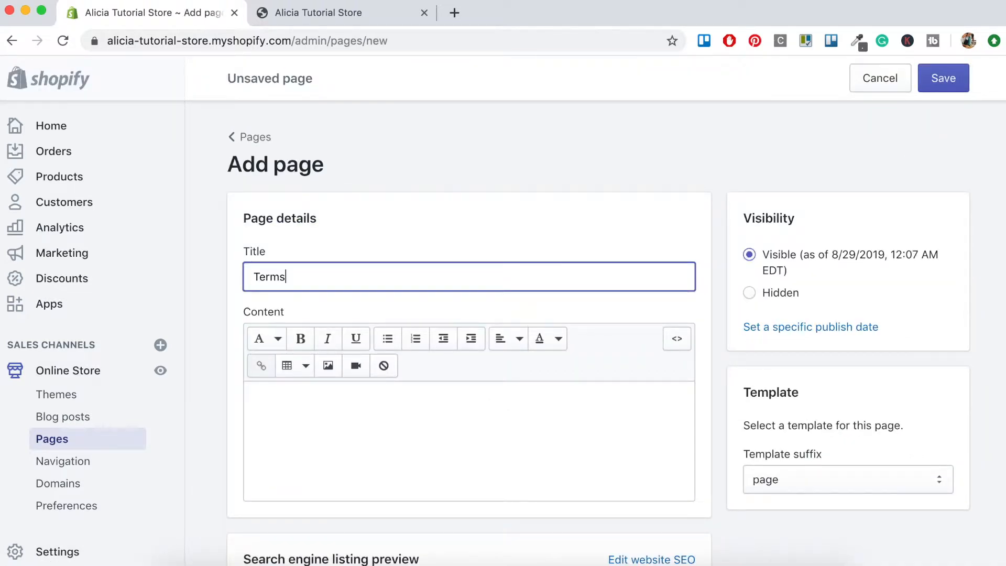
pyautogui.write('of Servi')
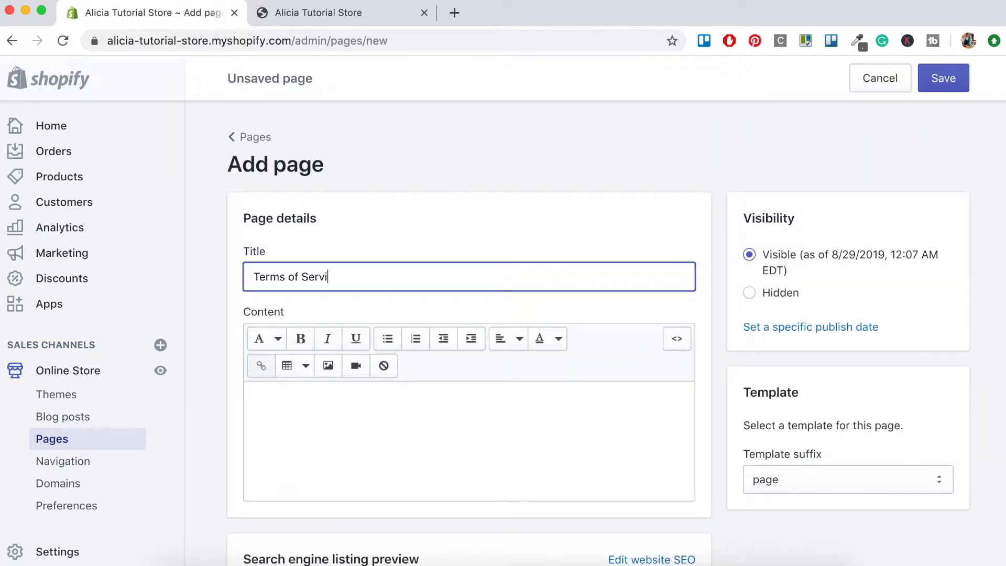
pyautogui.write('ce')
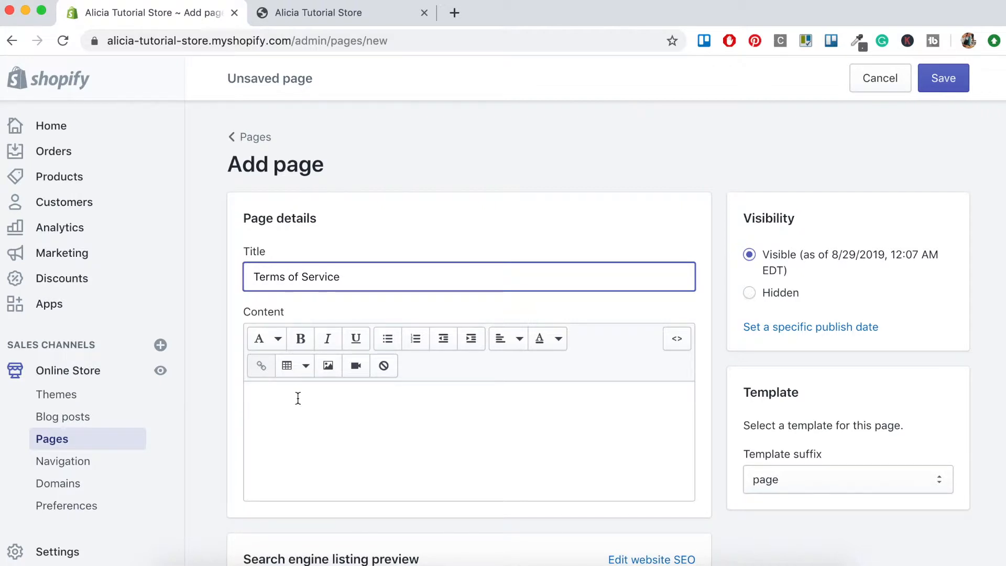
pyautogui.moveTo(57, 551)
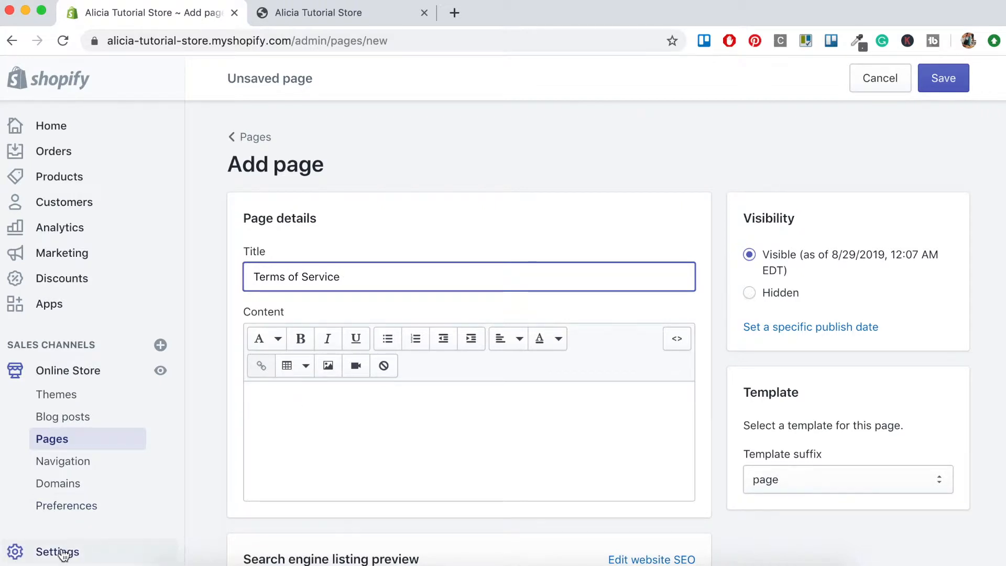
pyautogui.moveTo(58, 552)
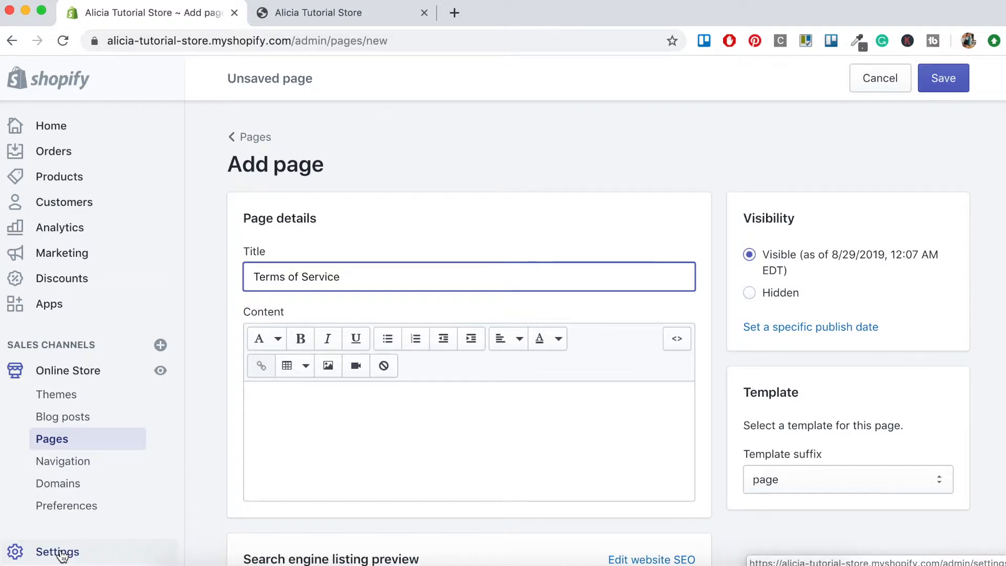
# - Open Legal settings in a new tab and select the full Terms of service template text
pyautogui.rightClick(57, 551)
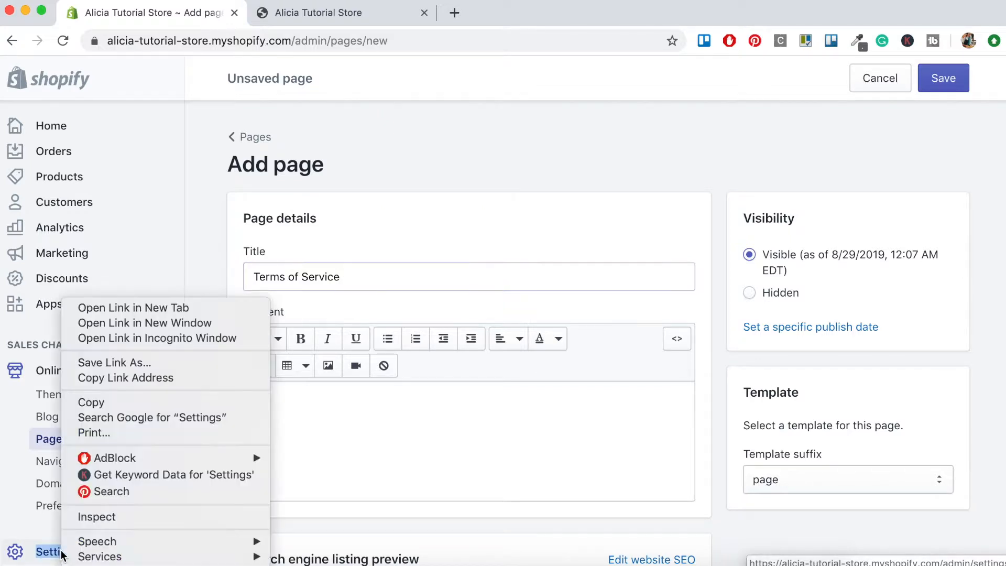
pyautogui.moveTo(158, 314)
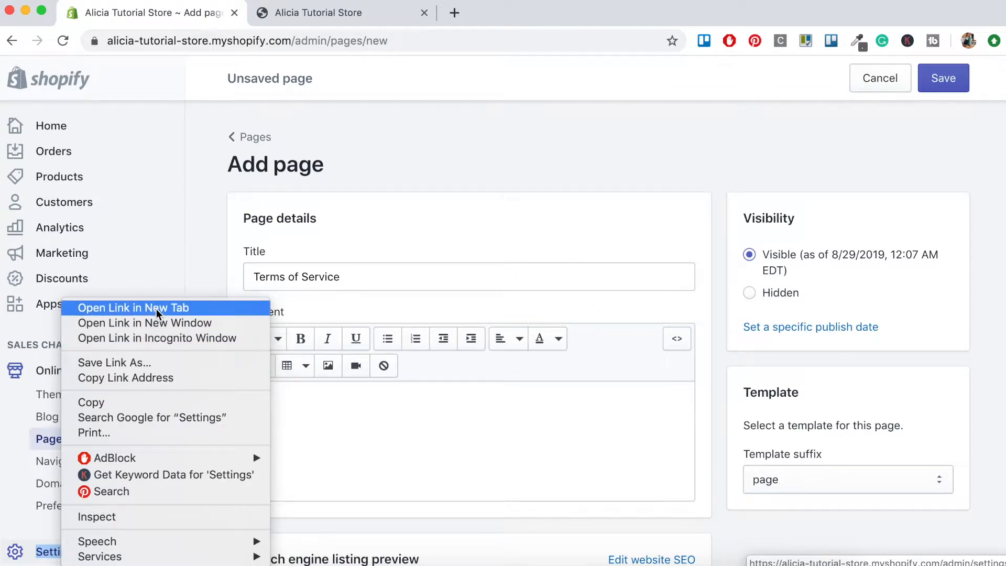
pyautogui.click(132, 308)
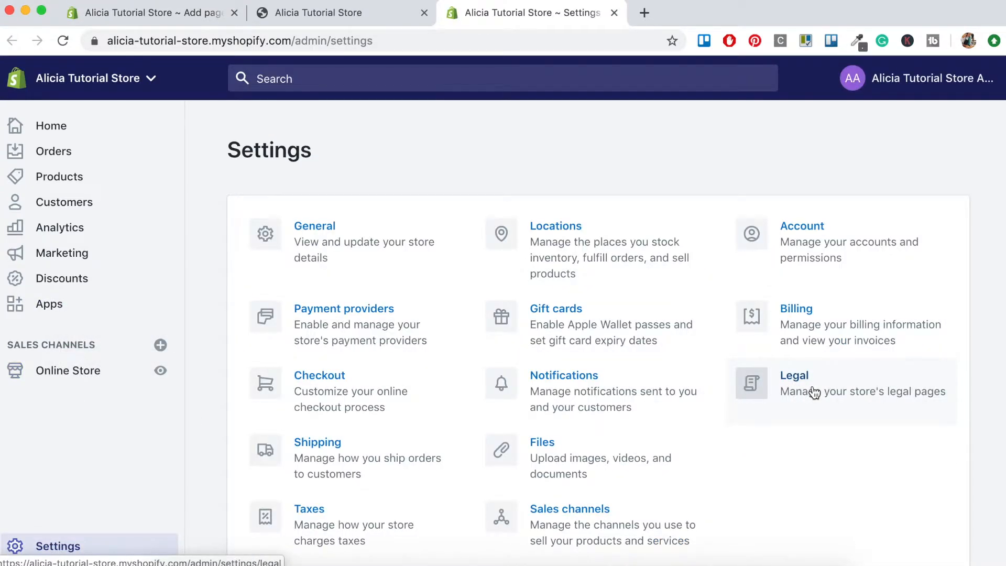
pyautogui.click(793, 375)
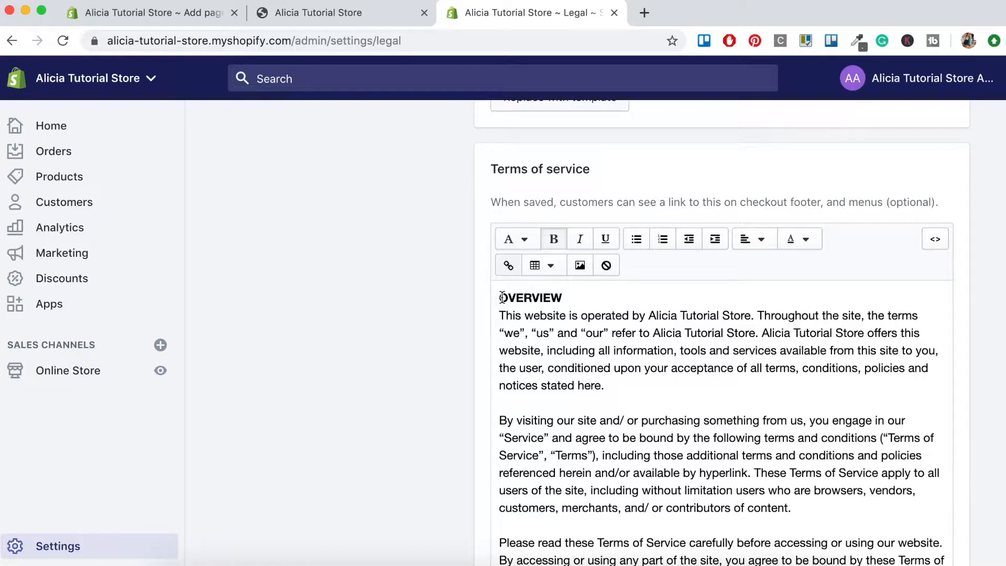
pyautogui.scroll(-3)
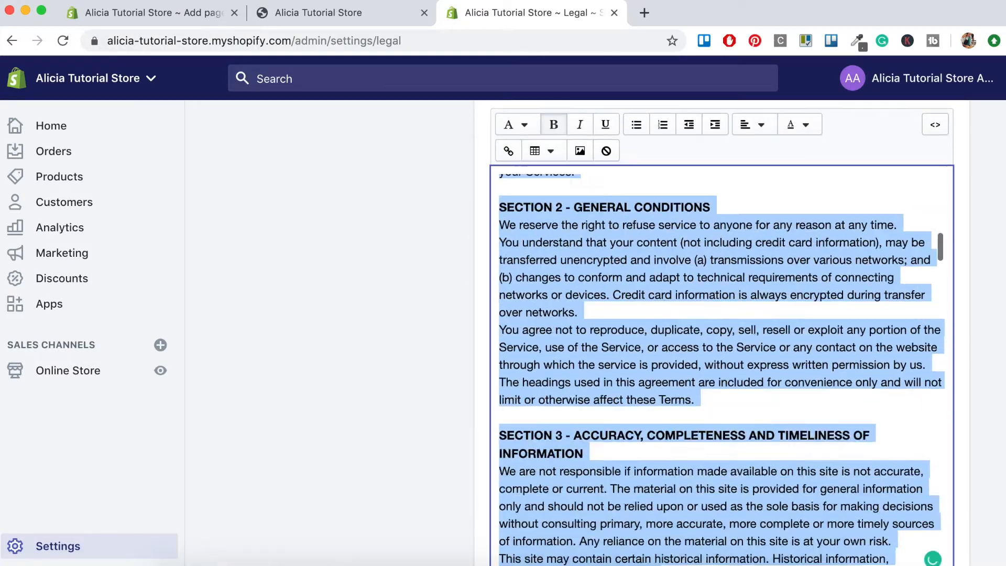
pyautogui.scroll(-3)
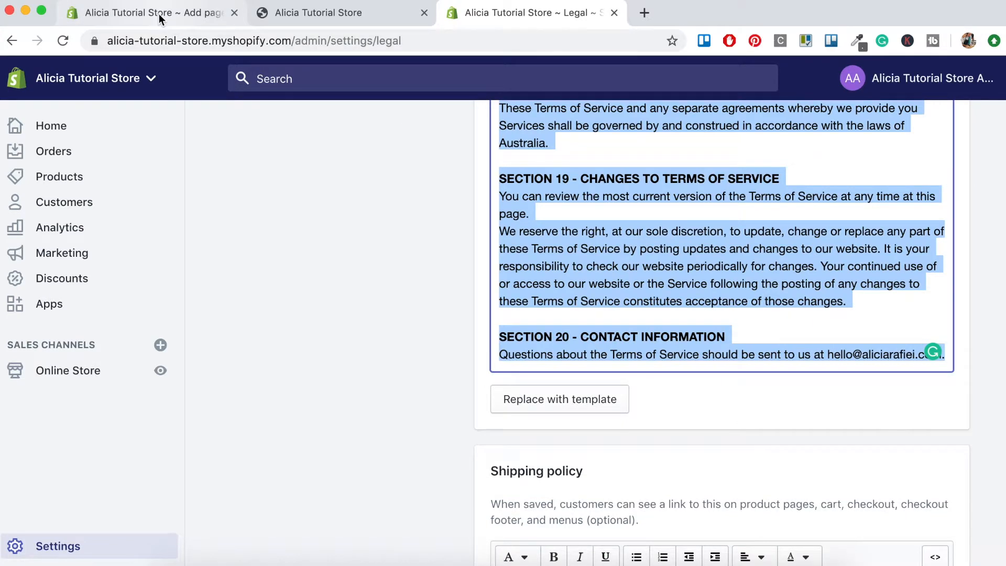
# - Save the Terms of Service page with the pasted legal text and return to Pages
pyautogui.click(150, 12)
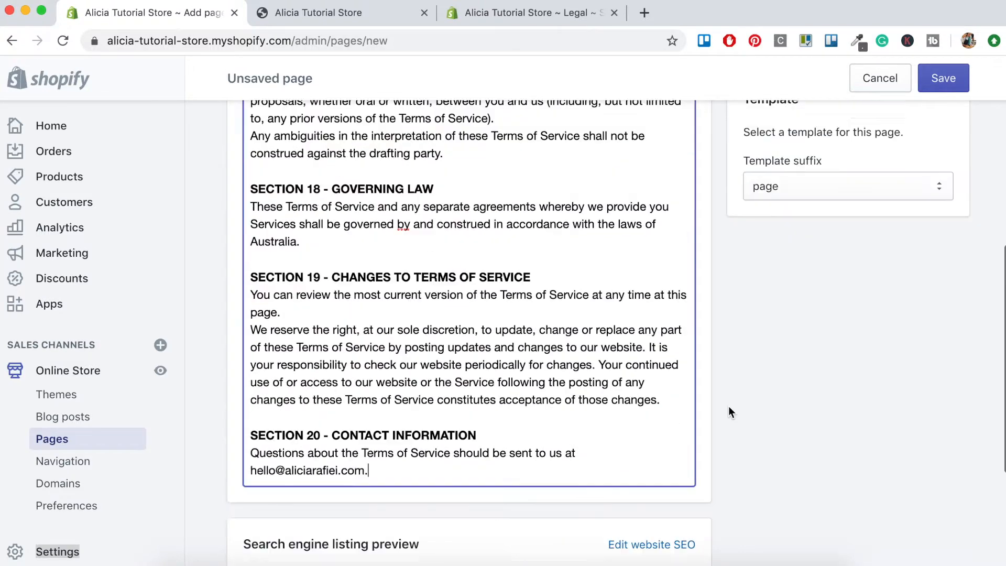
pyautogui.click(943, 77)
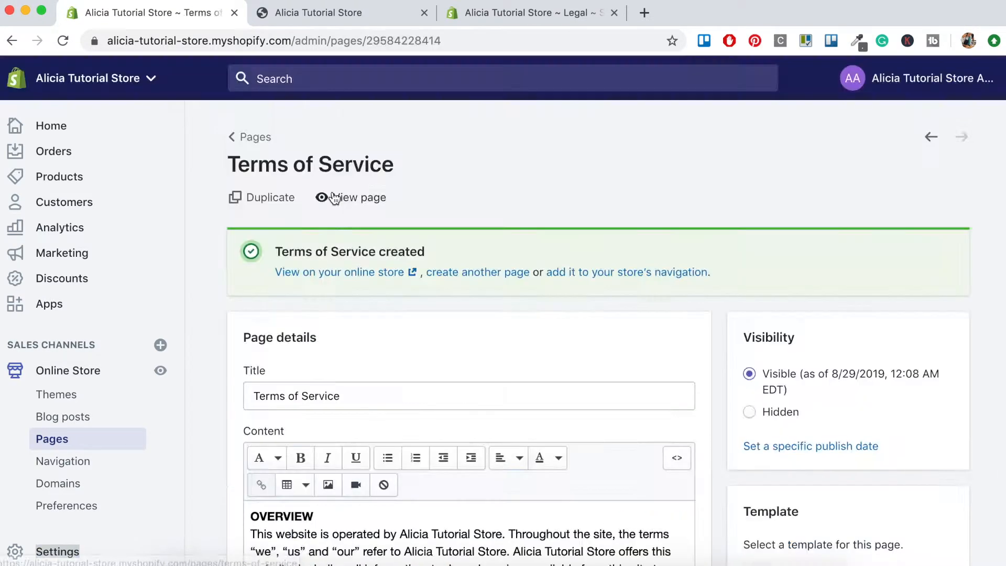
pyautogui.click(255, 137)
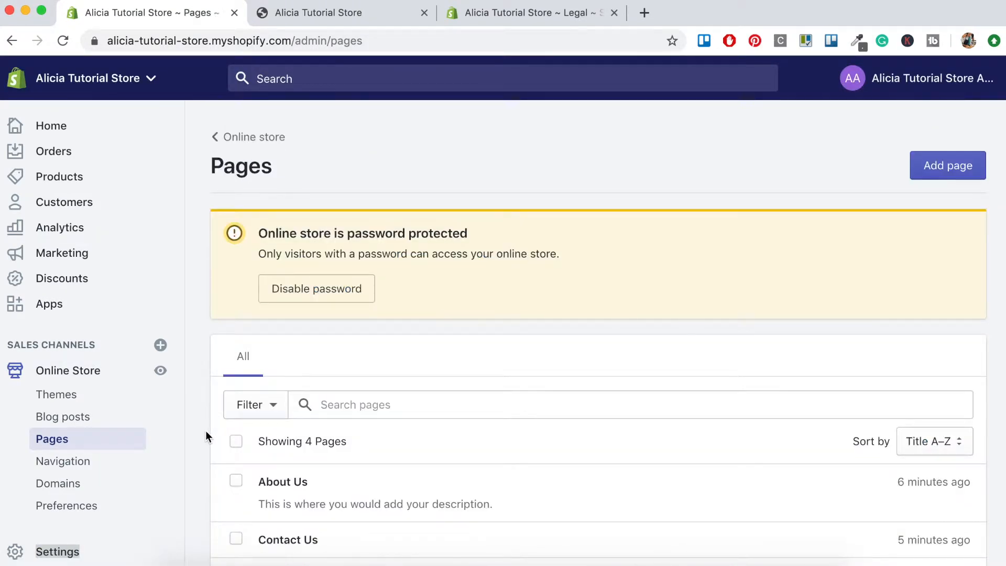
# - Scroll through the pages list to confirm Privacy Policy and Returns Policy among six pages
pyautogui.scroll(-3)
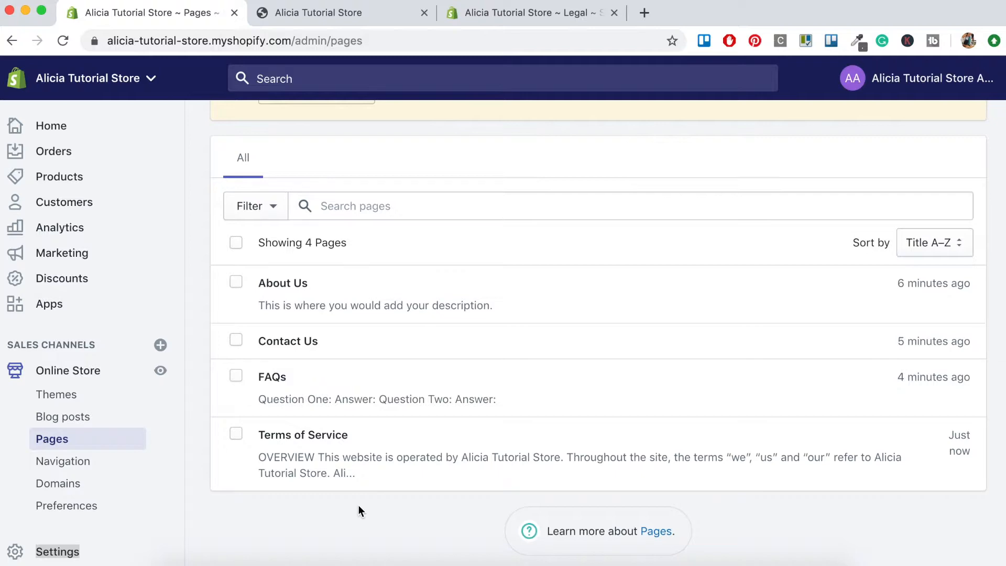
pyautogui.scroll(3)
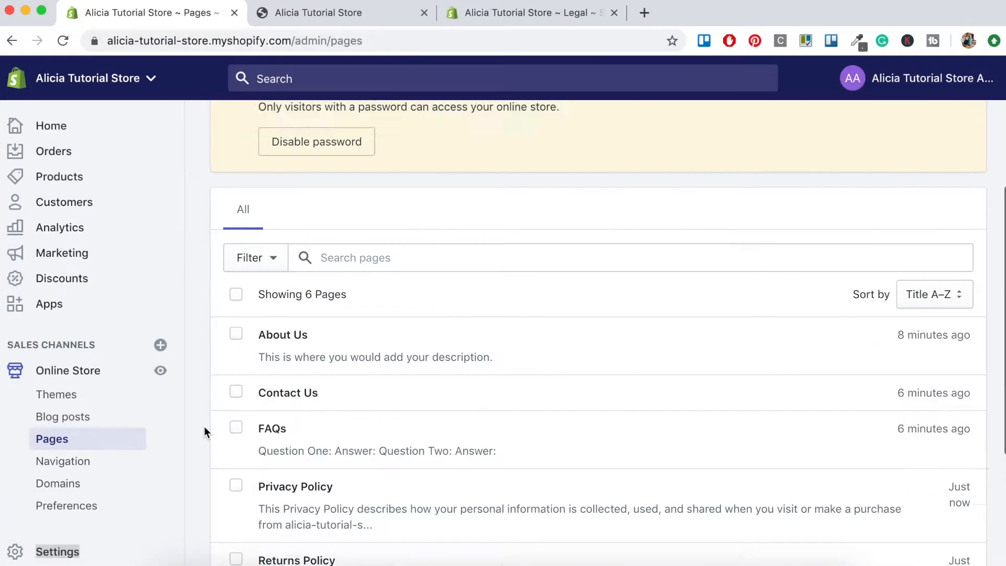
pyautogui.scroll(-3)
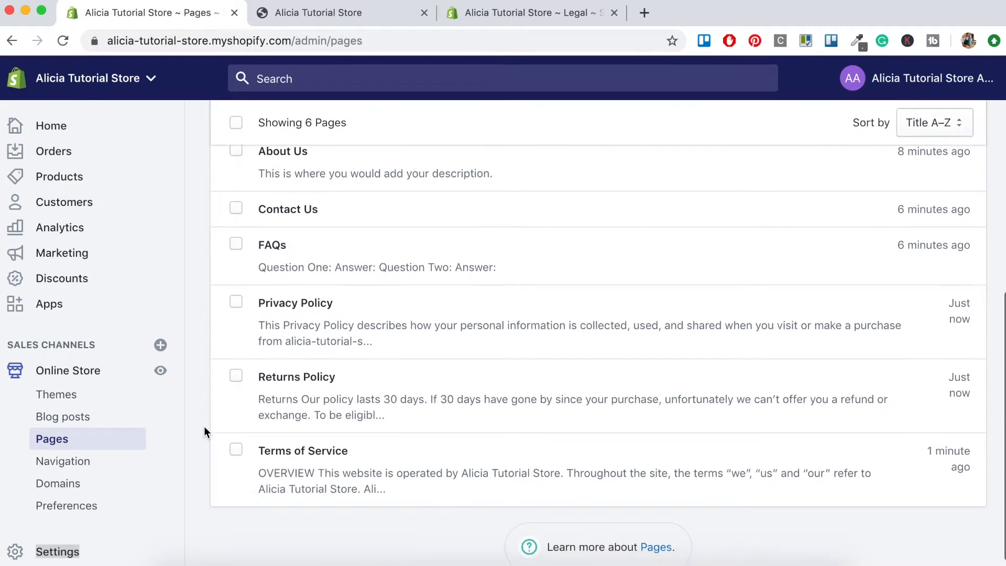
pyautogui.scroll(3)
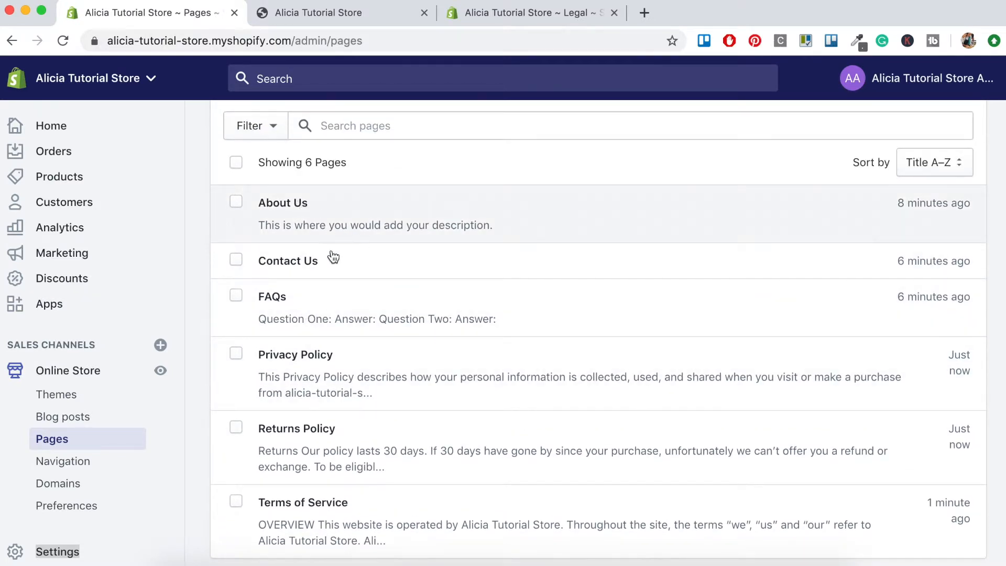
pyautogui.moveTo(274, 314)
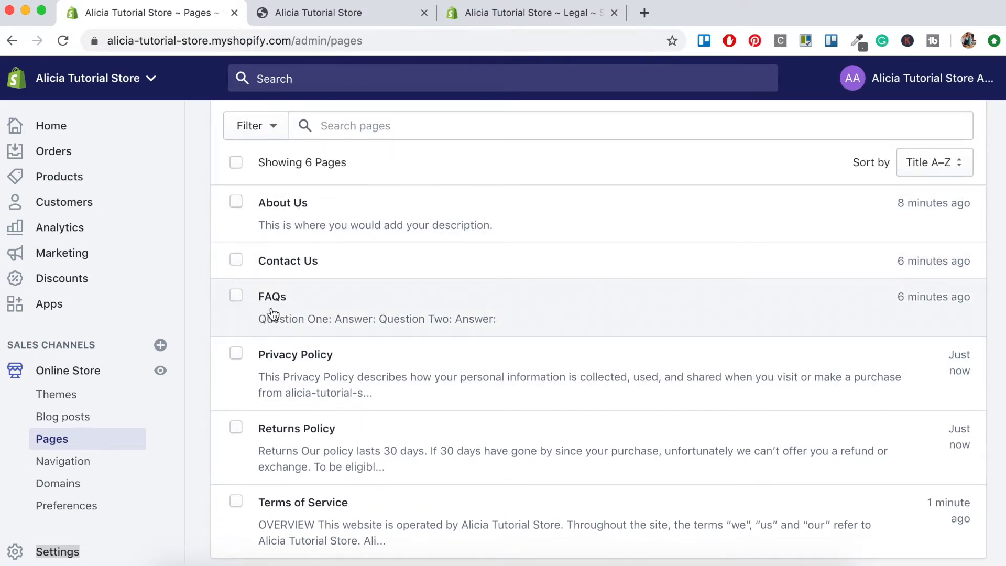
pyautogui.moveTo(295, 433)
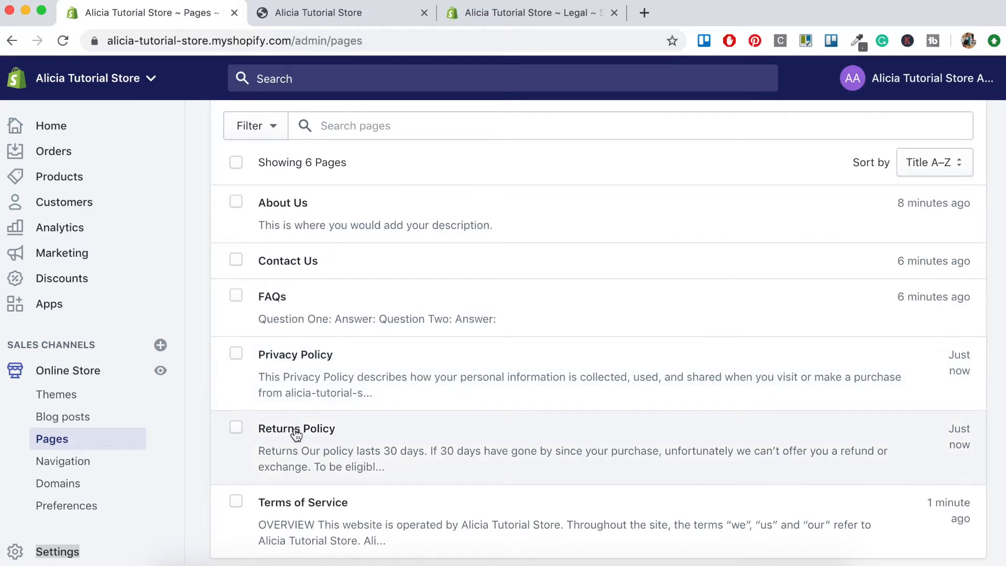
pyautogui.moveTo(315, 517)
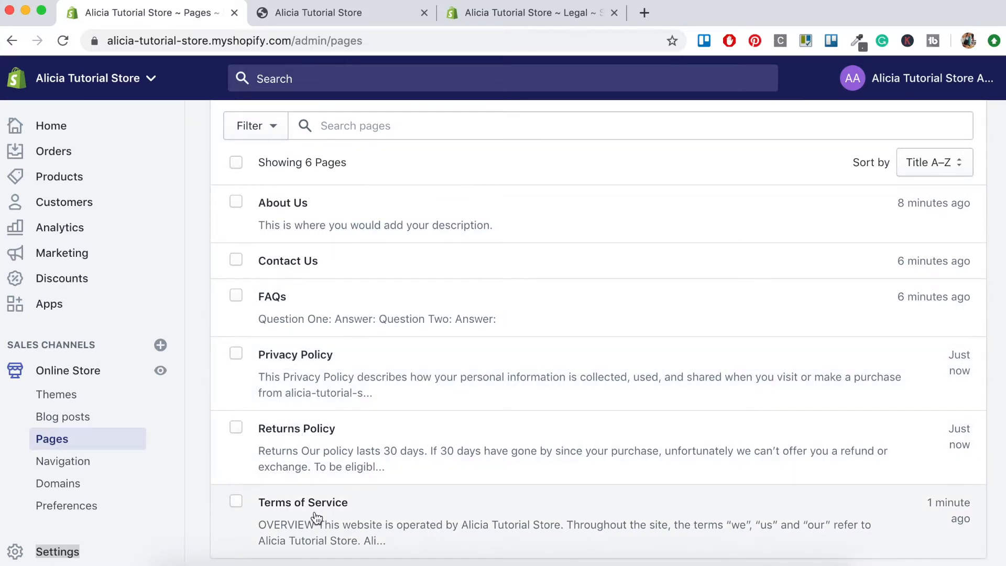
pyautogui.moveTo(202, 460)
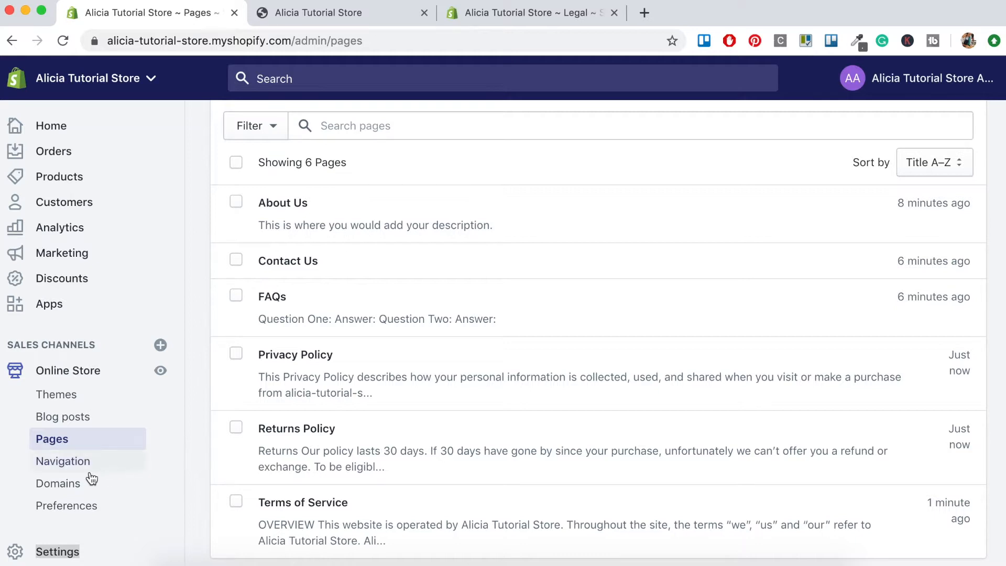
# - Open Online Store > Navigation to view the Footer menu and Main menu
pyautogui.click(63, 461)
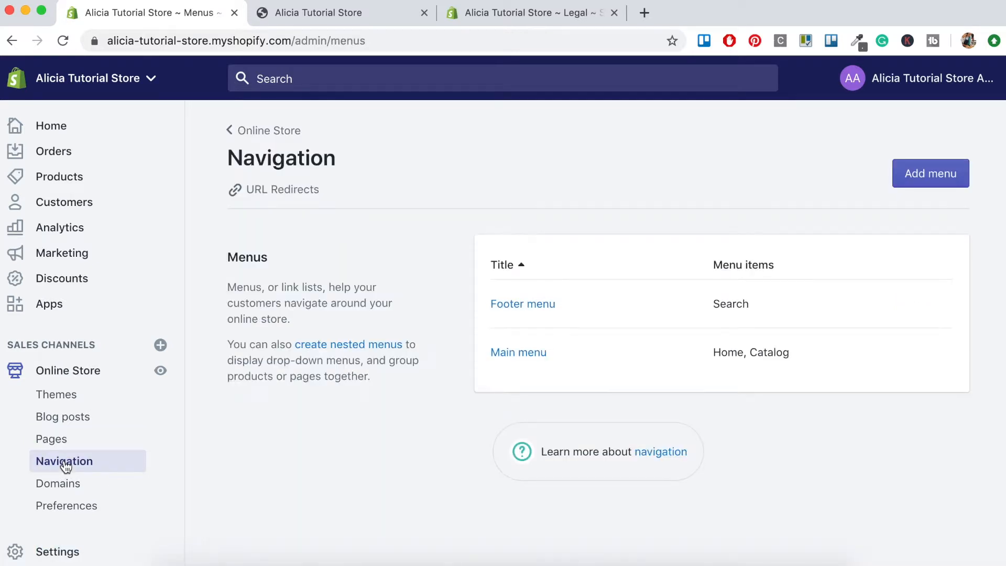
pyautogui.moveTo(518, 352)
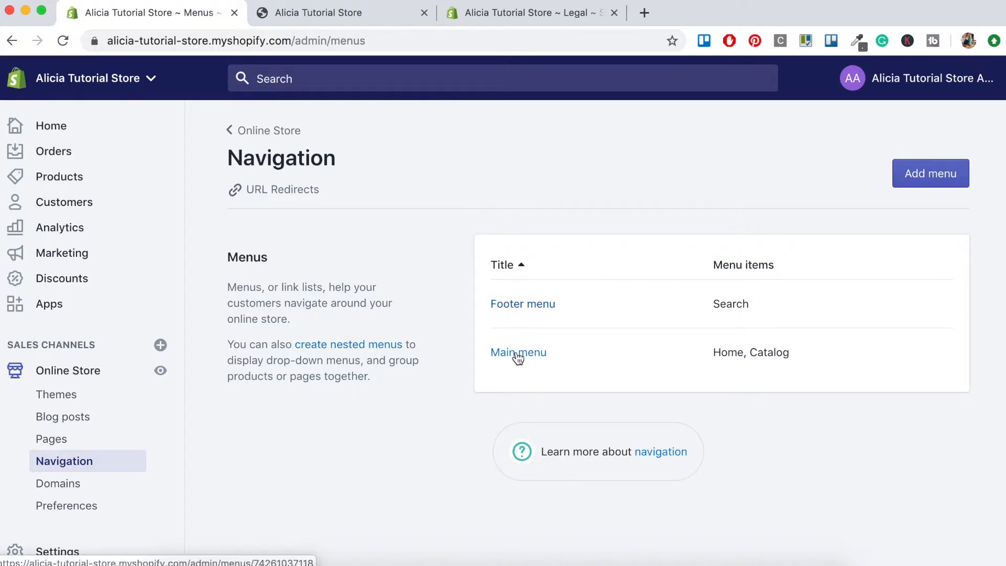
pyautogui.moveTo(459, 312)
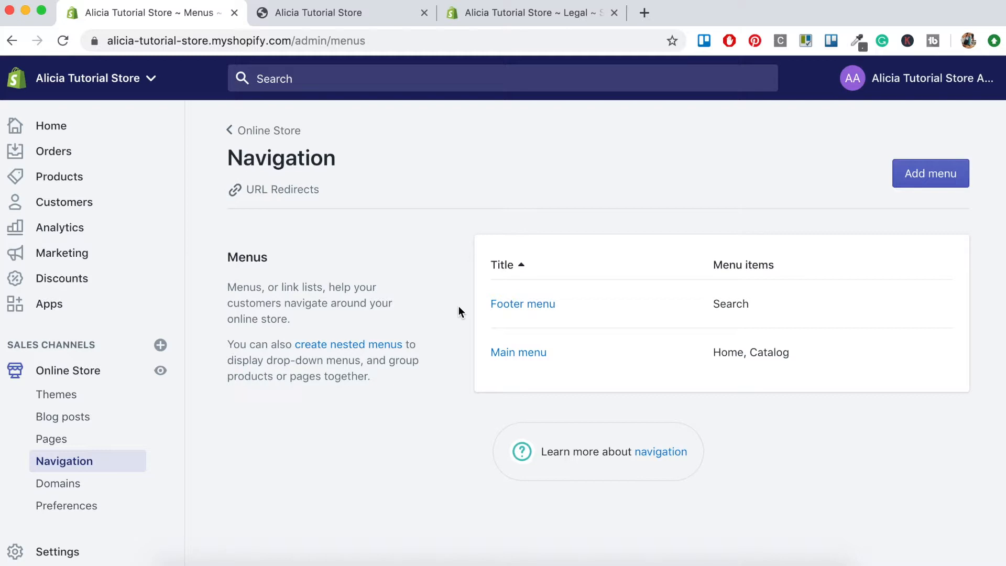
# - Open the Main menu and add an 'About Us' item linked to the About Us page
pyautogui.click(518, 351)
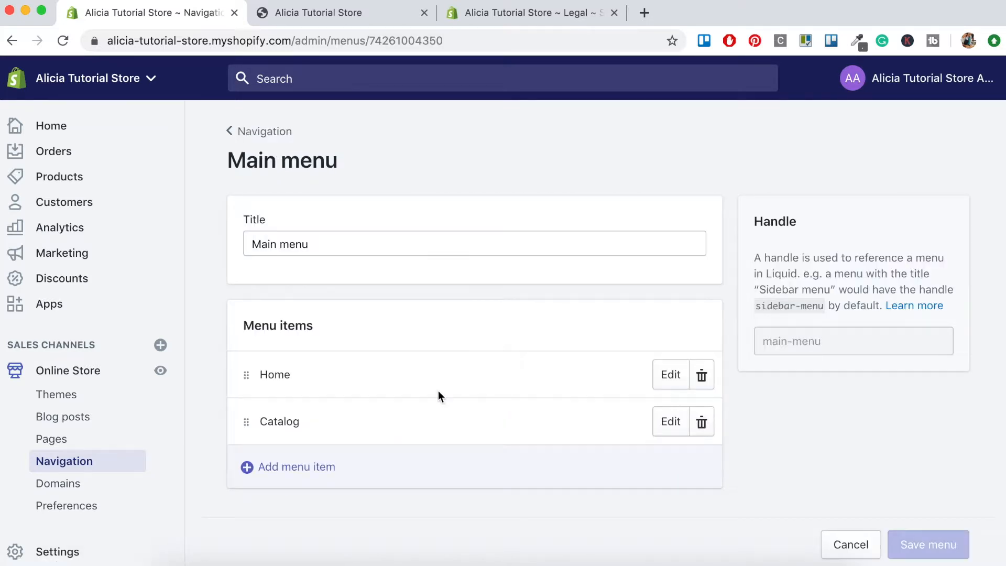
pyautogui.moveTo(297, 466)
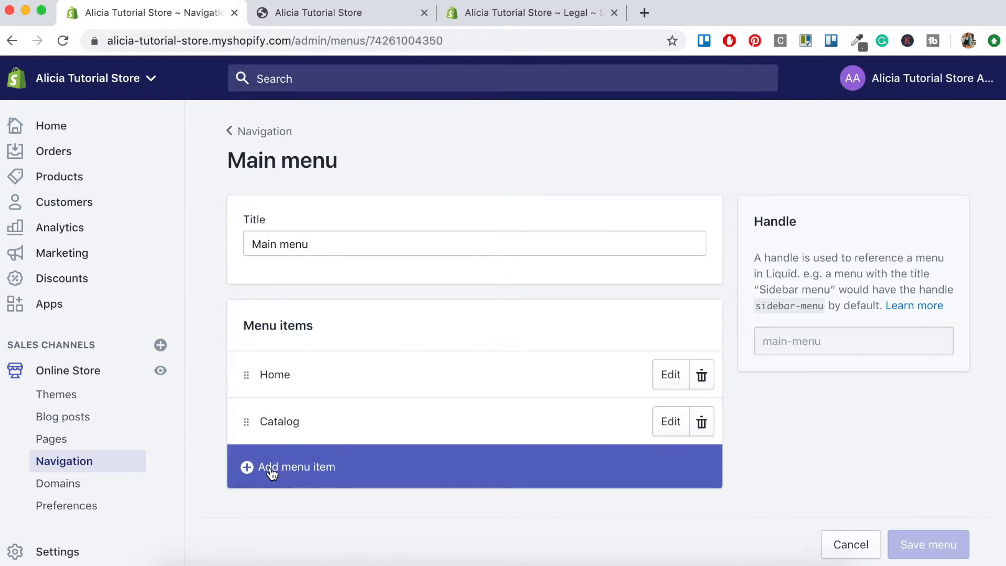
pyautogui.click(297, 467)
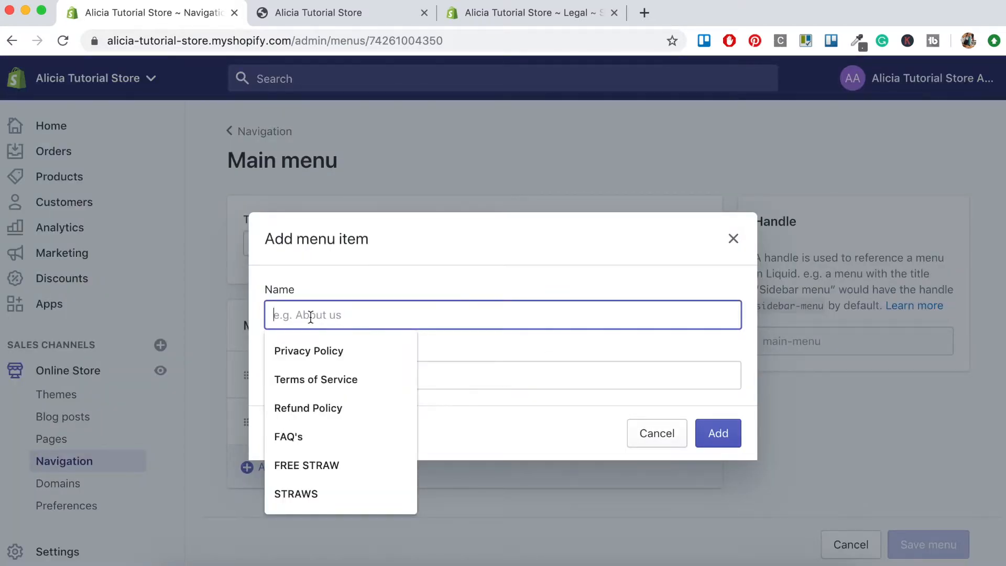
pyautogui.write('About Us')
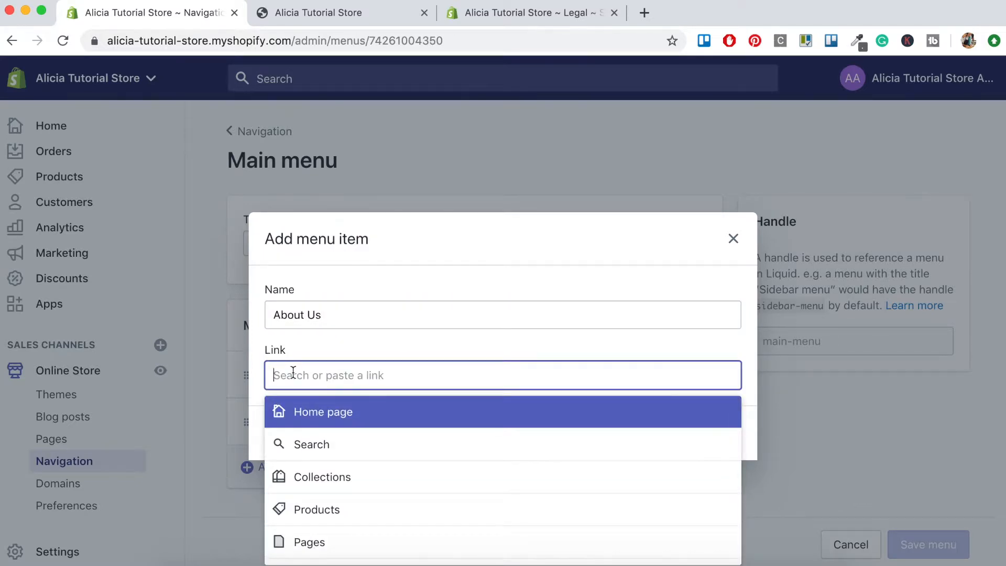
pyautogui.moveTo(305, 447)
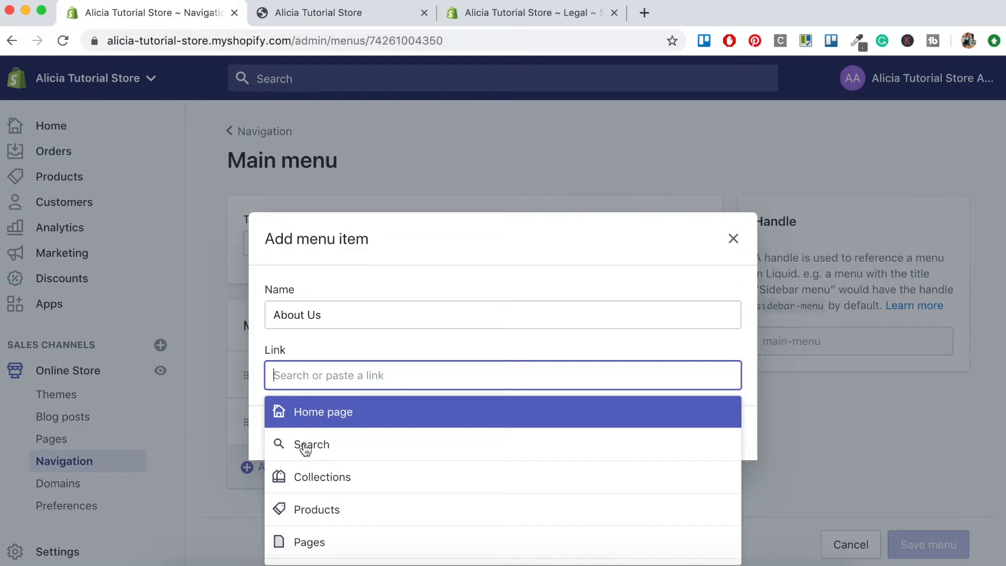
pyautogui.click(309, 541)
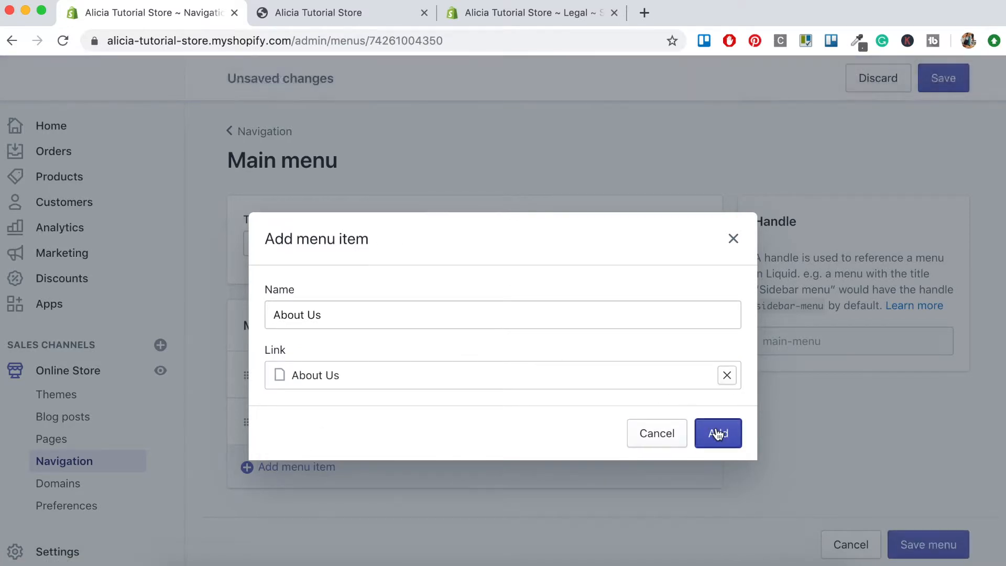
pyautogui.click(717, 433)
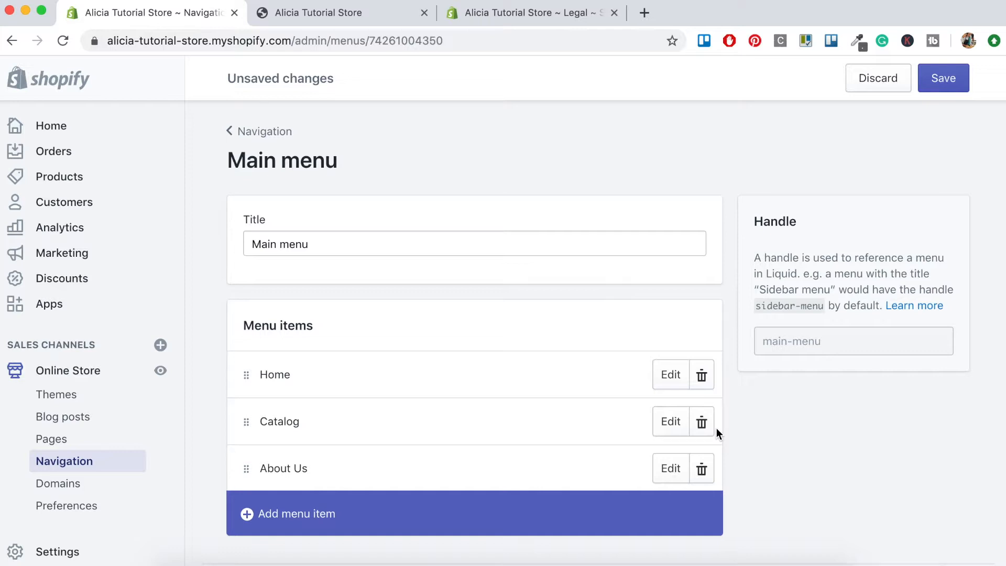
pyautogui.moveTo(288, 513)
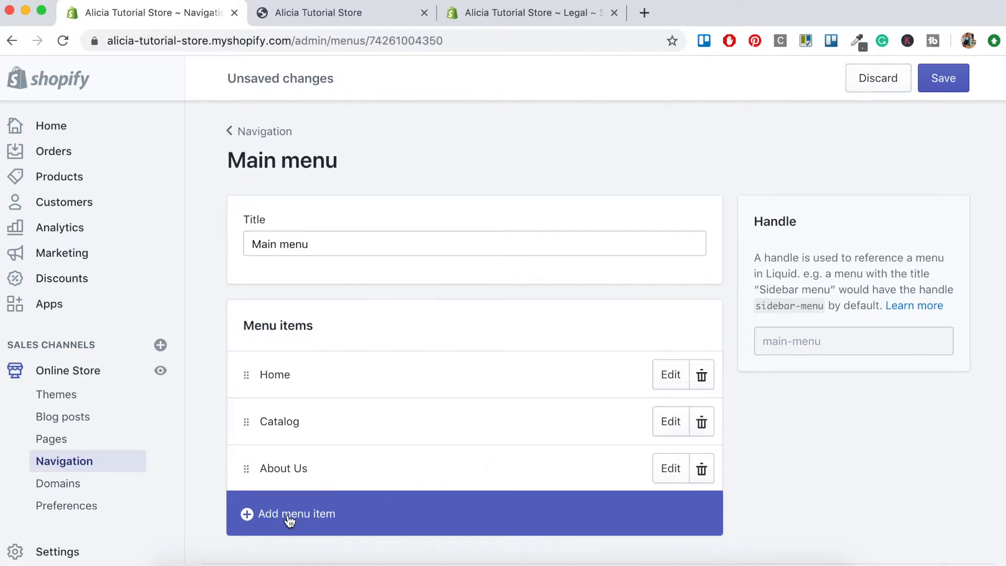
# - Add a 'Contact Us' item linked to the Contact Us page, add FAQ's, and save the Main menu
pyautogui.click(296, 513)
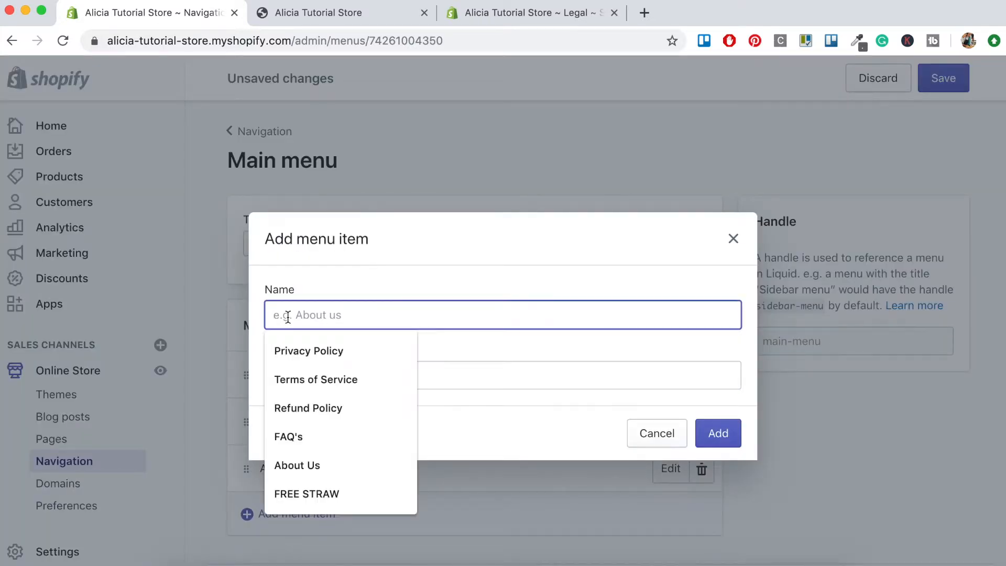
pyautogui.write('Con')
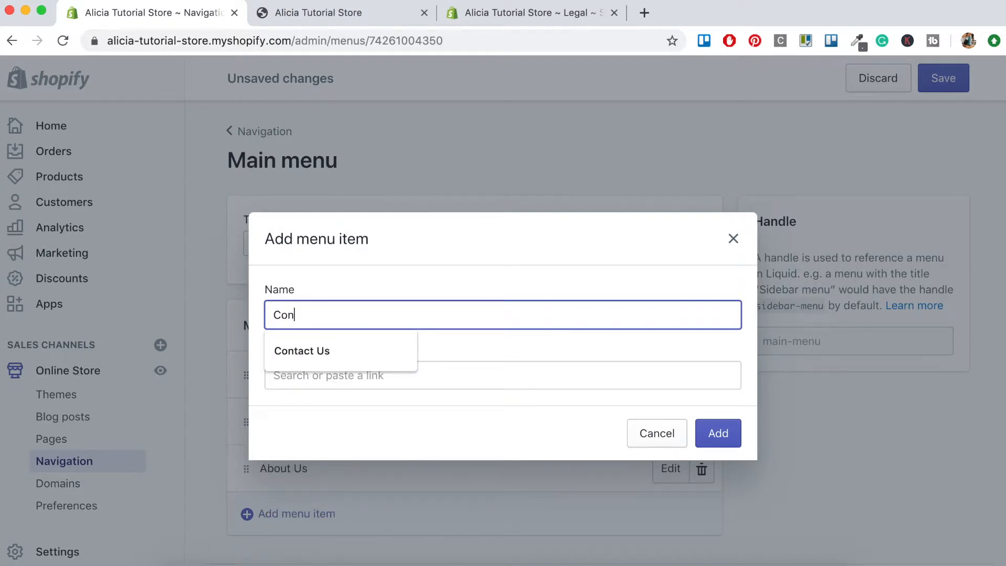
pyautogui.click(302, 351)
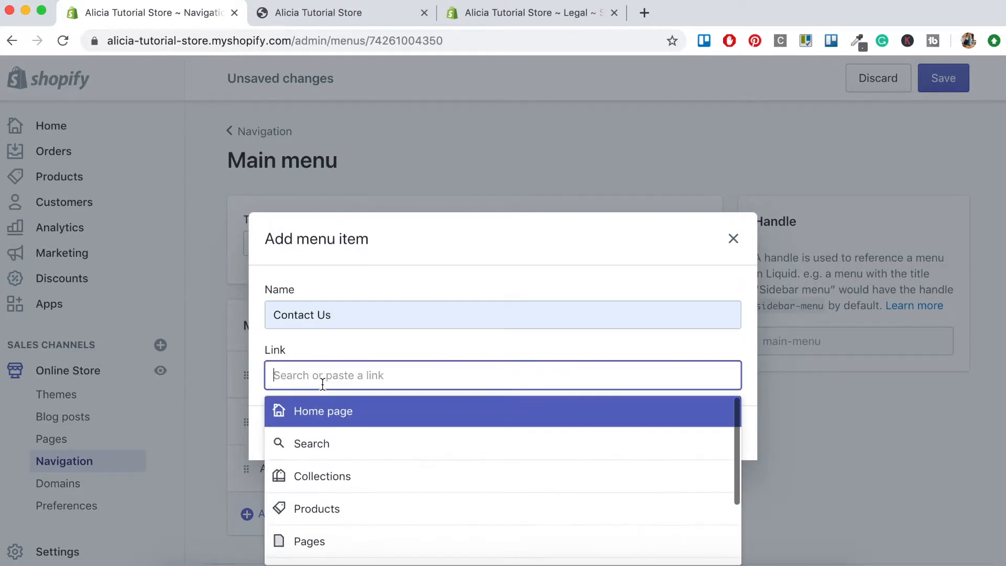
pyautogui.click(309, 541)
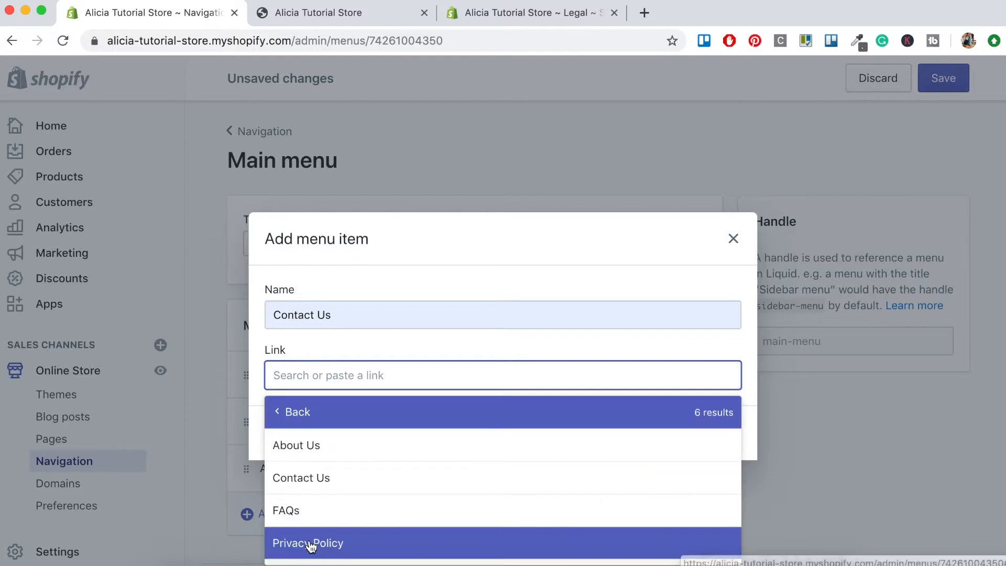
pyautogui.click(300, 477)
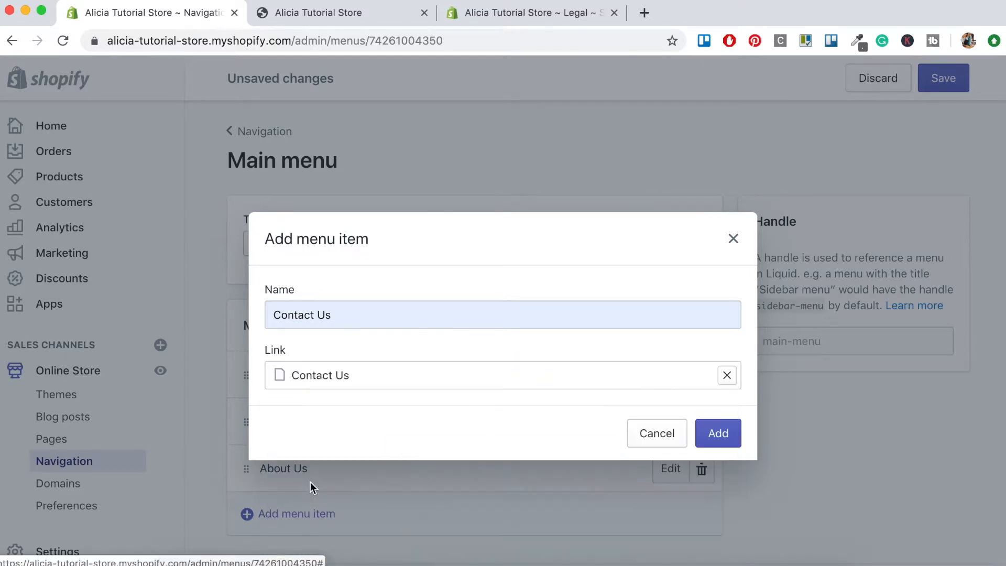
pyautogui.moveTo(718, 433)
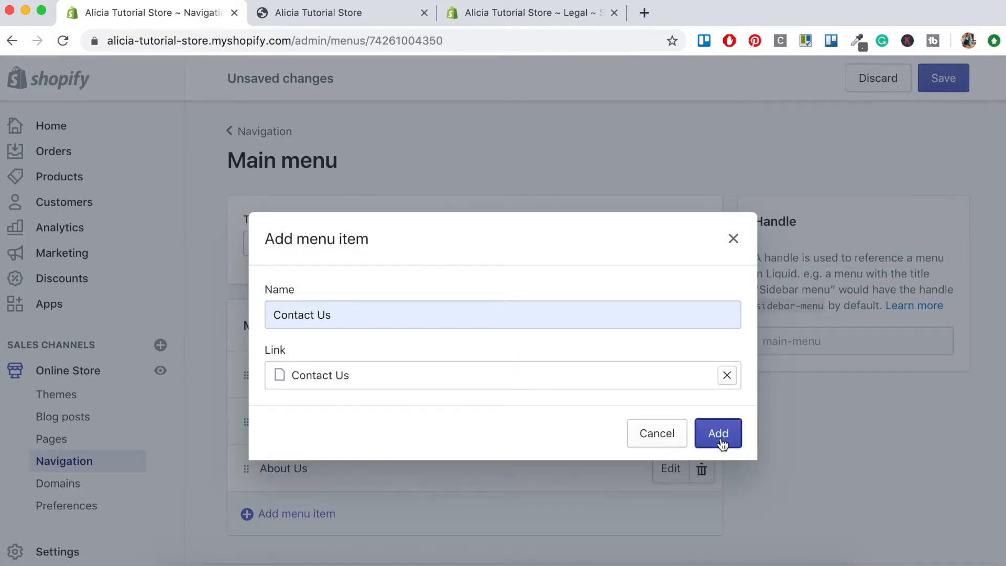
pyautogui.click(718, 433)
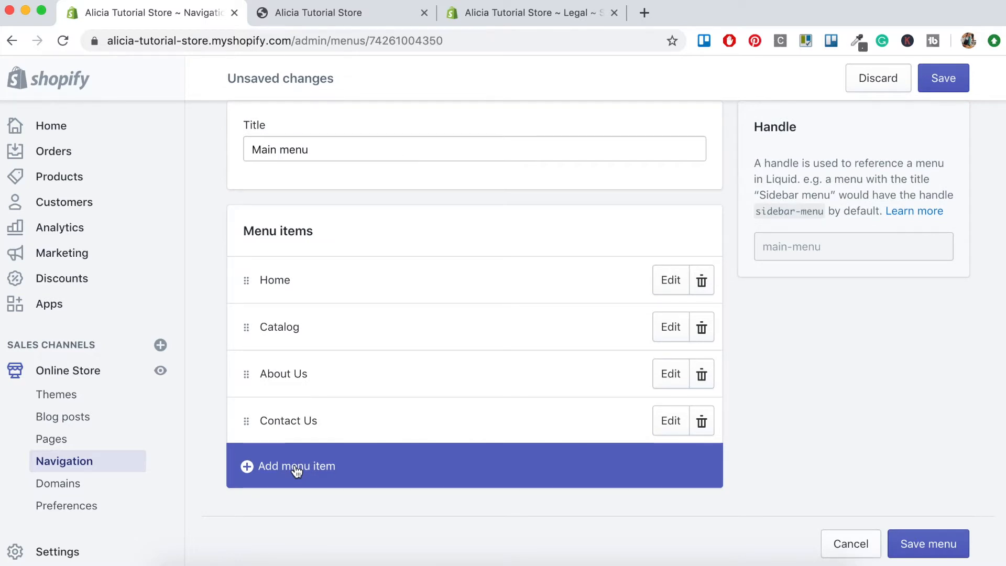
pyautogui.click(295, 466)
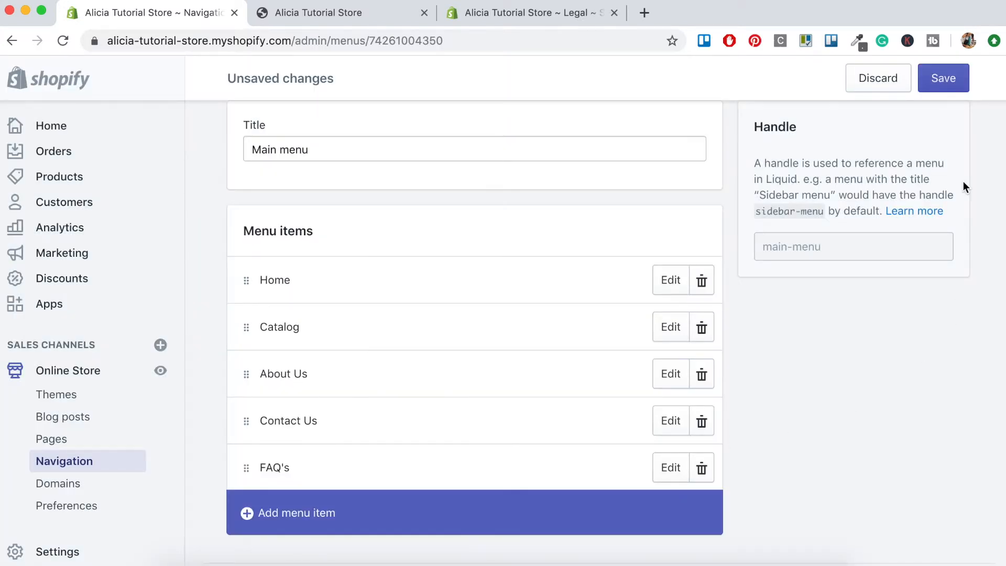
pyautogui.click(943, 77)
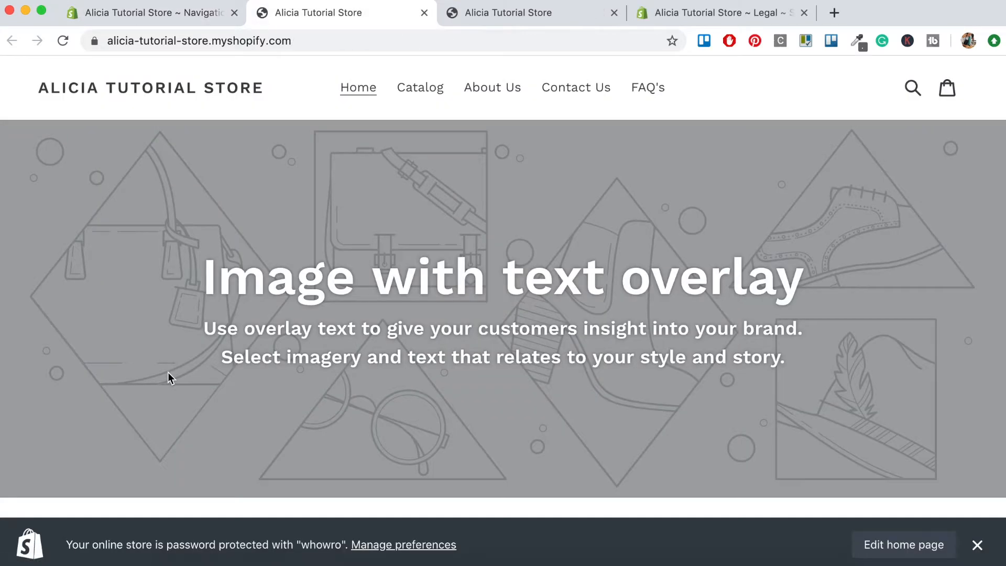
pyautogui.moveTo(409, 203)
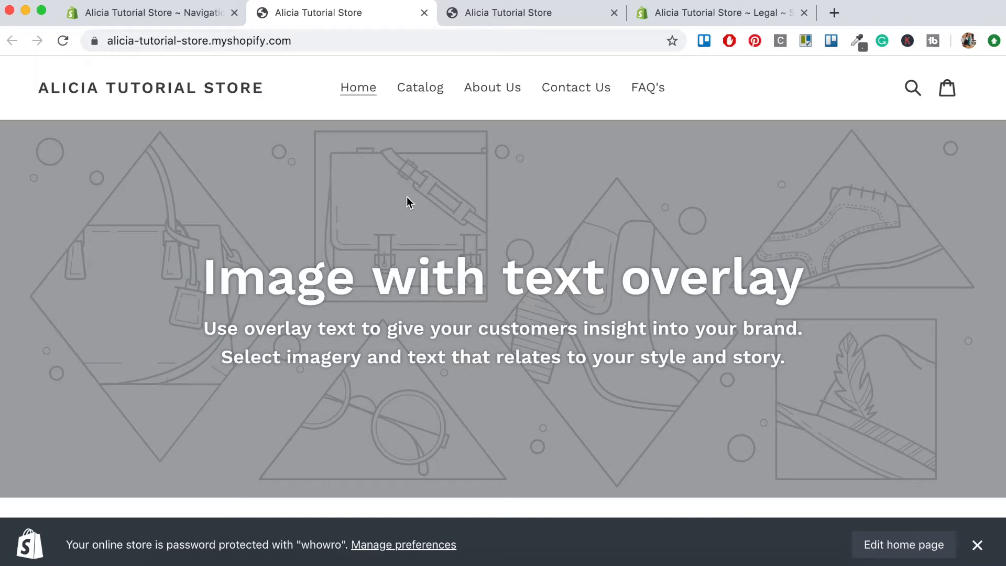
pyautogui.moveTo(419, 88)
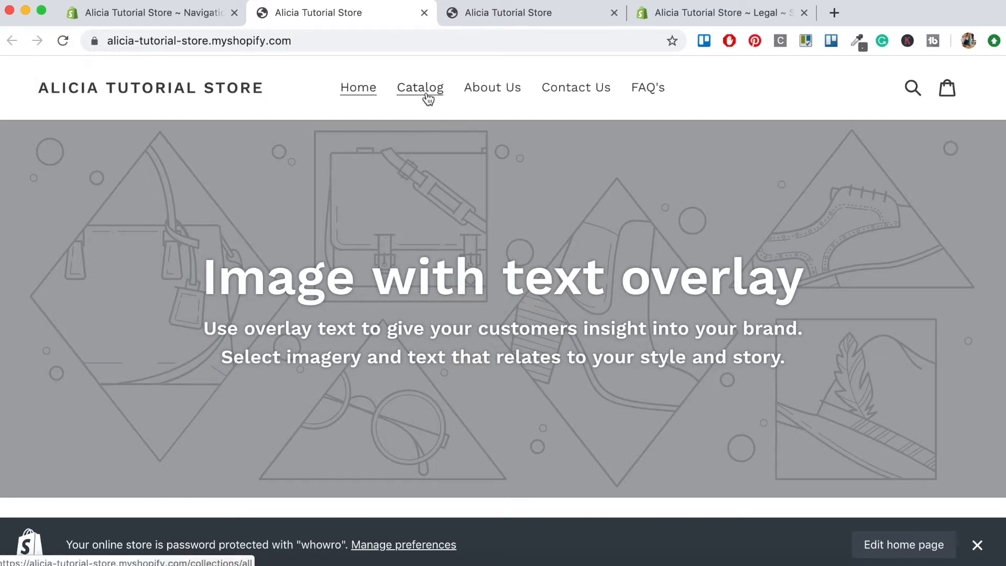
pyautogui.moveTo(575, 87)
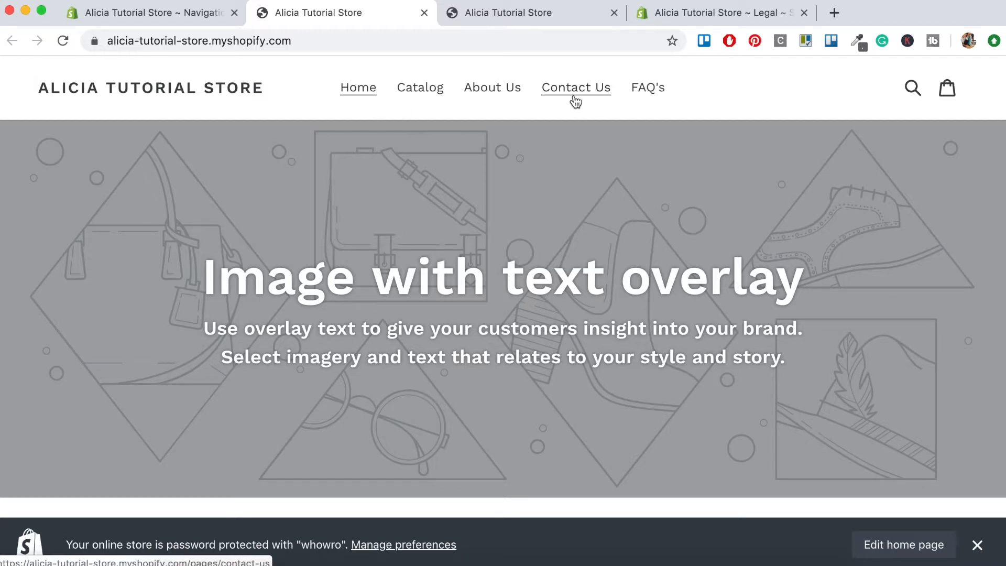
pyautogui.moveTo(660, 108)
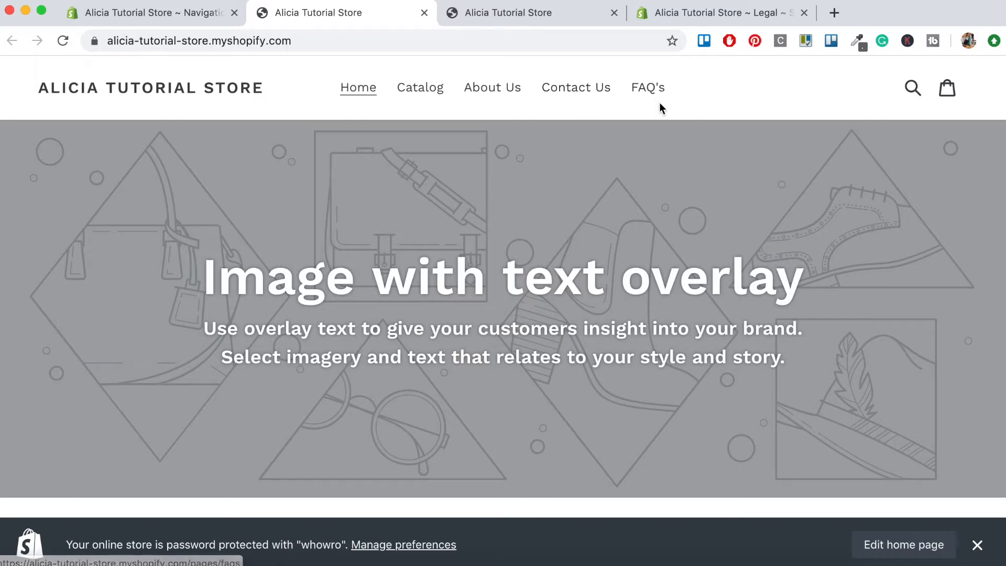
pyautogui.moveTo(498, 108)
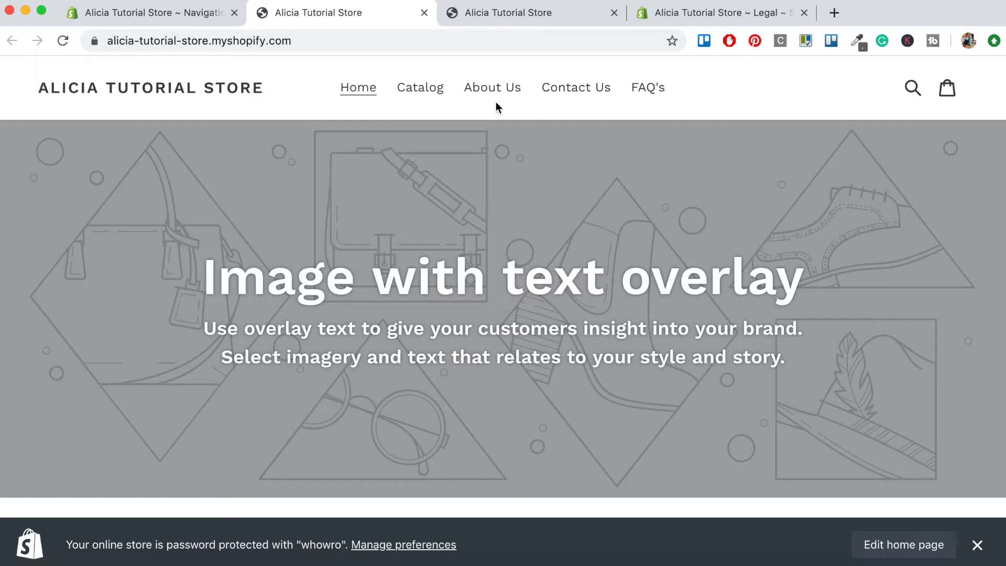
# - Open the About Us page from the storefront header menu
pyautogui.click(492, 88)
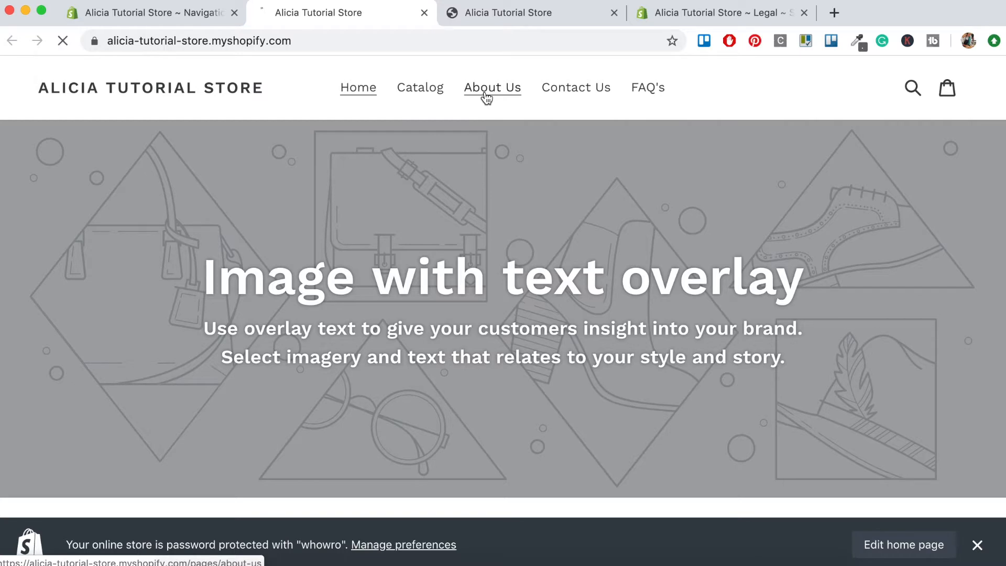
# - Open About Us, Contact Us and FAQ's from the storefront header, scrolling through the Contact page
pyautogui.click(492, 88)
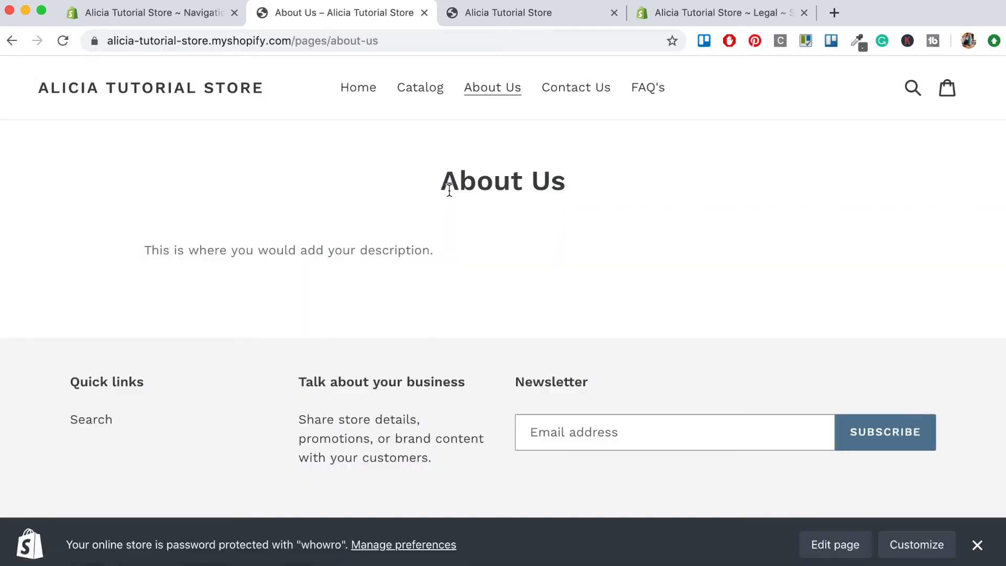
pyautogui.moveTo(410, 278)
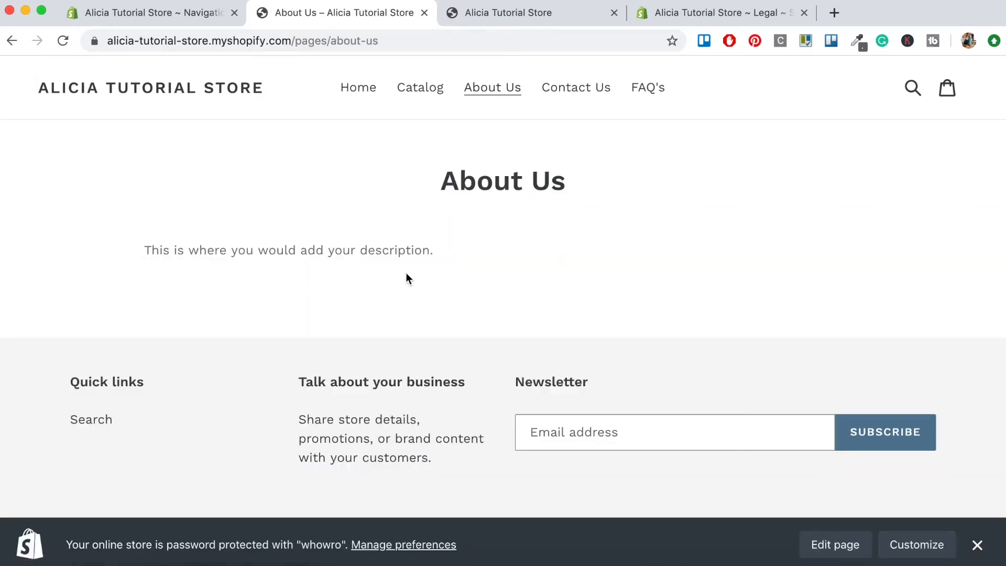
pyautogui.moveTo(469, 223)
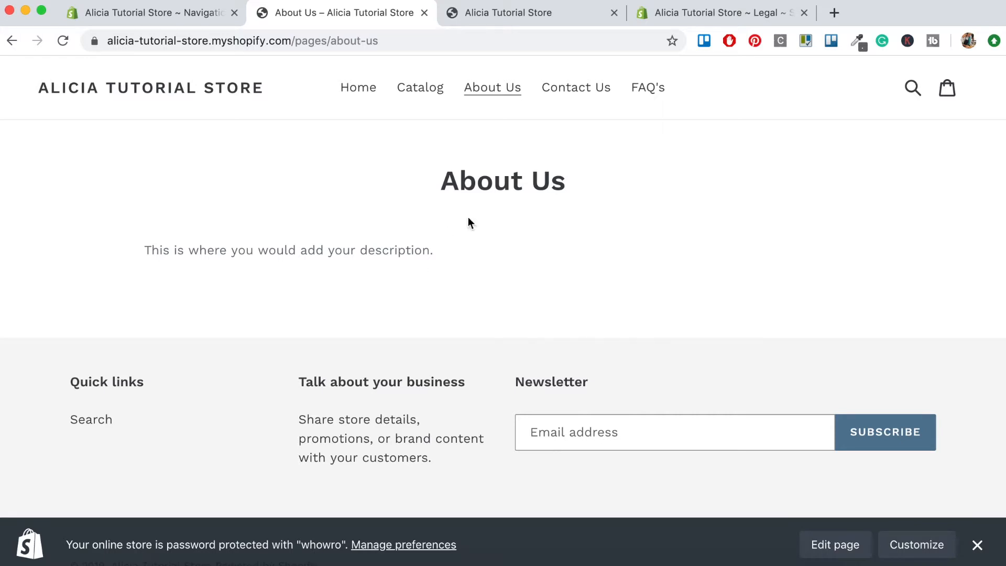
pyautogui.click(575, 87)
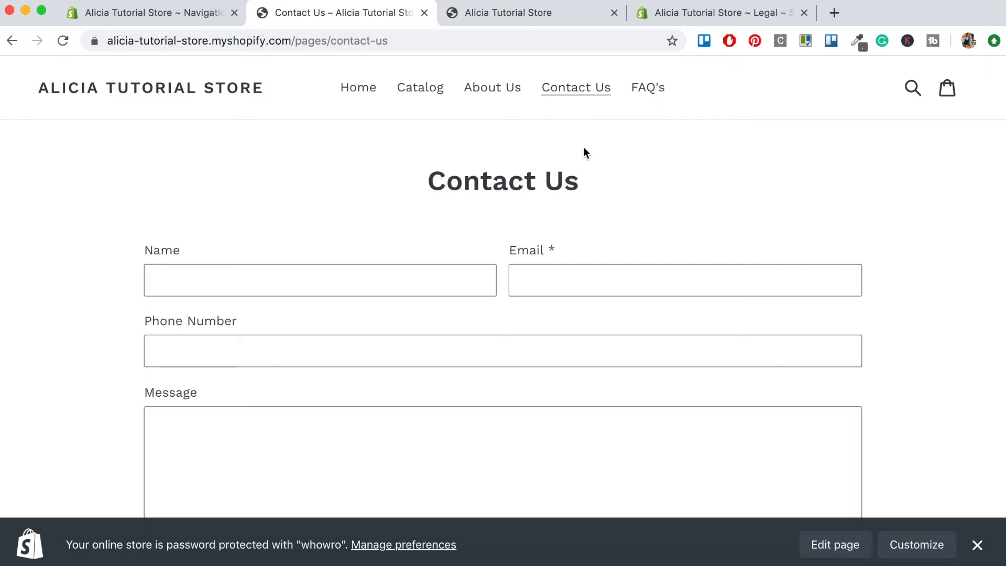
pyautogui.scroll(-3)
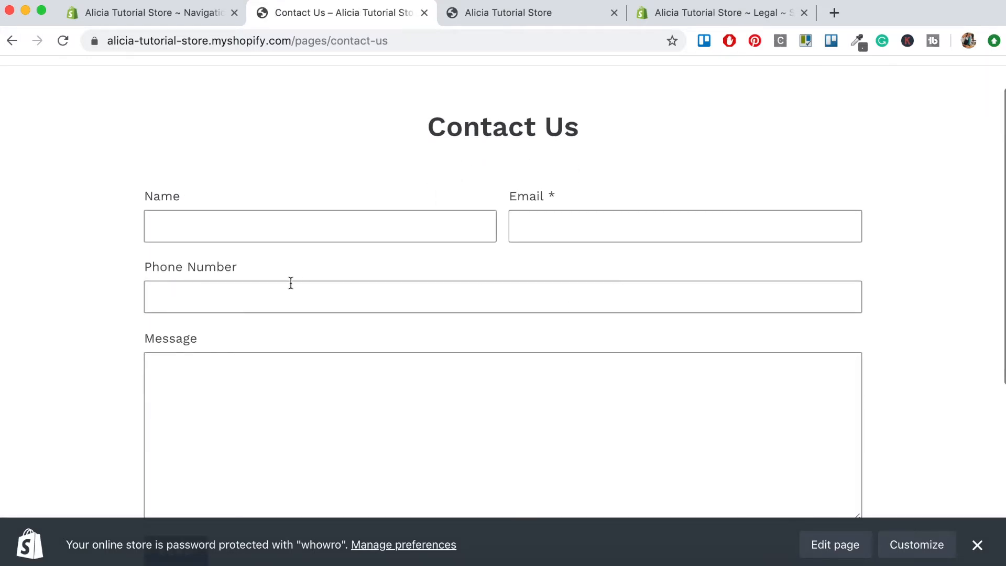
pyautogui.moveTo(368, 346)
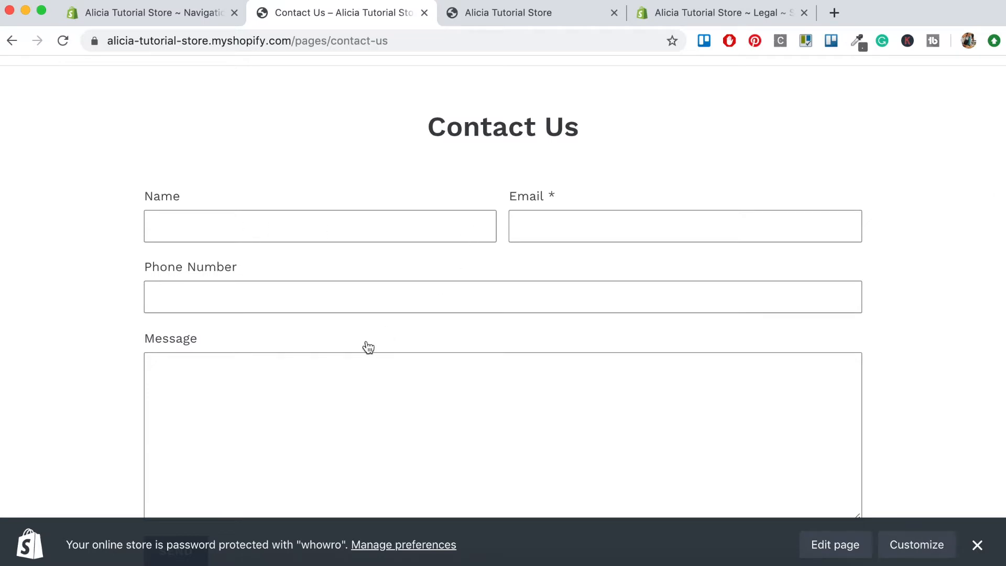
pyautogui.scroll(-3)
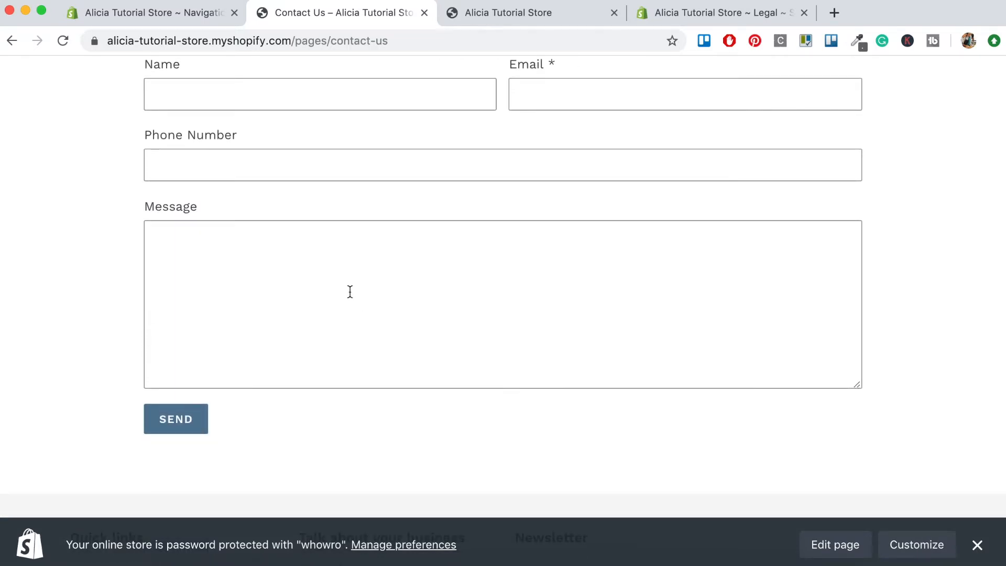
pyautogui.scroll(-3)
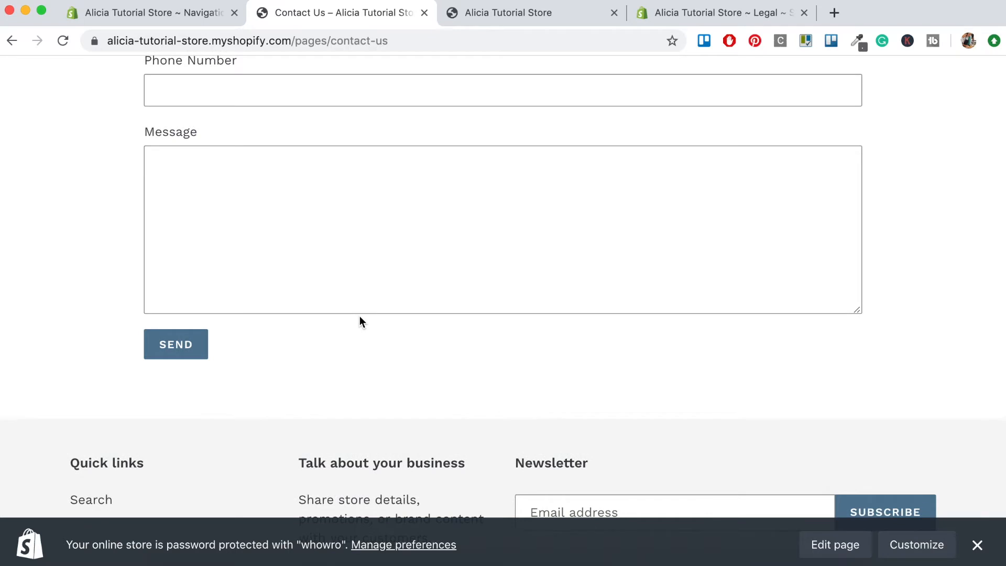
pyautogui.scroll(3)
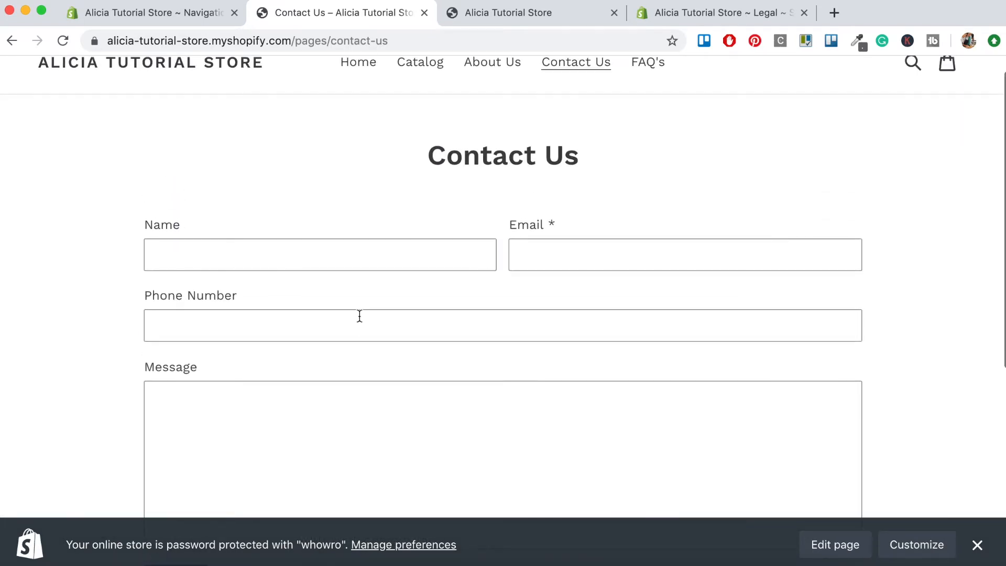
pyautogui.click(647, 62)
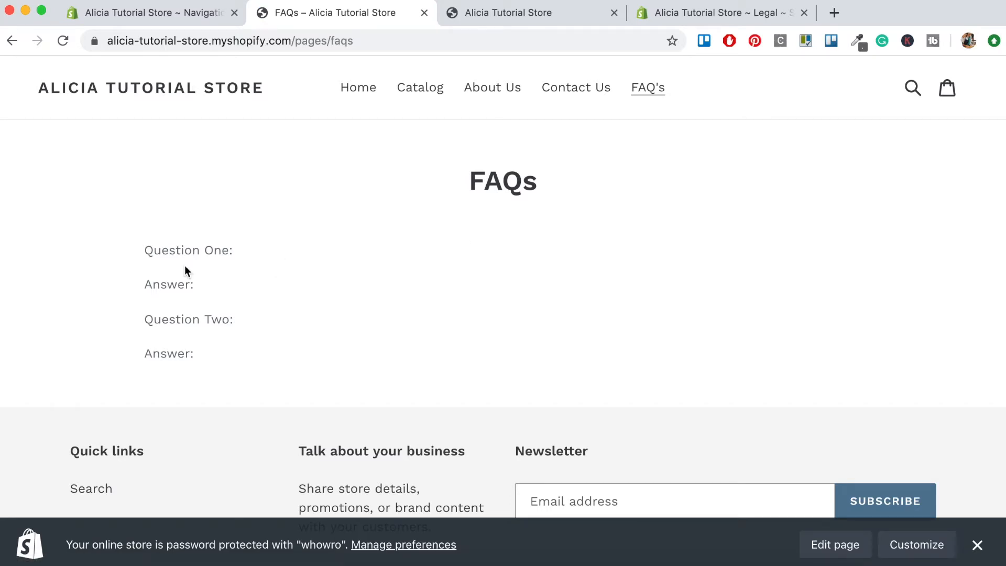
pyautogui.moveTo(265, 331)
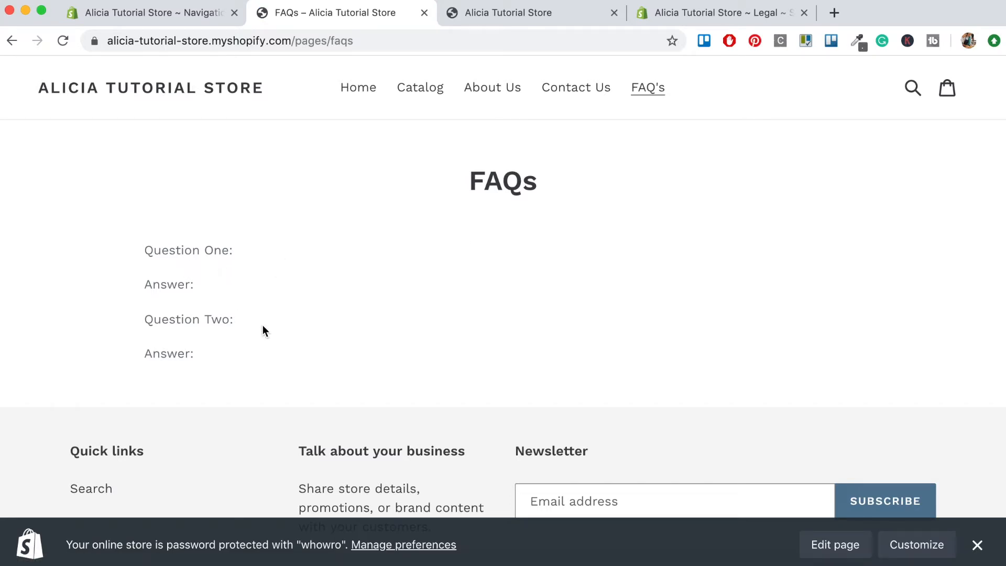
pyautogui.moveTo(555, 326)
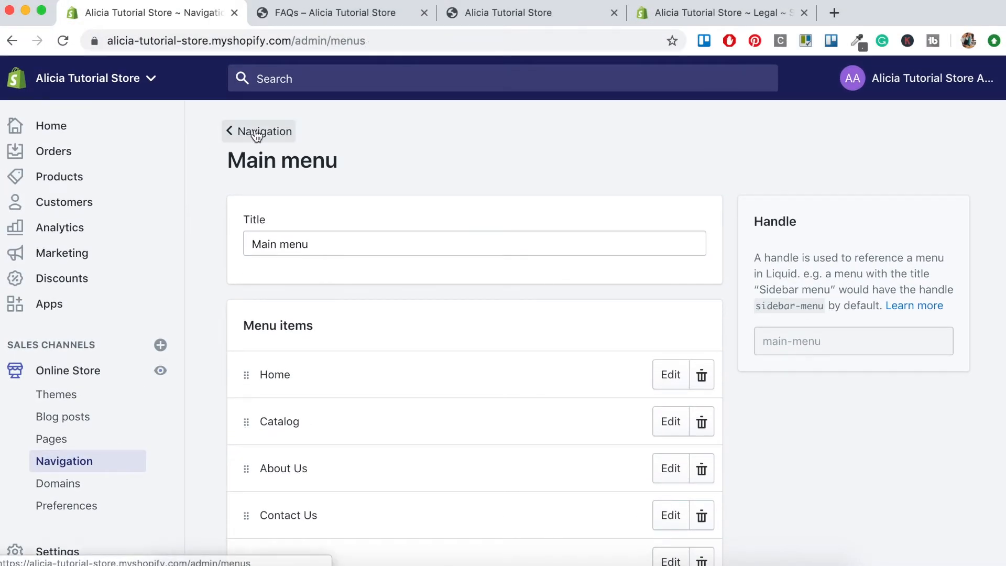
# - Open the Footer menu and add a 'Terms of Service' item linked to its page
pyautogui.click(264, 131)
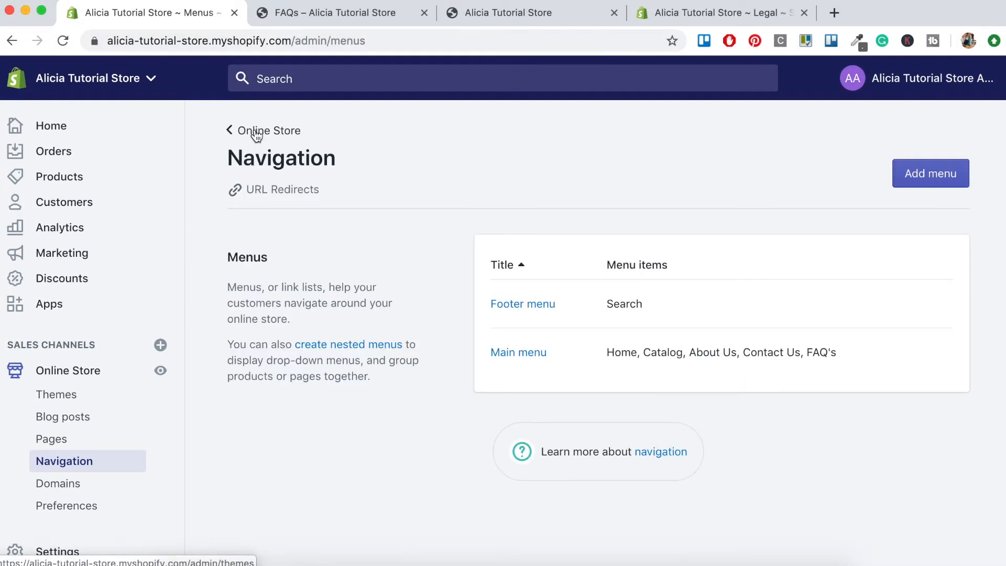
pyautogui.click(522, 303)
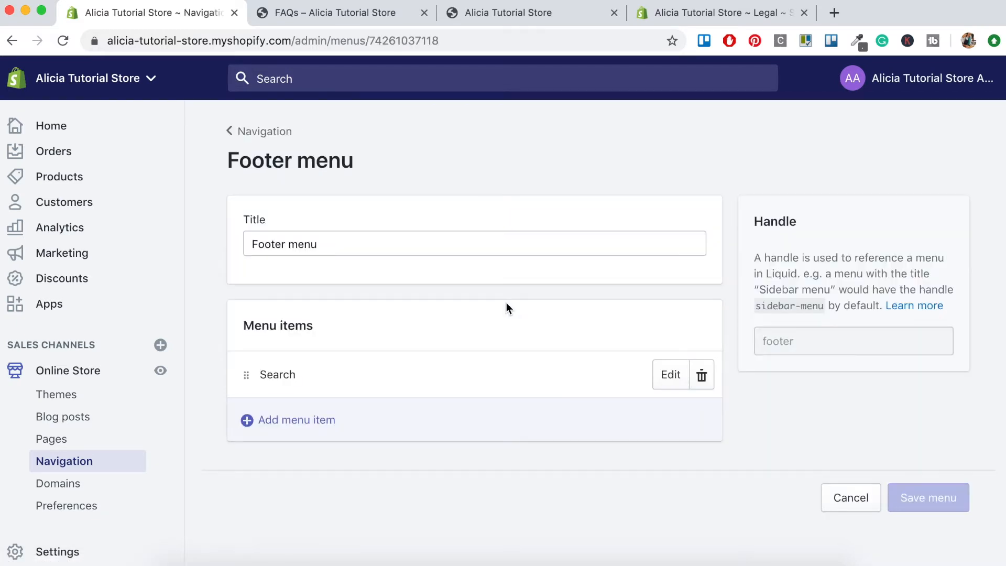
pyautogui.moveTo(279, 386)
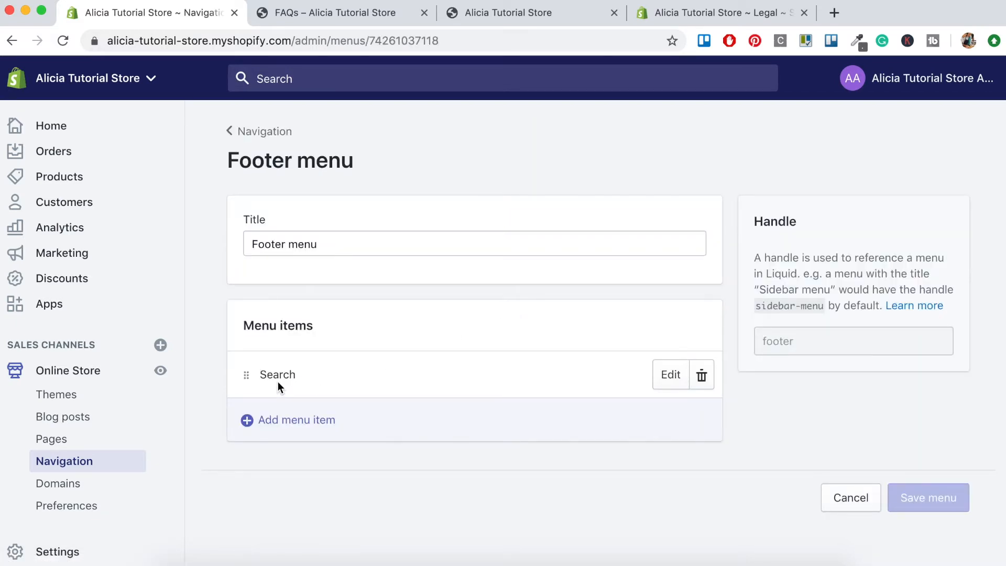
pyautogui.click(297, 420)
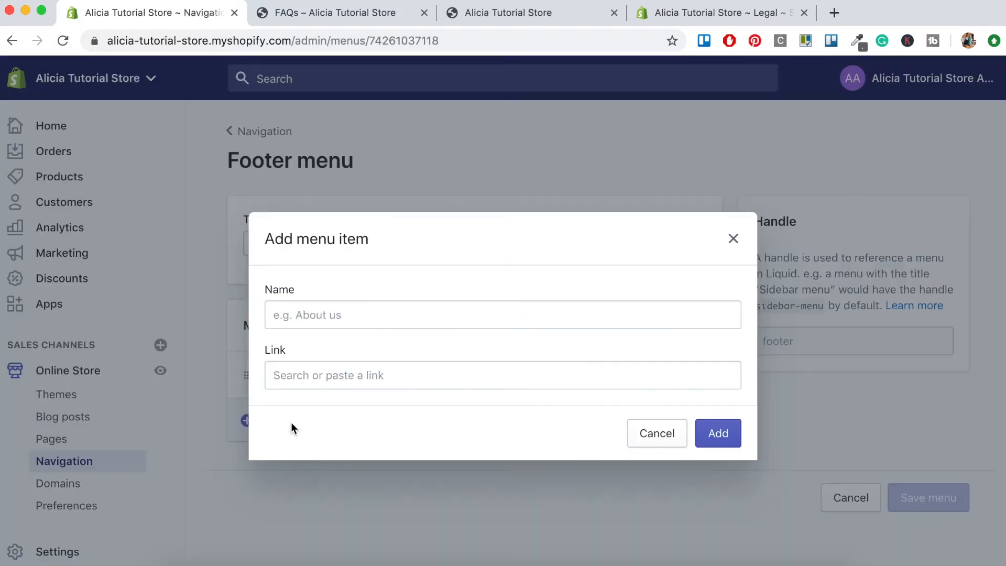
pyautogui.write('Terms of Service')
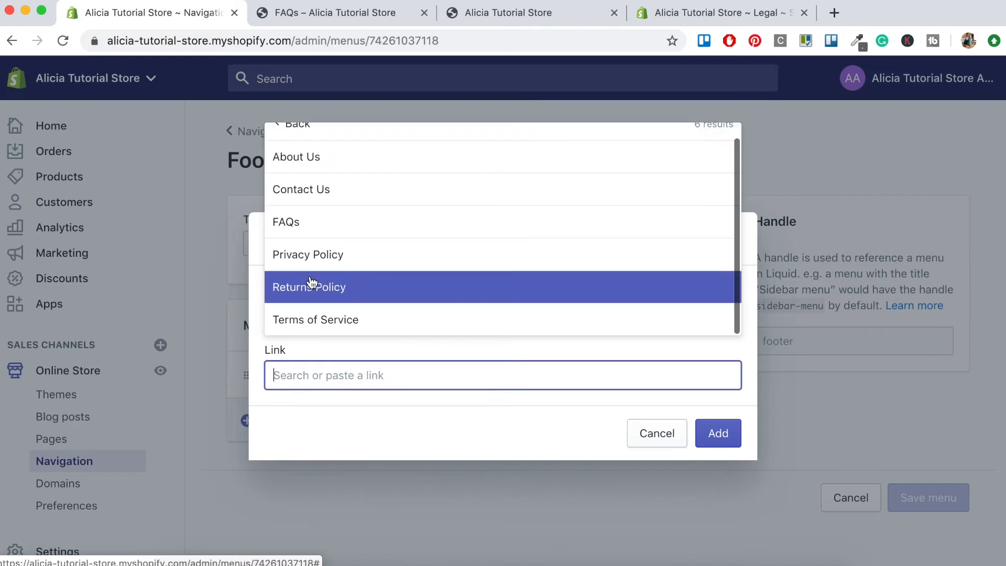
pyautogui.click(315, 319)
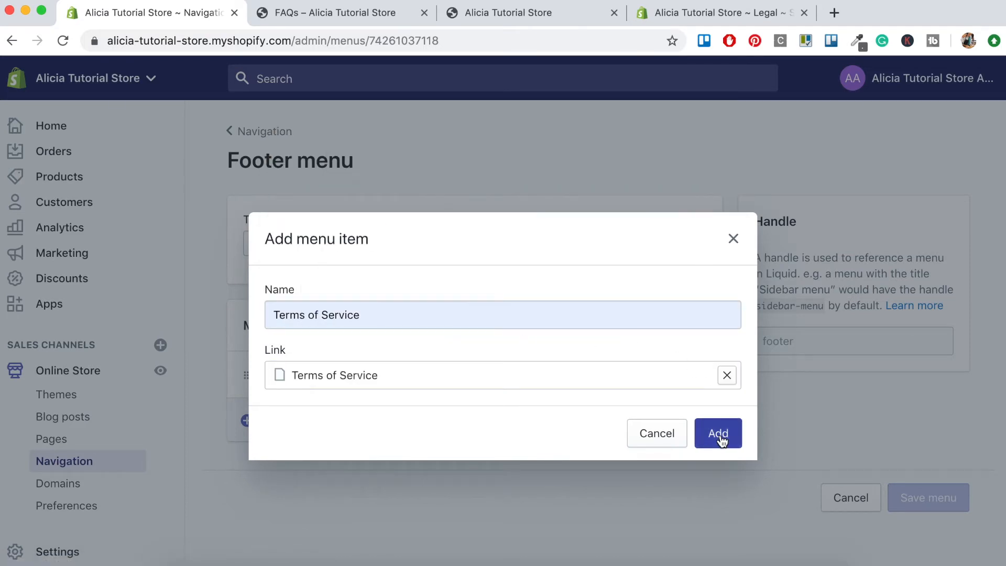
pyautogui.click(718, 433)
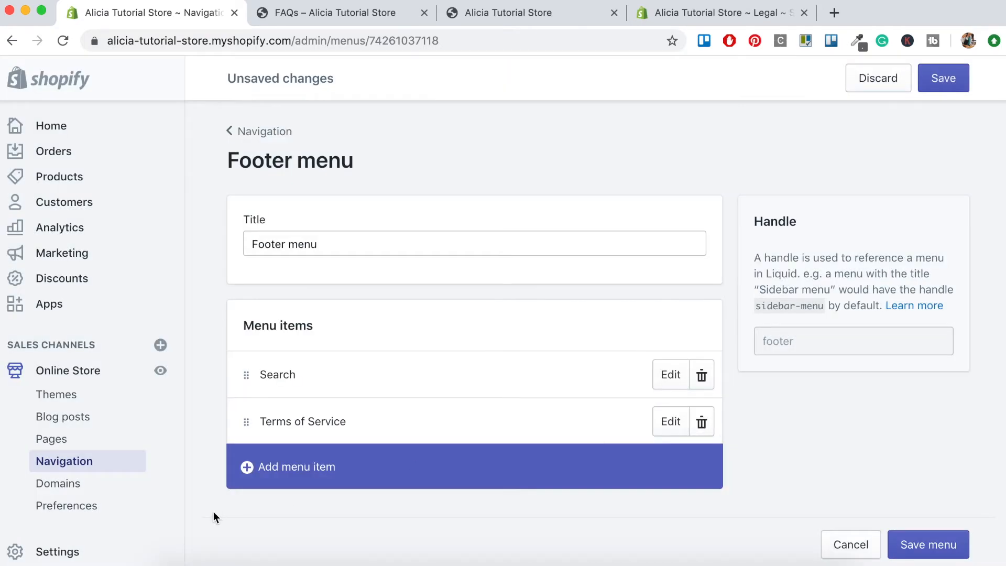
# - Add Privacy Policy and Returns Policy page items to the Footer menu and save it
pyautogui.click(297, 466)
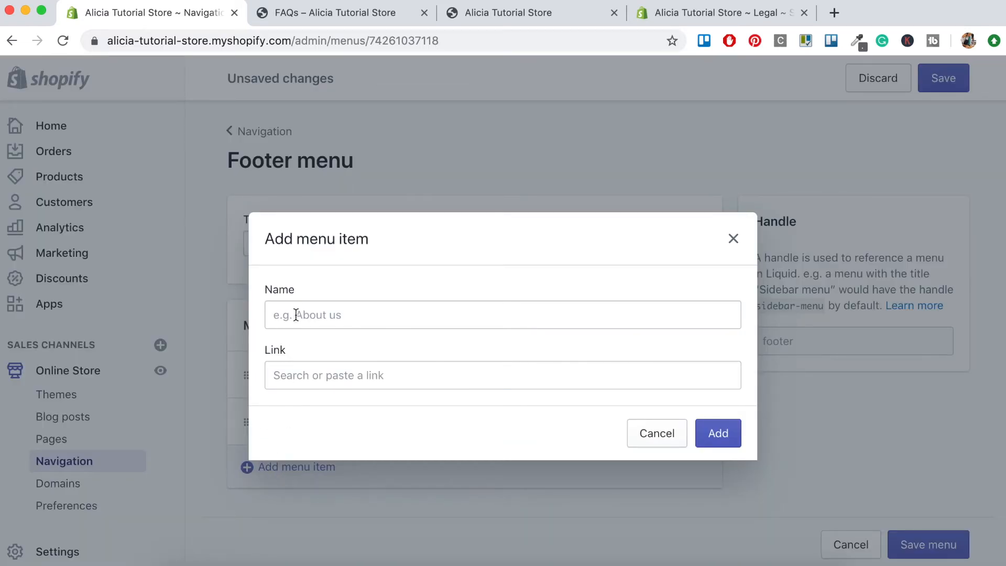
pyautogui.write('Priv')
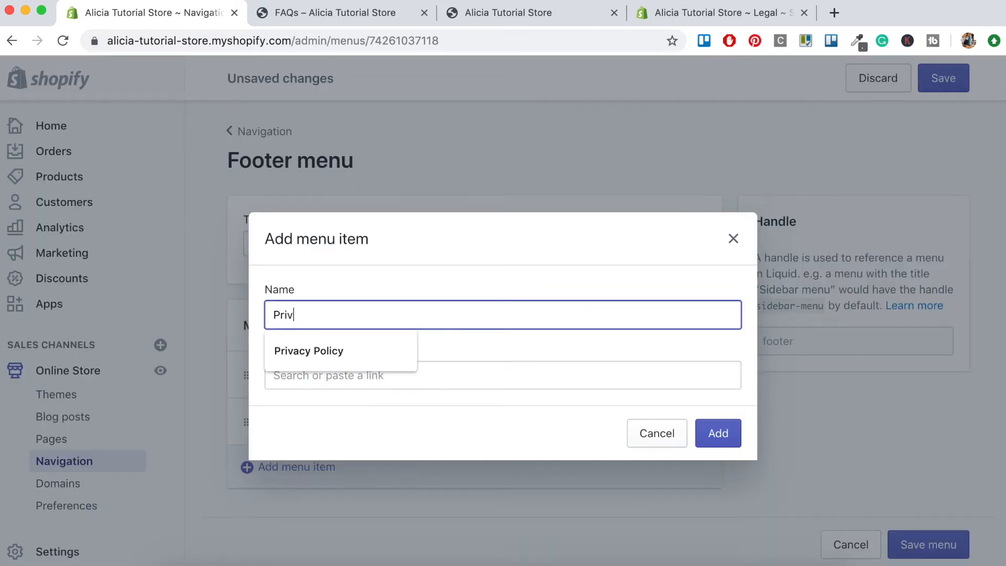
pyautogui.click(308, 351)
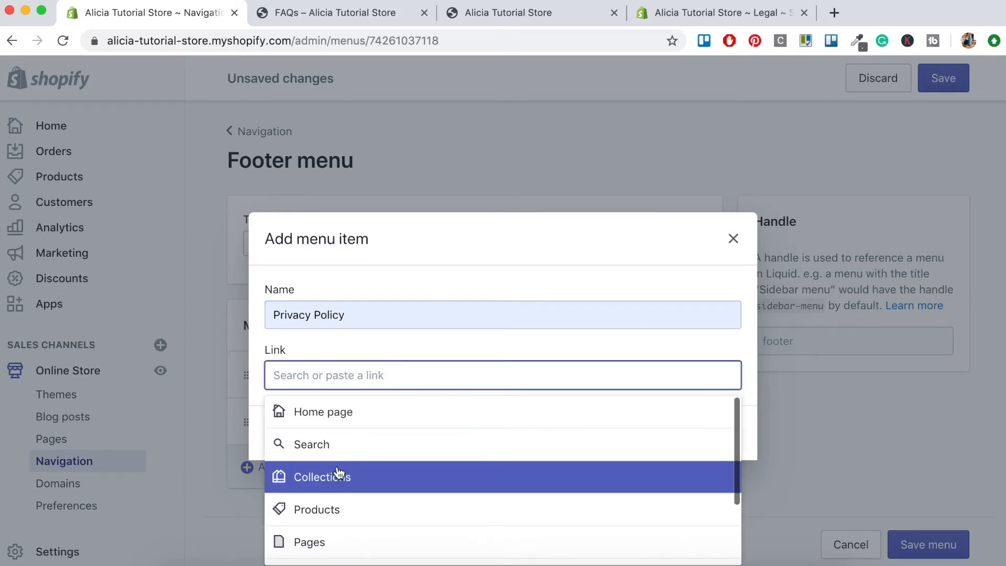
pyautogui.click(308, 541)
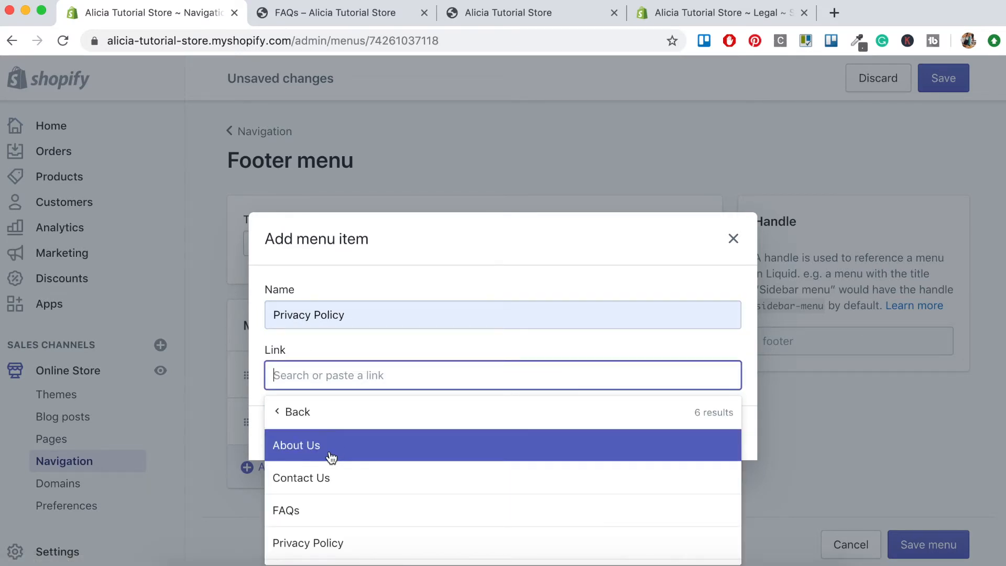
pyautogui.click(307, 542)
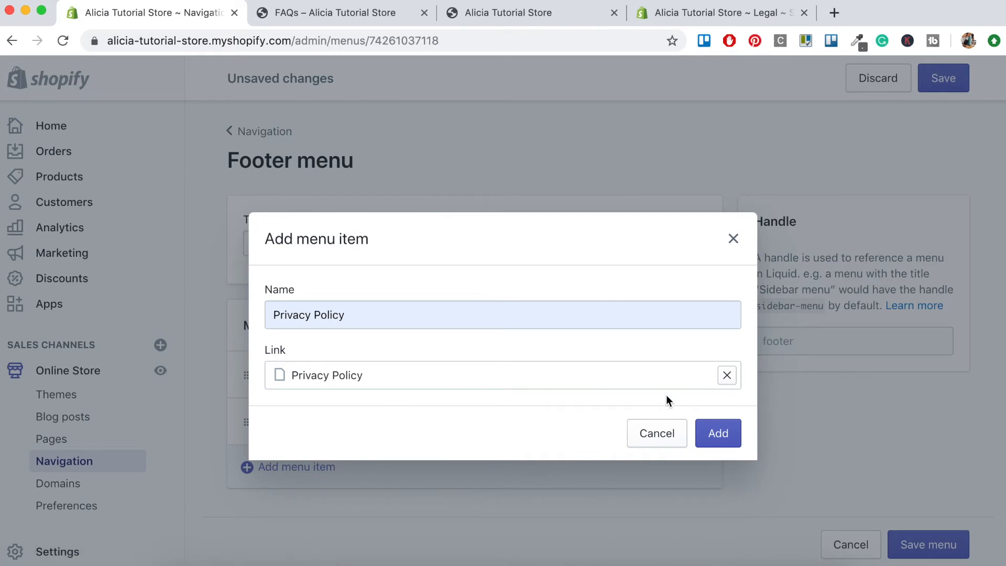
pyautogui.click(717, 432)
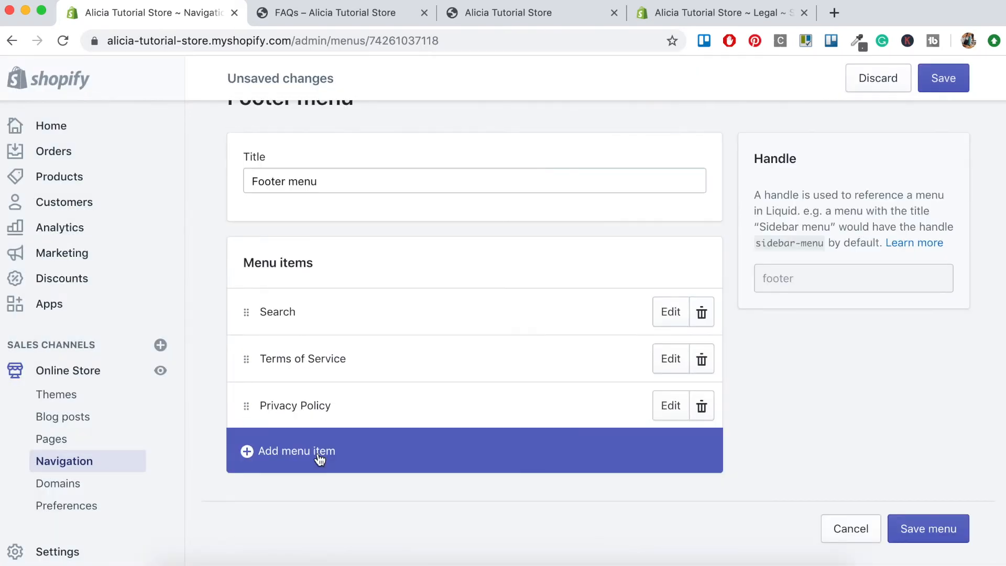
pyautogui.click(292, 451)
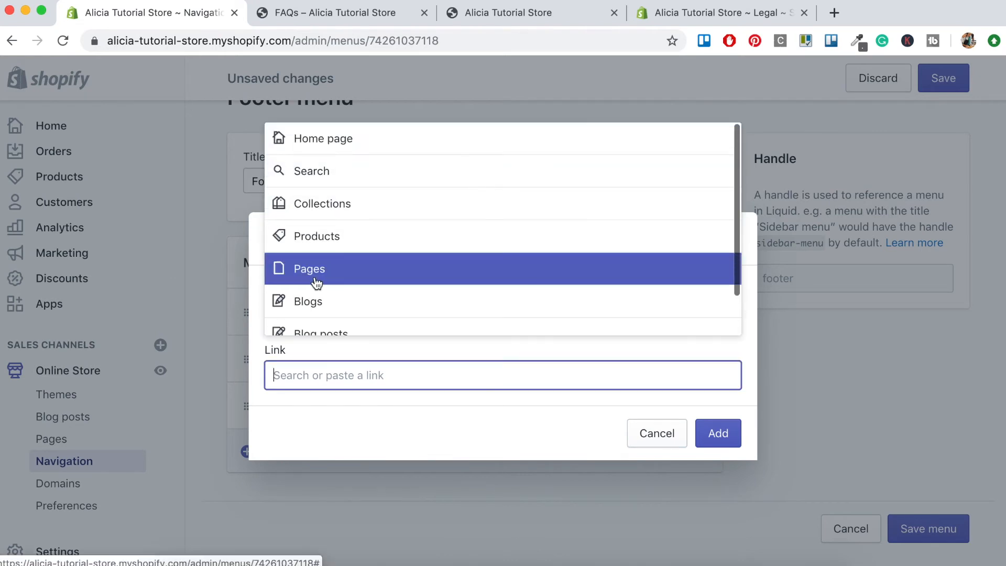
pyautogui.click(655, 433)
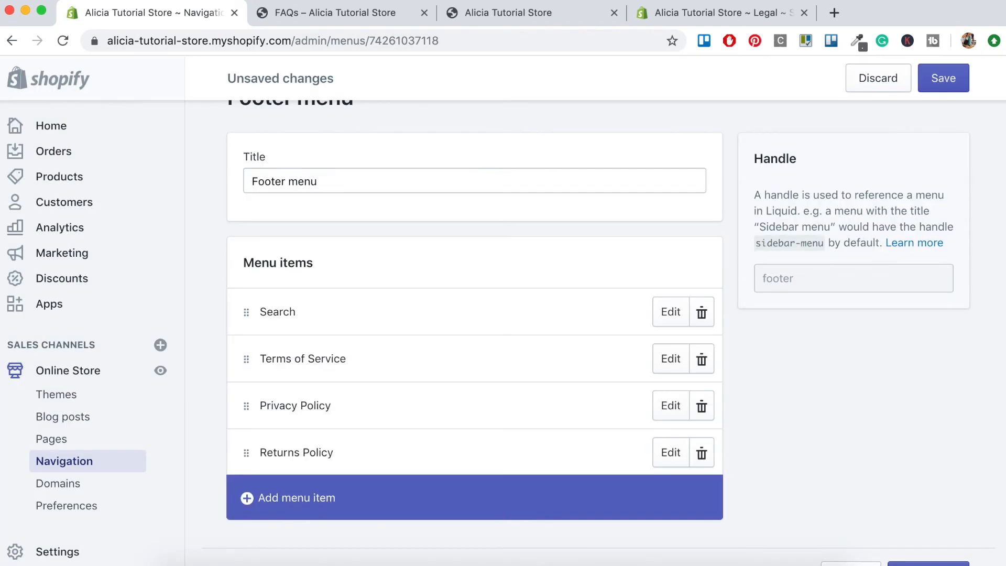
pyautogui.click(943, 78)
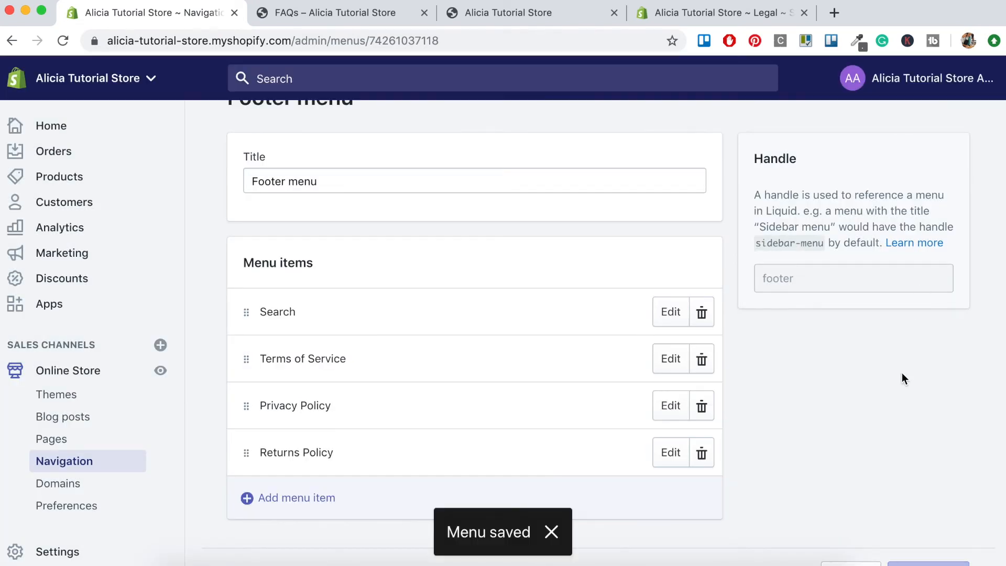
pyautogui.moveTo(239, 368)
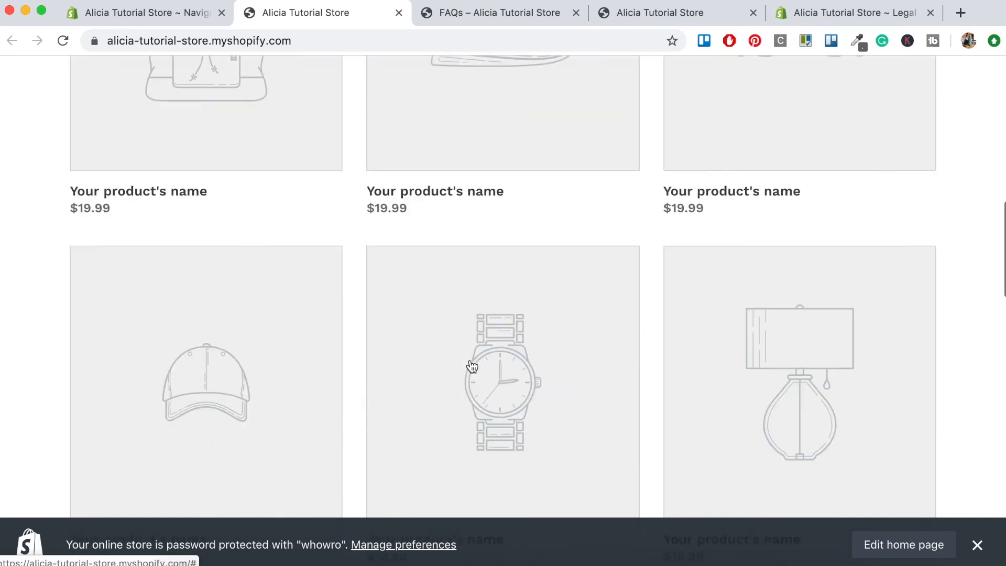
# - Scroll to the storefront footer and open Terms of Service from its links
pyautogui.scroll(-3)
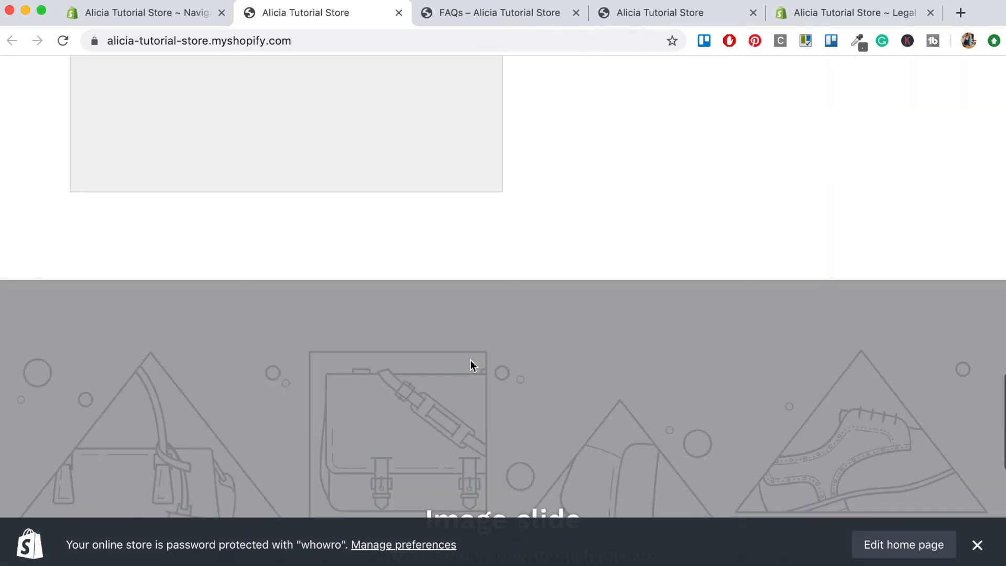
pyautogui.scroll(-3)
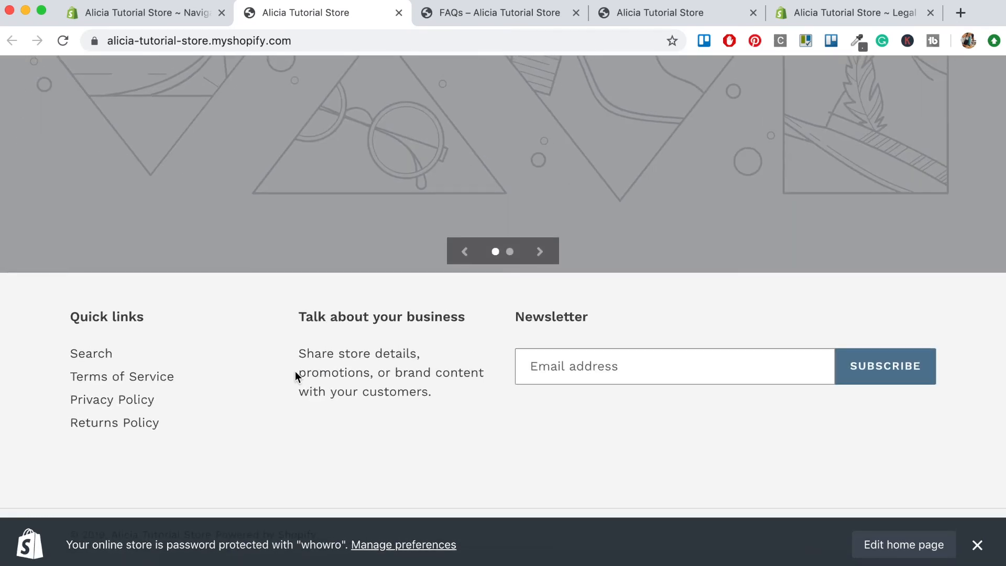
pyautogui.moveTo(121, 376)
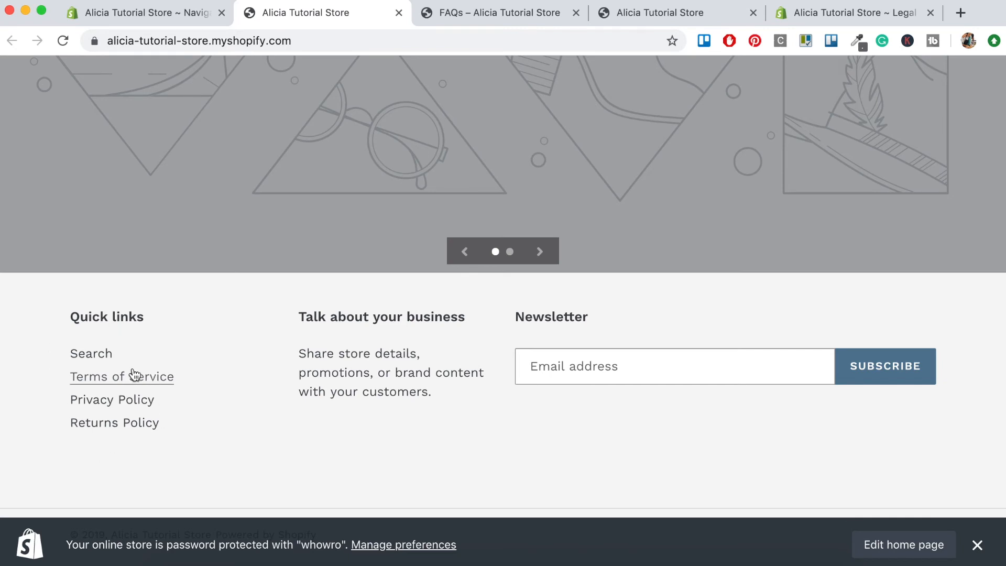
pyautogui.moveTo(111, 399)
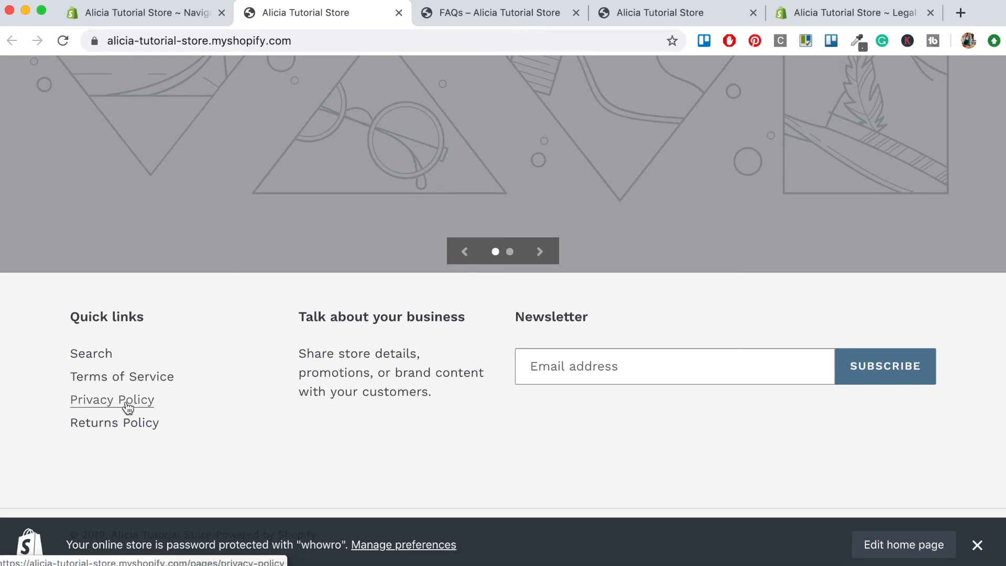
pyautogui.moveTo(114, 422)
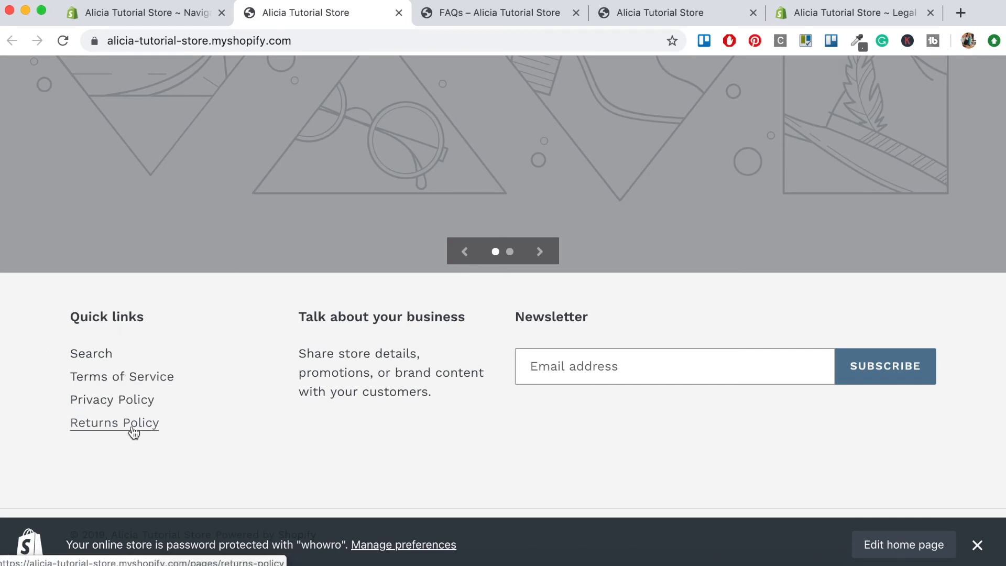
pyautogui.moveTo(122, 376)
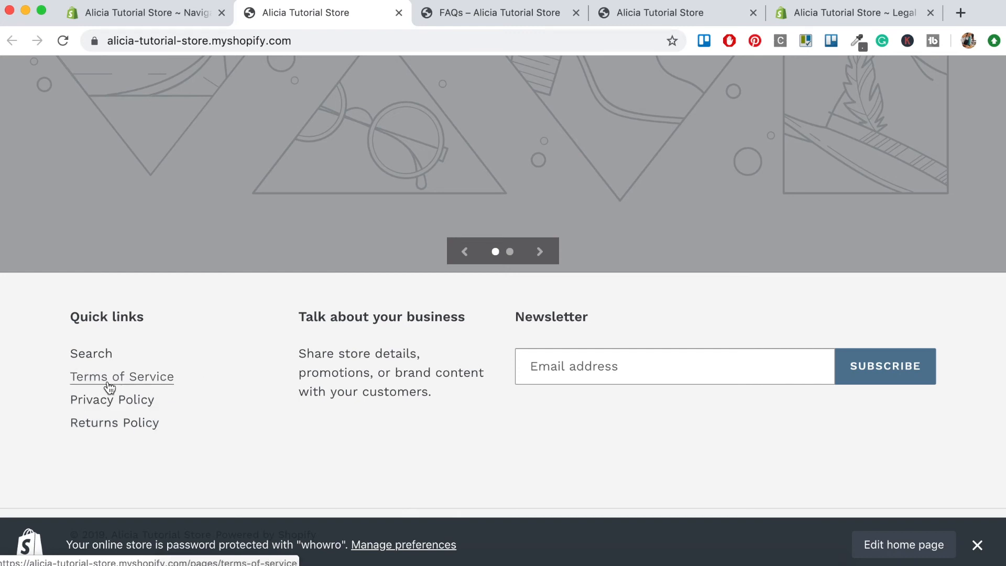
pyautogui.moveTo(138, 383)
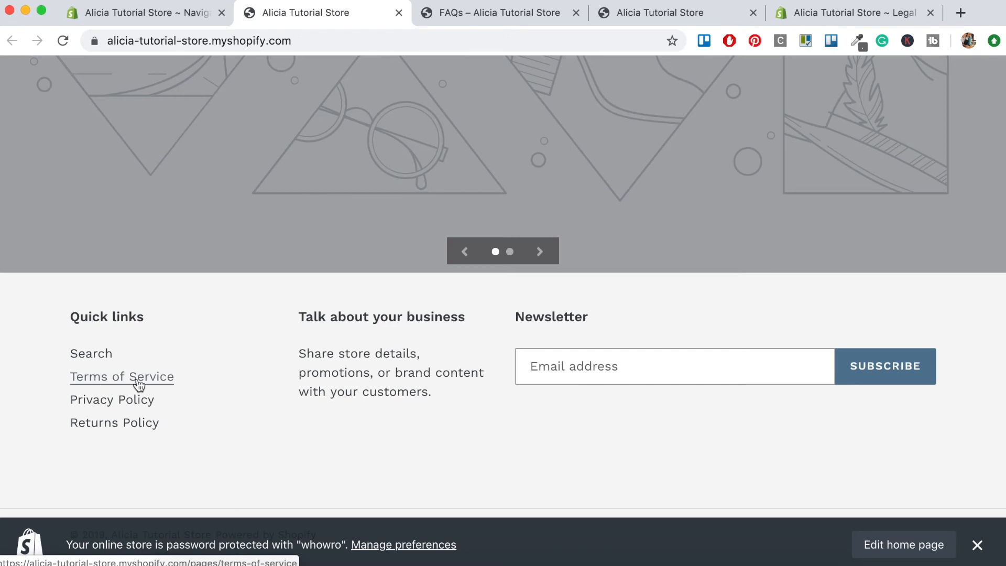
pyautogui.click(121, 377)
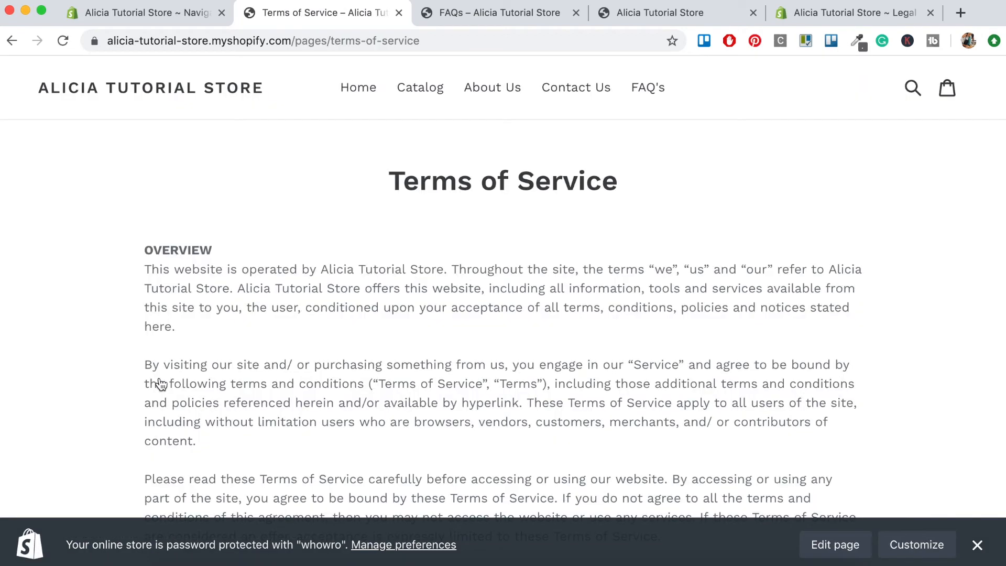
pyautogui.moveTo(448, 317)
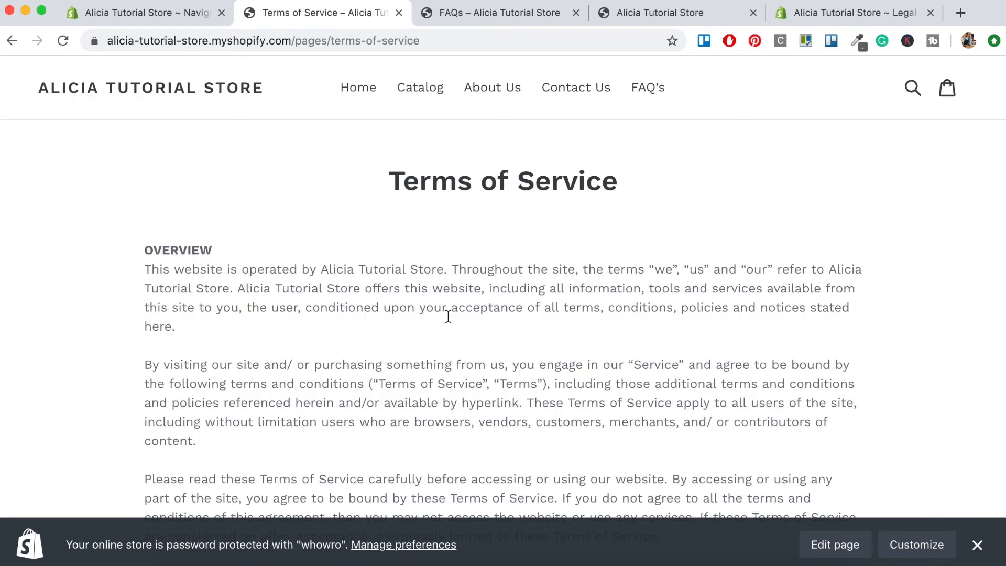
pyautogui.moveTo(486, 385)
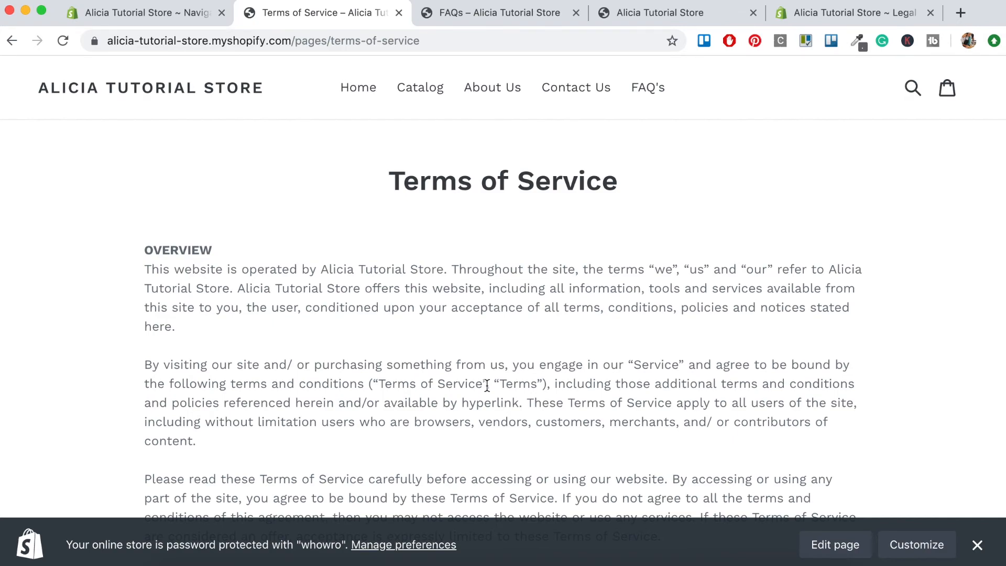
pyautogui.scroll(-3)
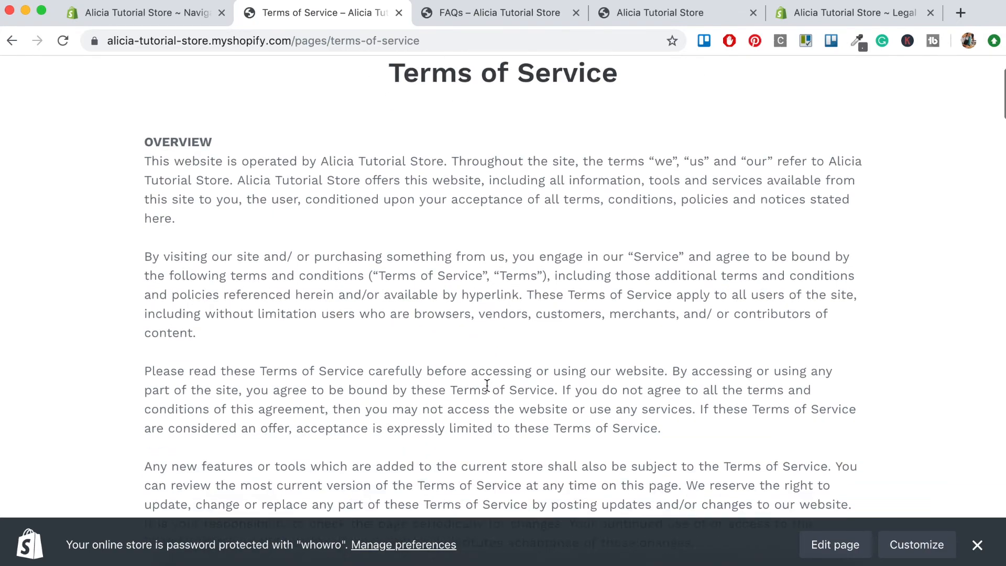
pyautogui.scroll(-3)
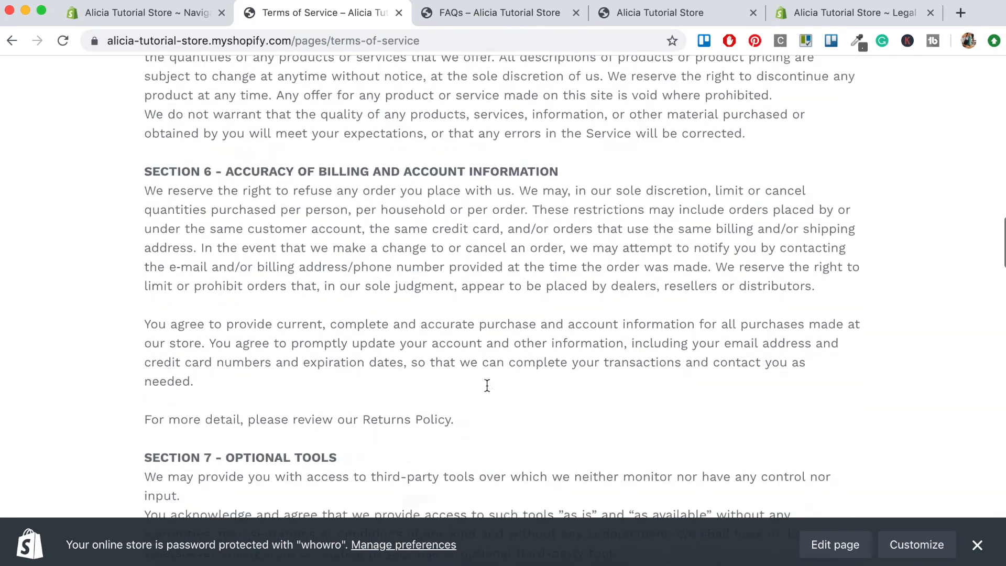
pyautogui.scroll(-3)
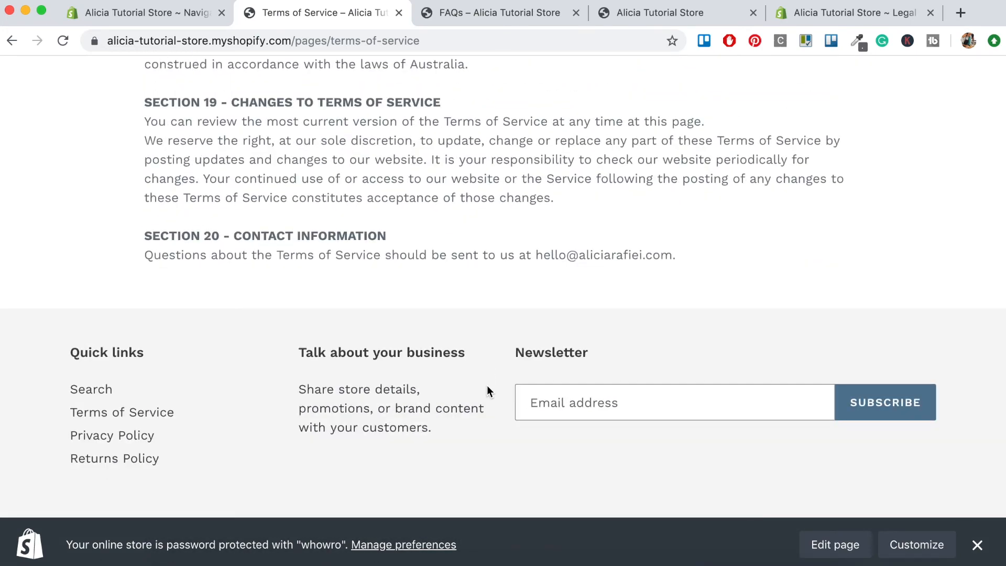